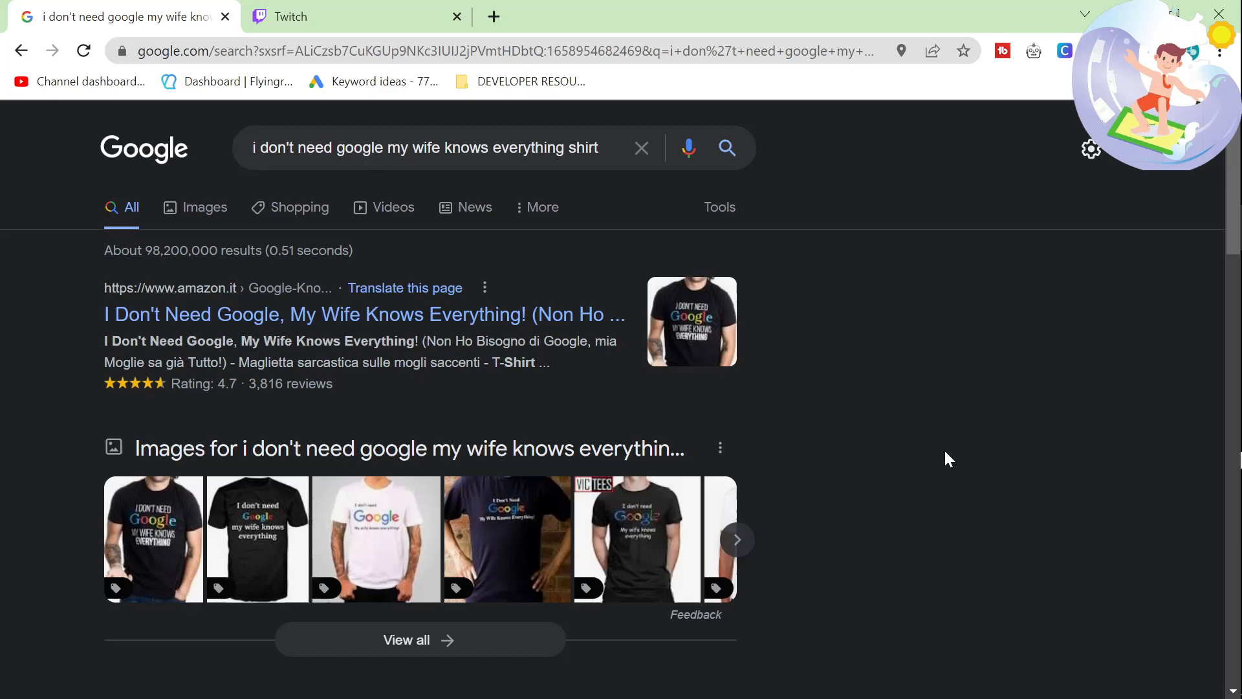
pyautogui.moveTo(943, 465)
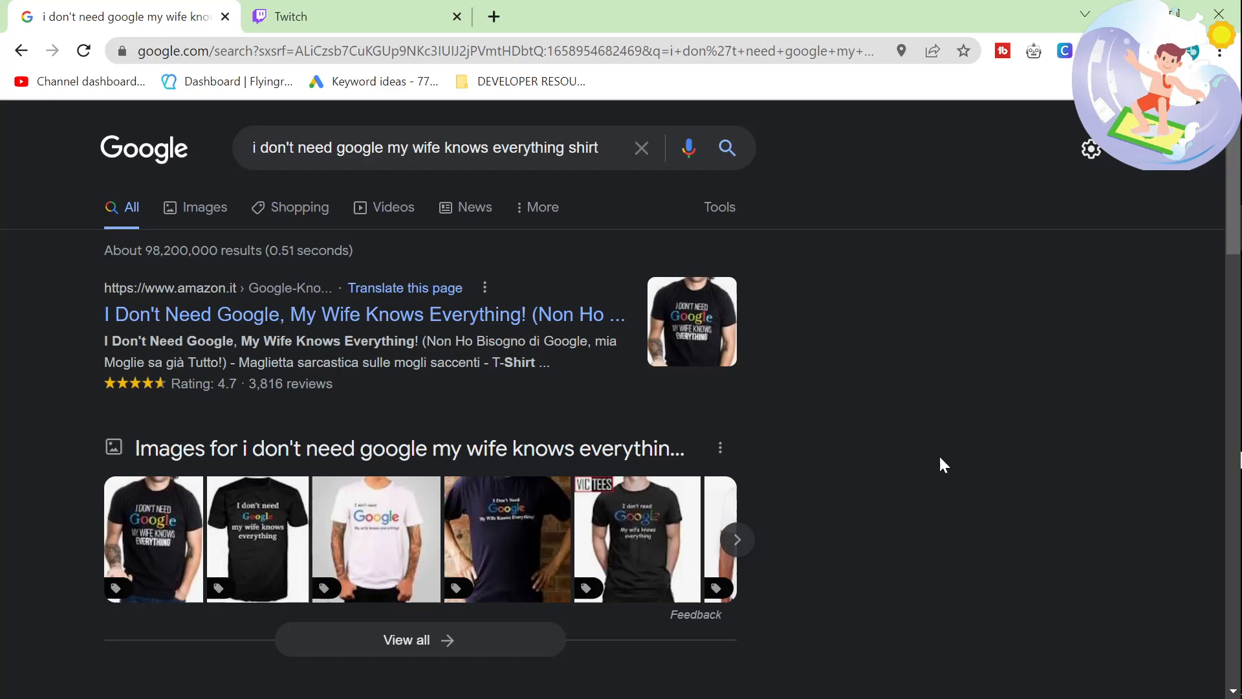
pyautogui.moveTo(919, 489)
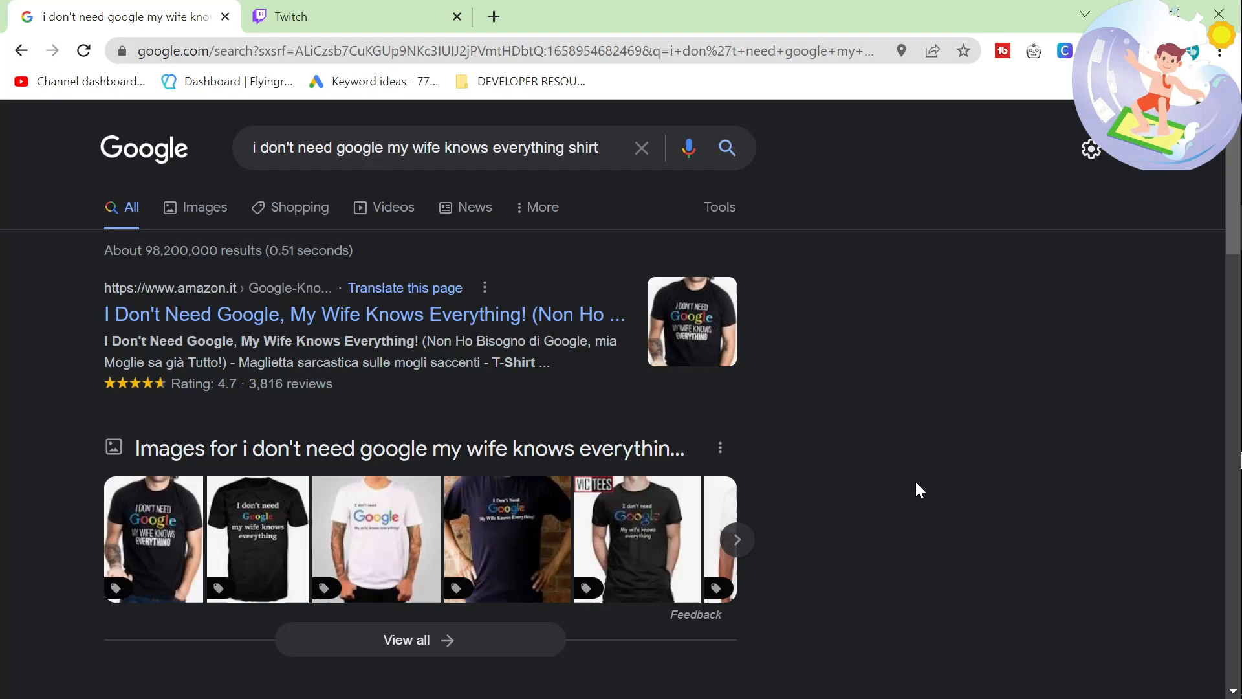
pyautogui.moveTo(1014, 516)
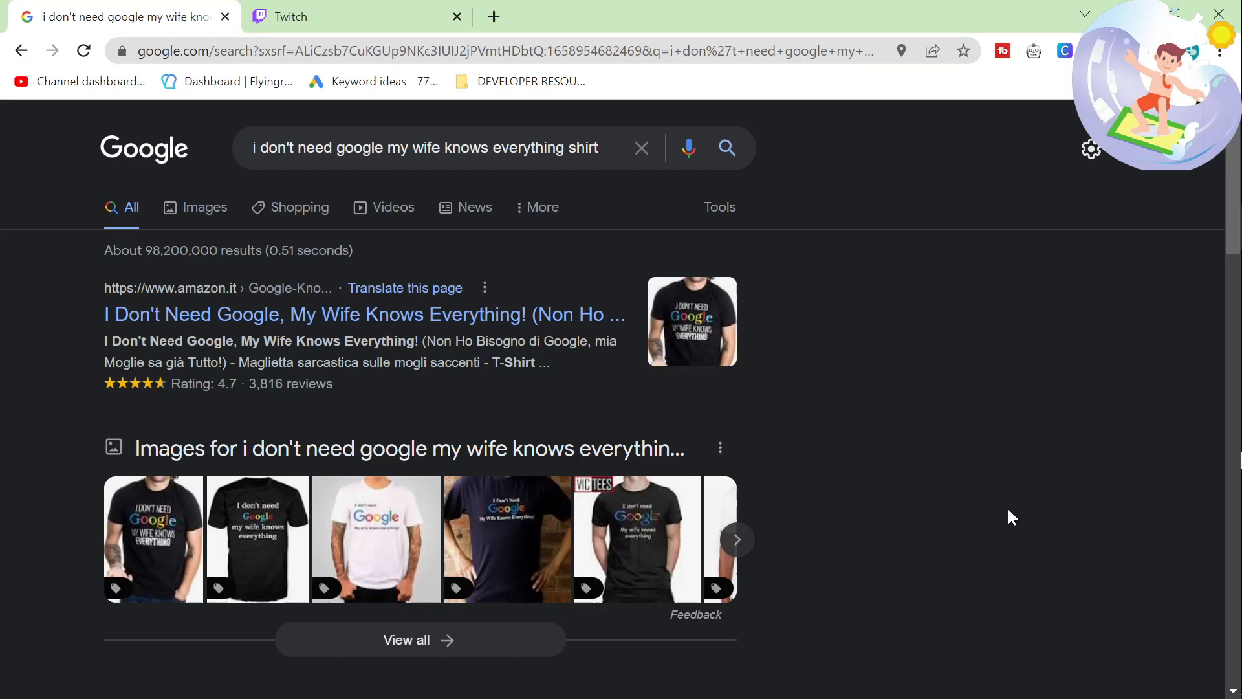
pyautogui.moveTo(742, 456)
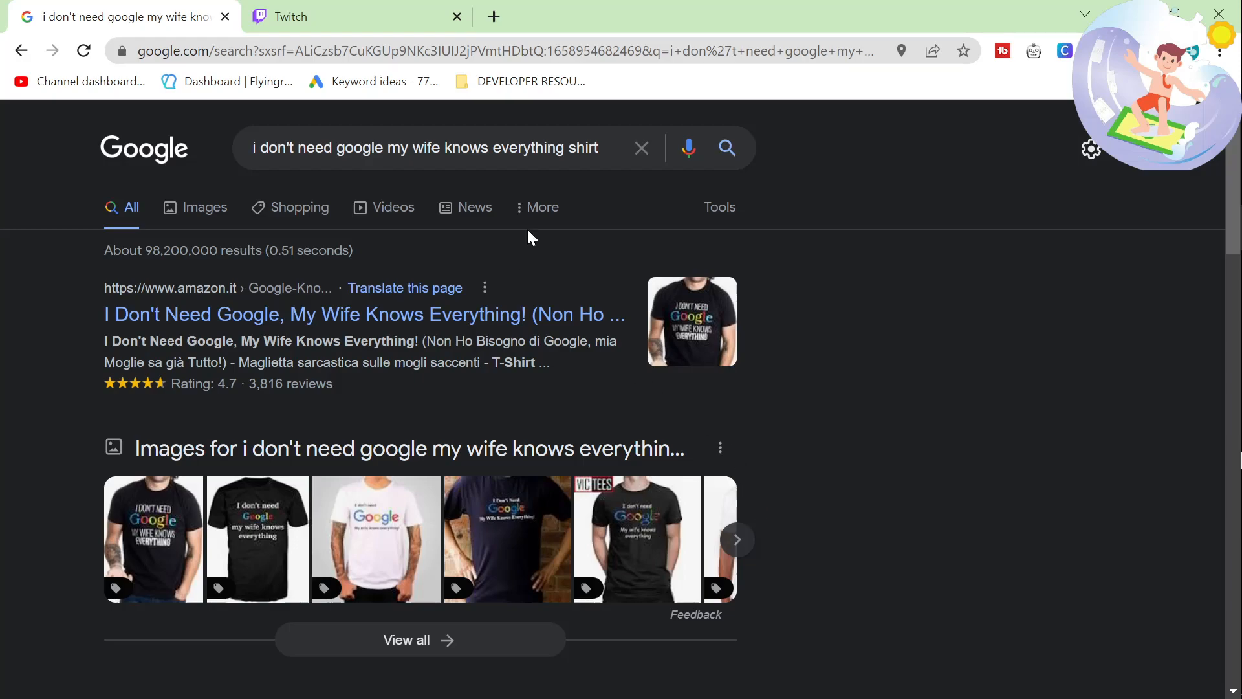
# Select the shirt search query and scroll the results to find the Redbubble and sites.google.com listings.
pyautogui.tripleClick(426, 147)
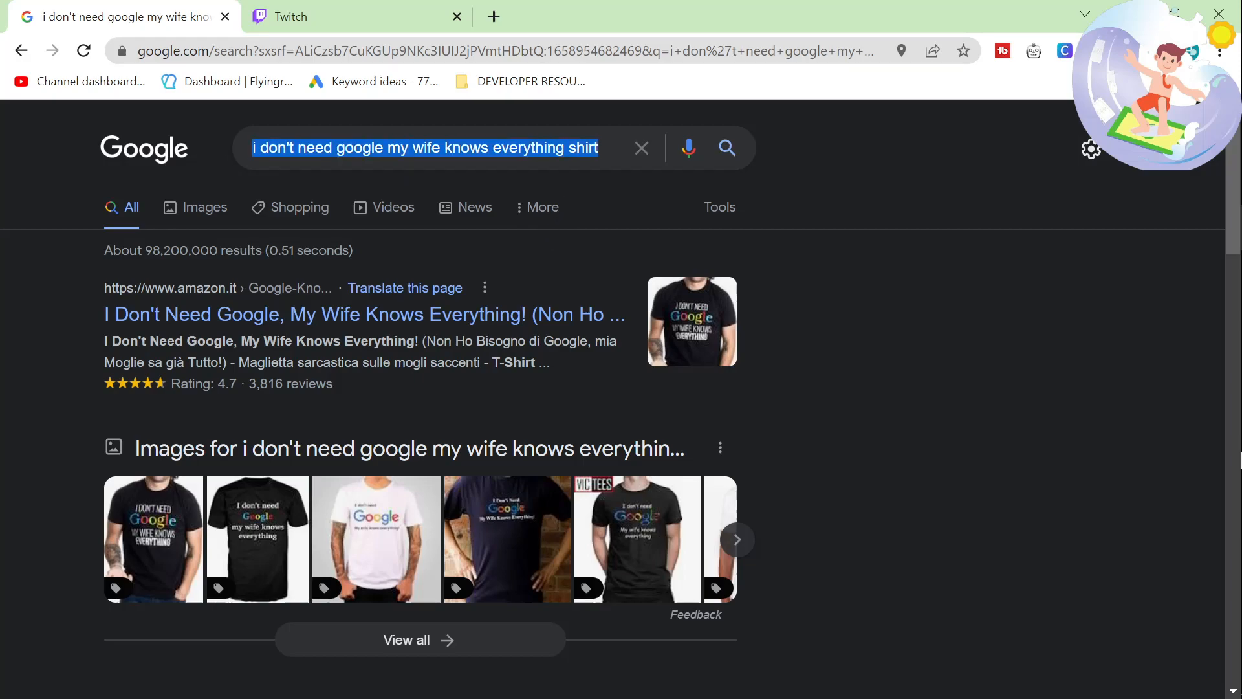
pyautogui.scroll(-3)
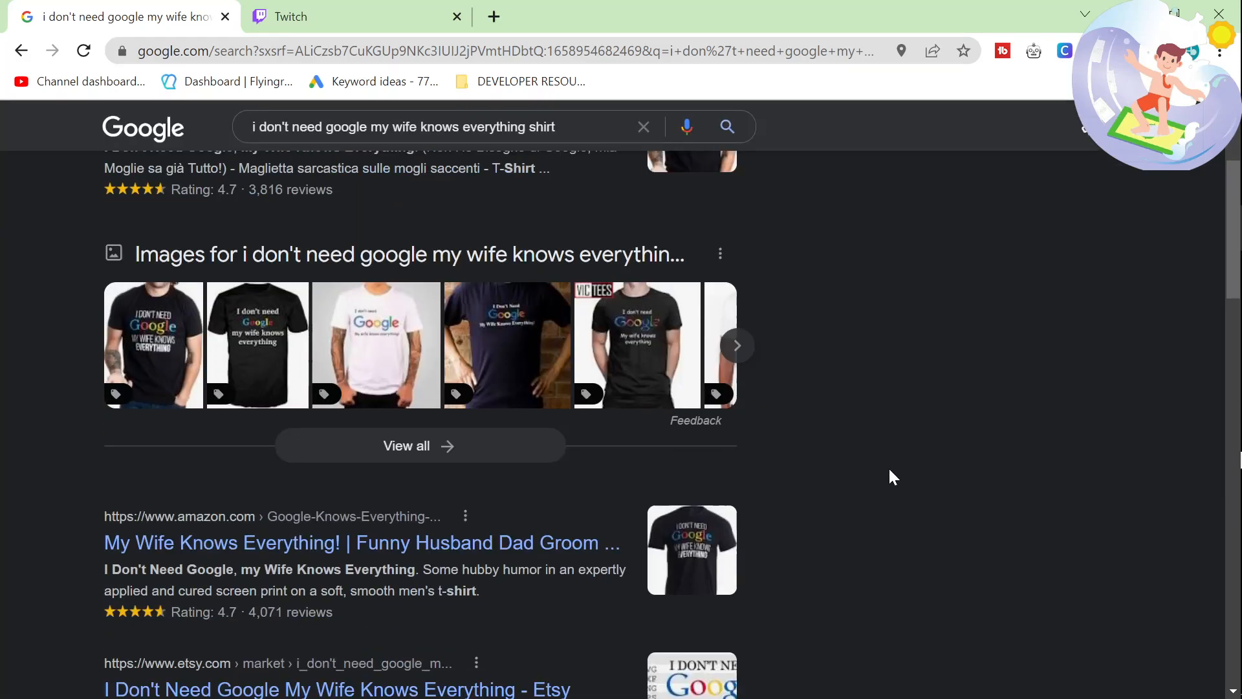
pyautogui.scroll(-3)
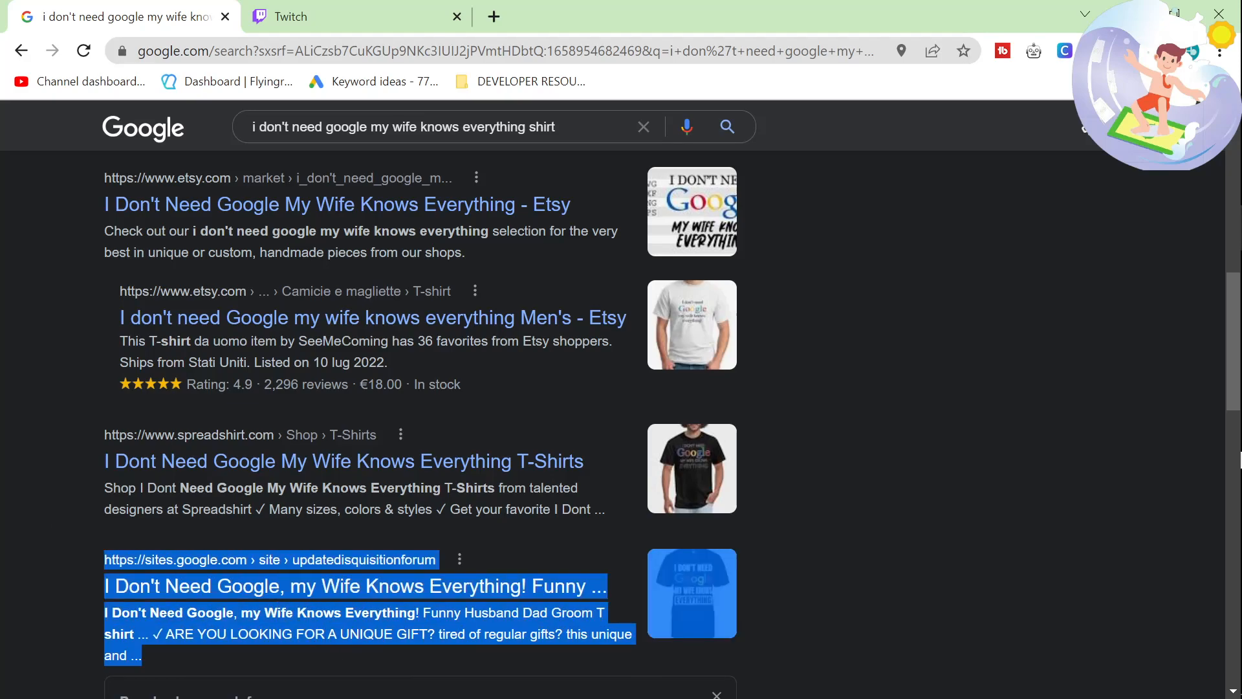
pyautogui.moveTo(531, 585)
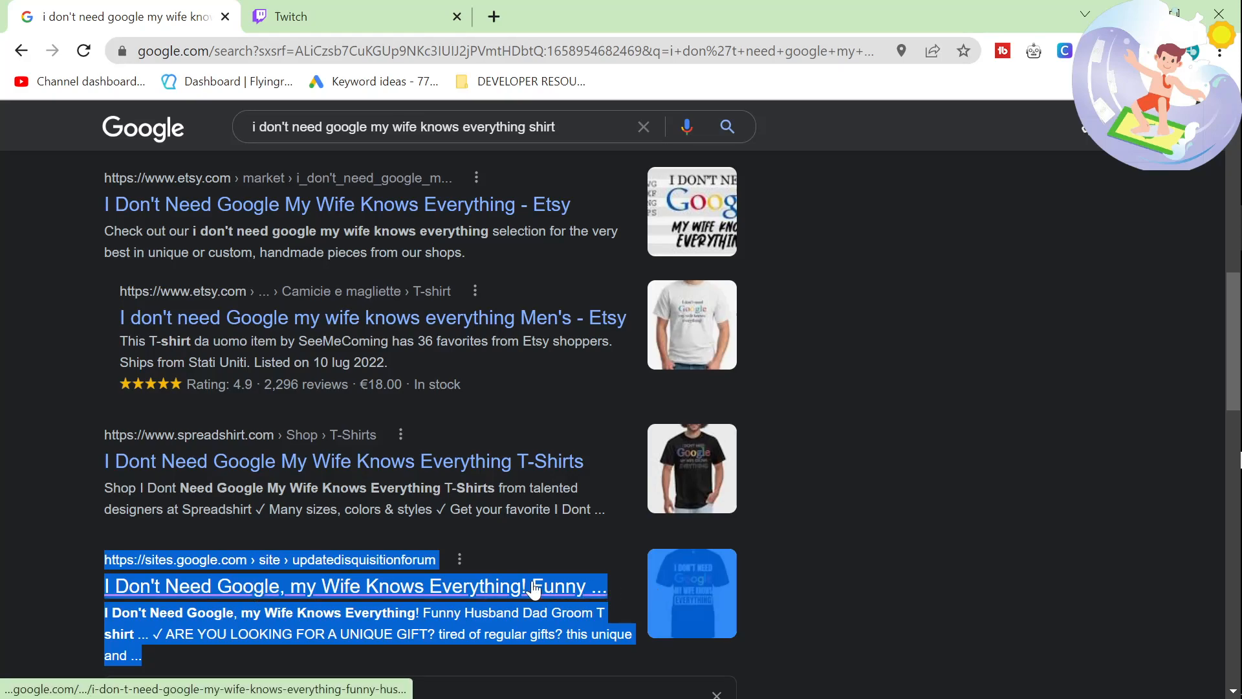
pyautogui.write('redbub')
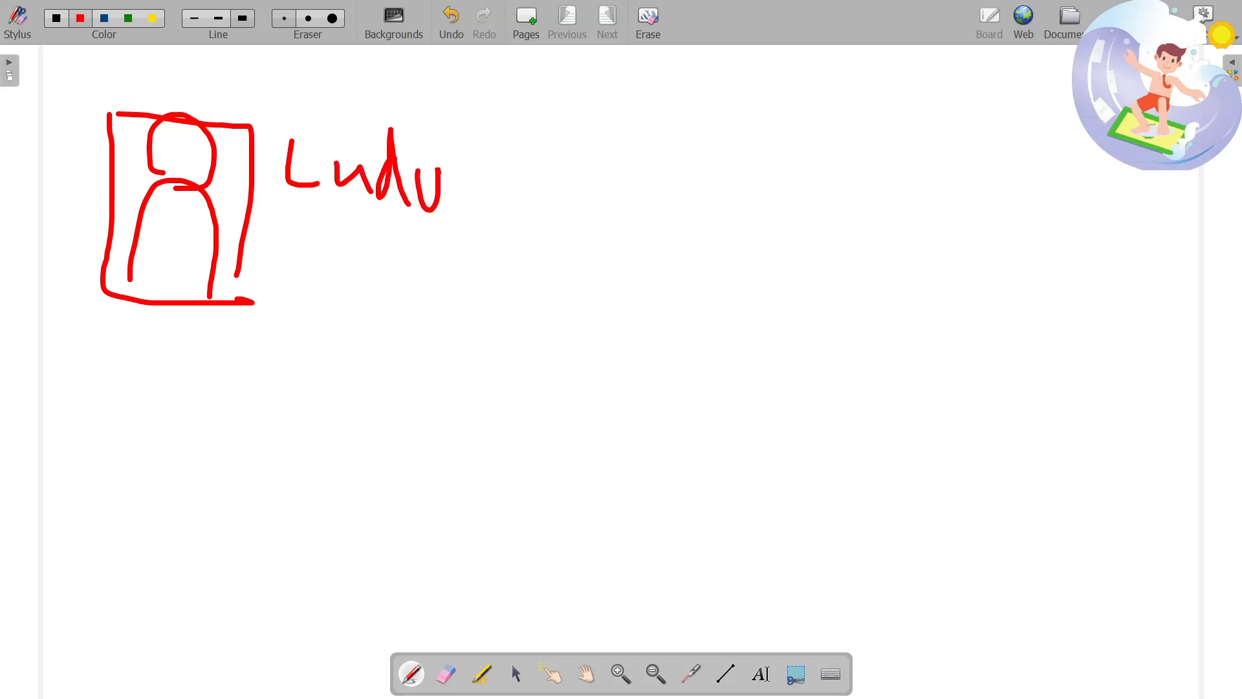
# Finish the Ludwig profile card with body text lines, 5days beneath it and an arrow leading out.
pyautogui.moveTo(475, 190); pyautogui.dragTo(543, 238)
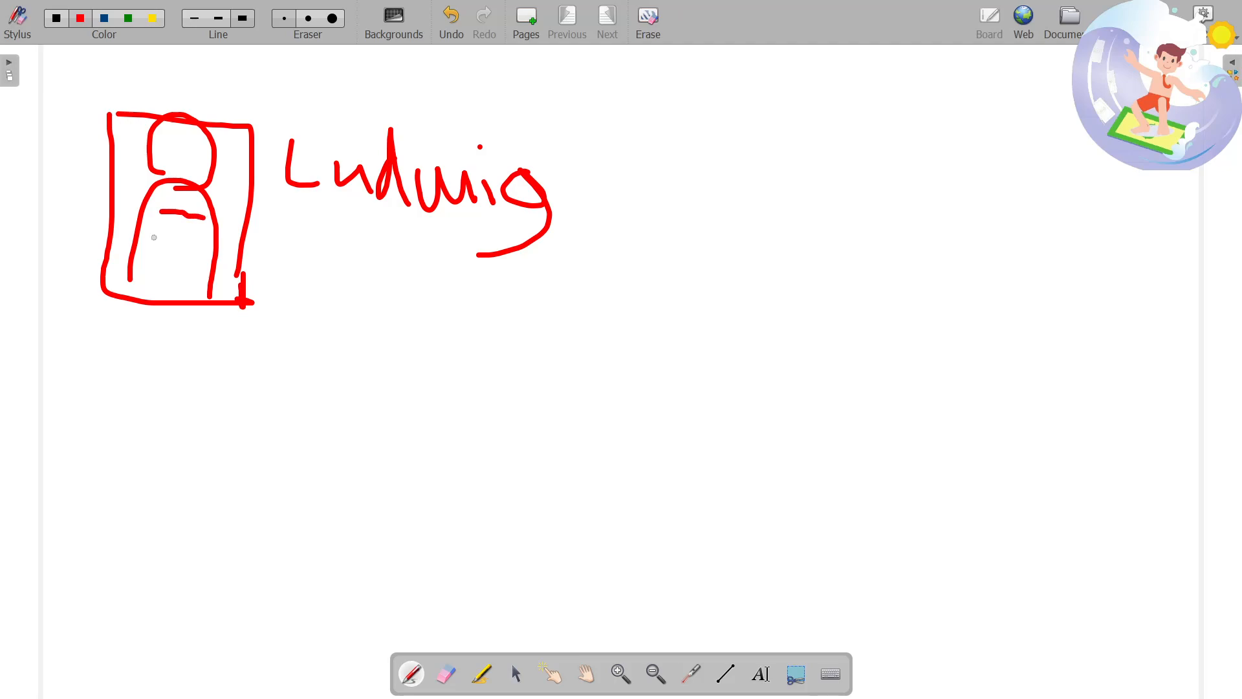
pyautogui.moveTo(146, 235); pyautogui.dragTo(209, 242)
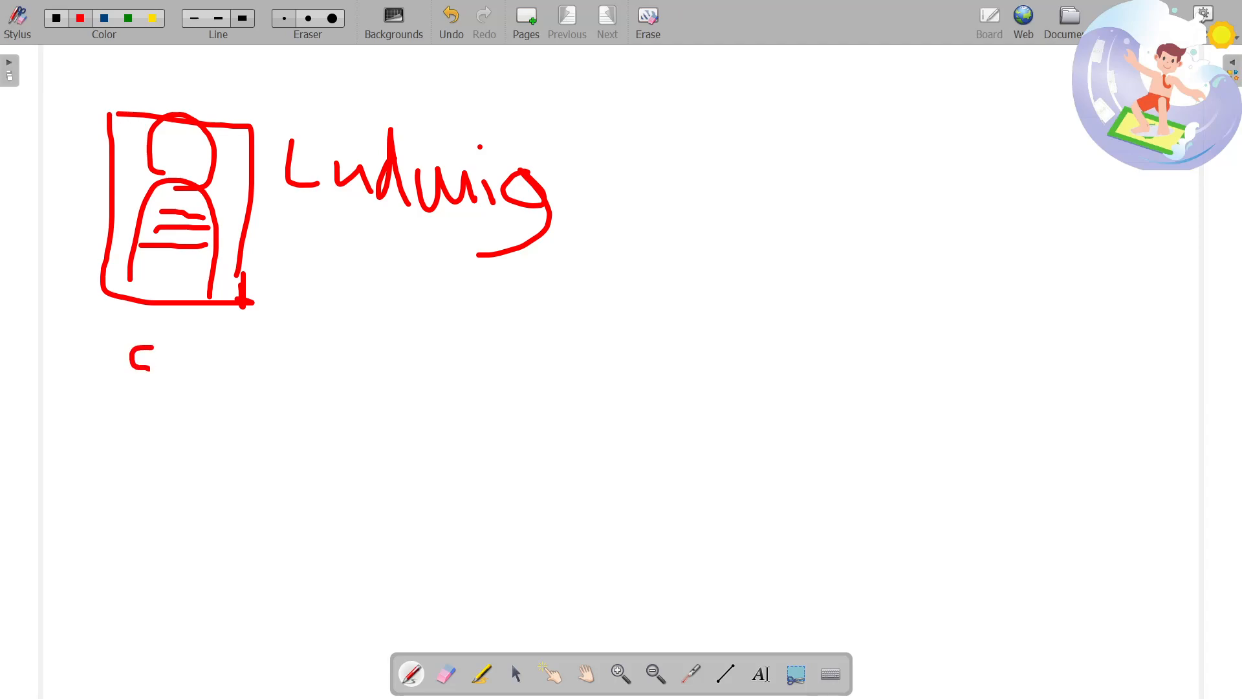
pyautogui.moveTo(158, 369); pyautogui.dragTo(258, 372)
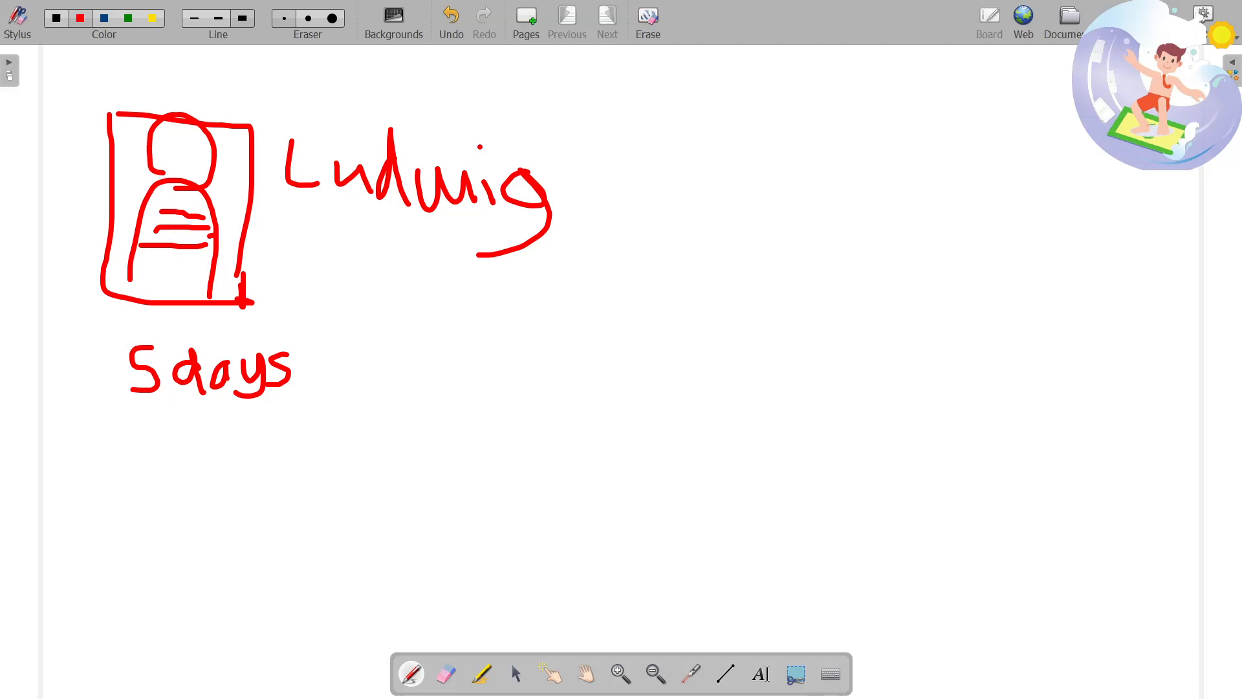
pyautogui.moveTo(230, 238); pyautogui.dragTo(329, 365)
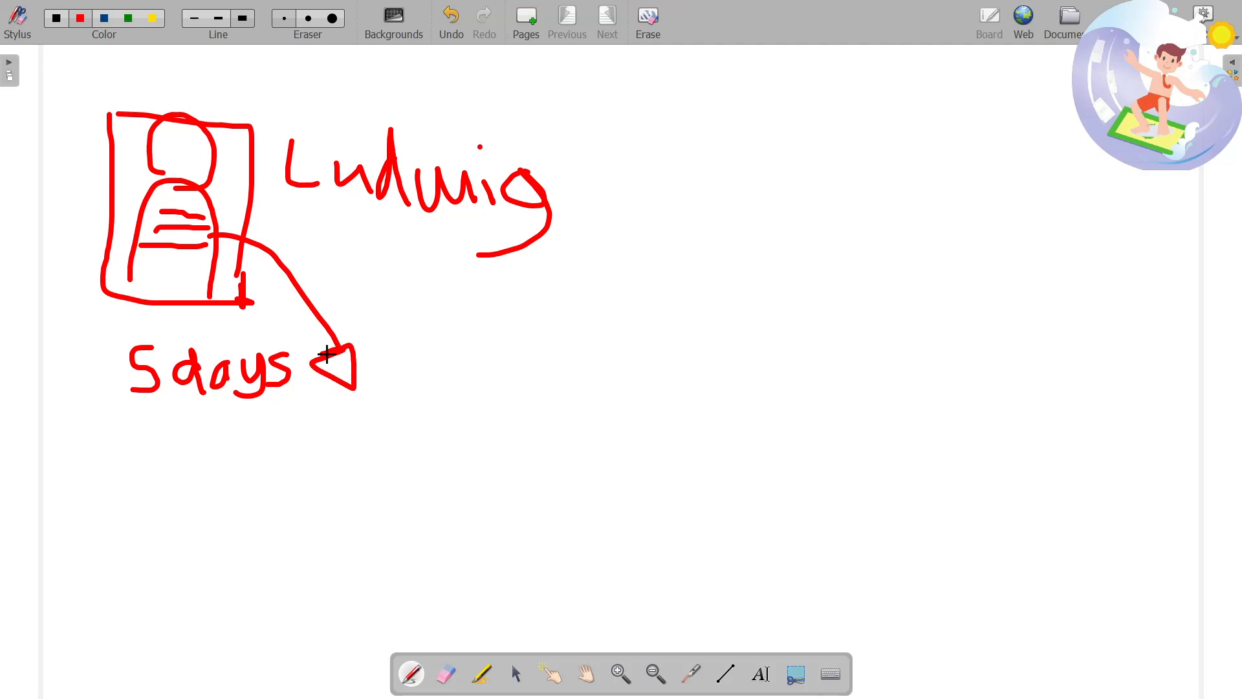
# Write Redbubble at the arrow's end, circle the card's lines, and add 1% beside 600,000.
pyautogui.moveTo(317, 404); pyautogui.dragTo(380, 428)
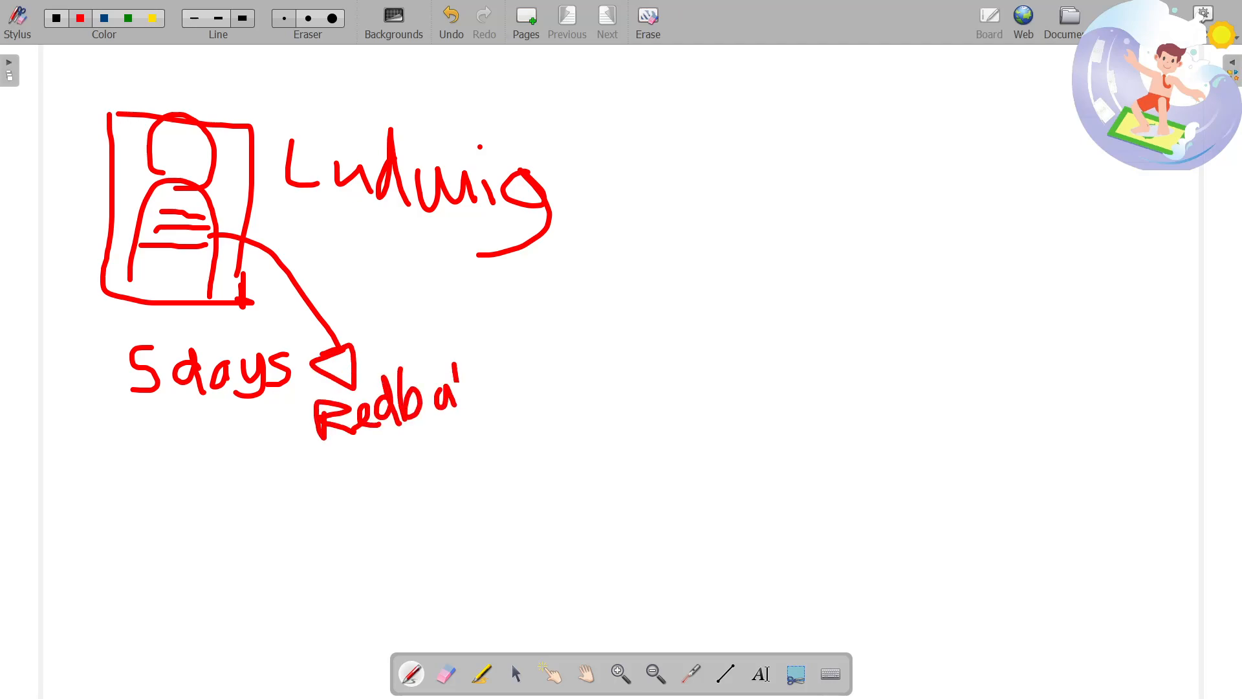
pyautogui.moveTo(475, 388); pyautogui.dragTo(535, 388)
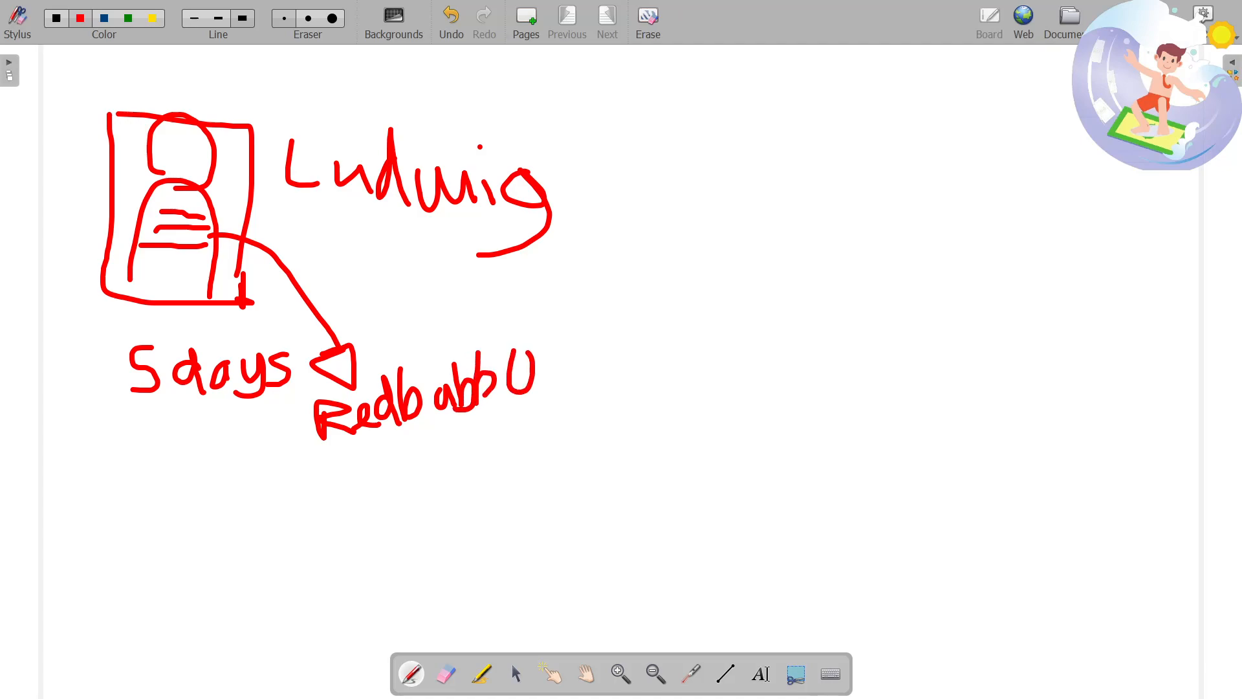
pyautogui.moveTo(511, 365); pyautogui.dragTo(543, 396)
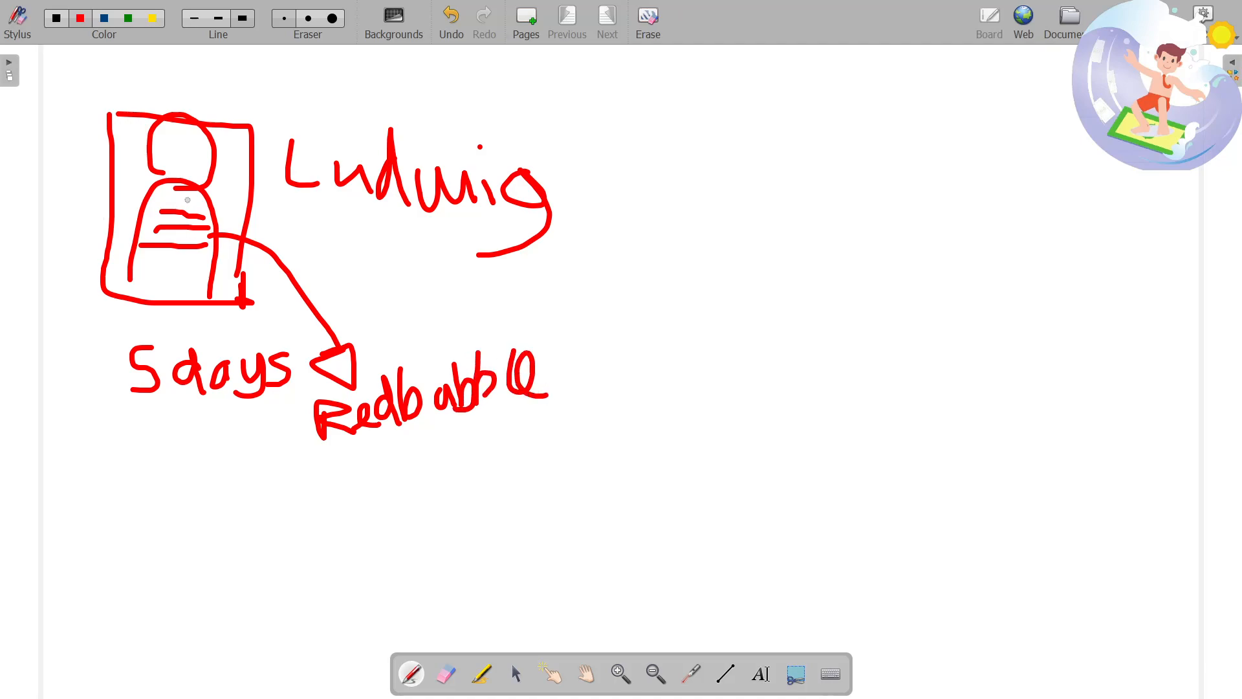
pyautogui.moveTo(150, 198); pyautogui.dragTo(269, 238)
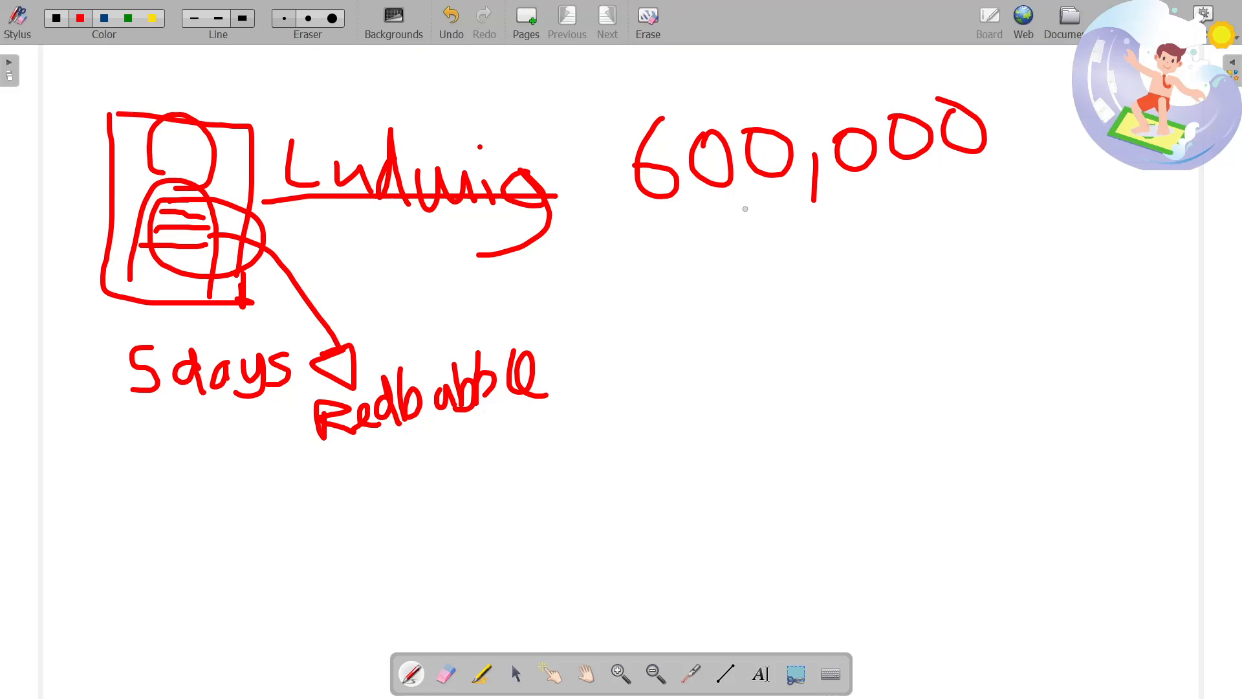
pyautogui.moveTo(737, 198); pyautogui.dragTo(800, 230)
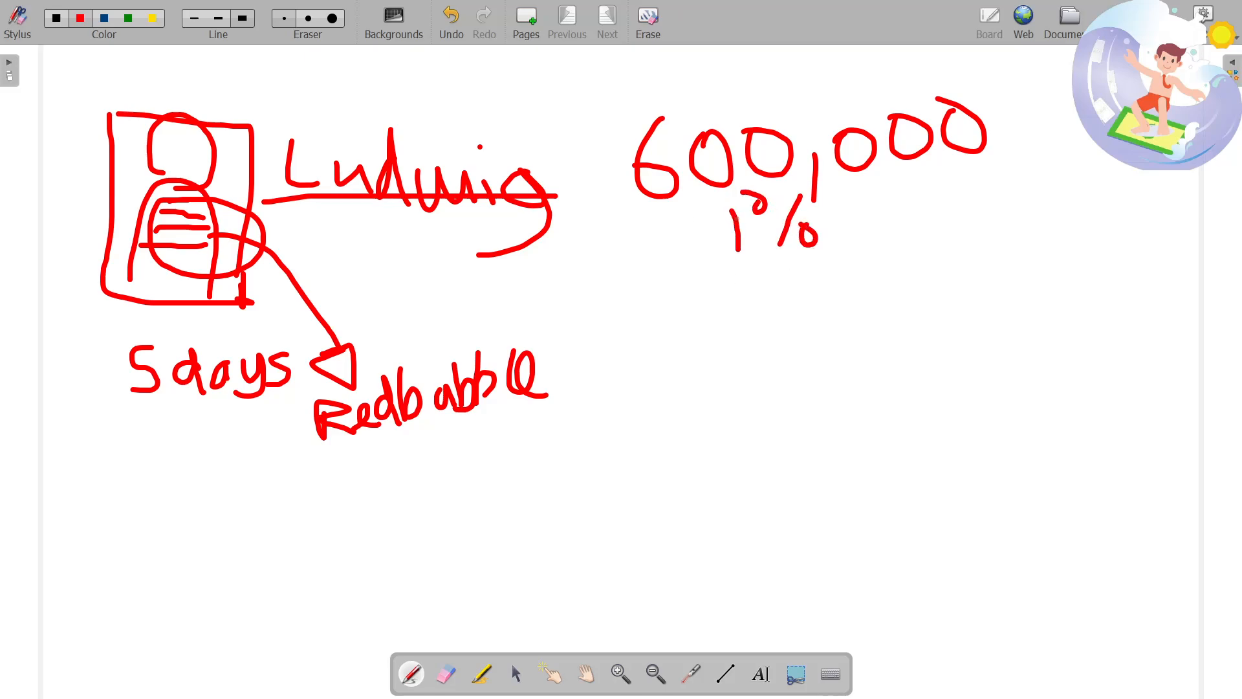
pyautogui.moveTo(745, 294); pyautogui.dragTo(721, 329)
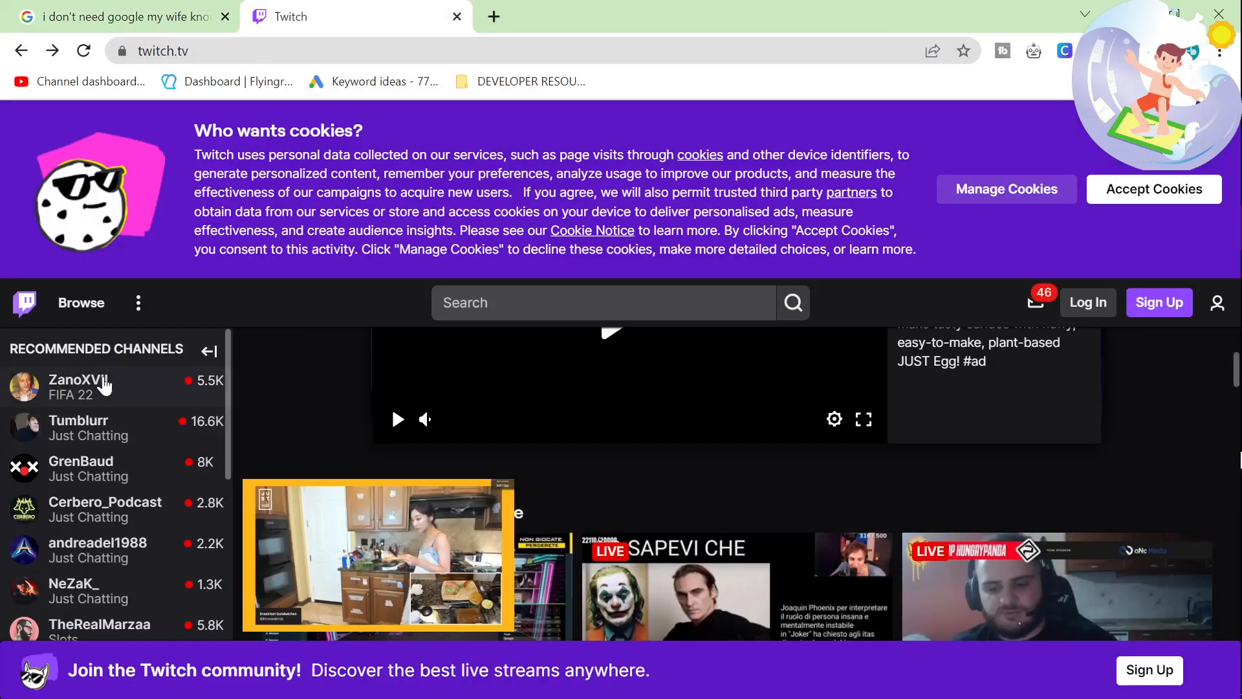
pyautogui.moveTo(127, 483)
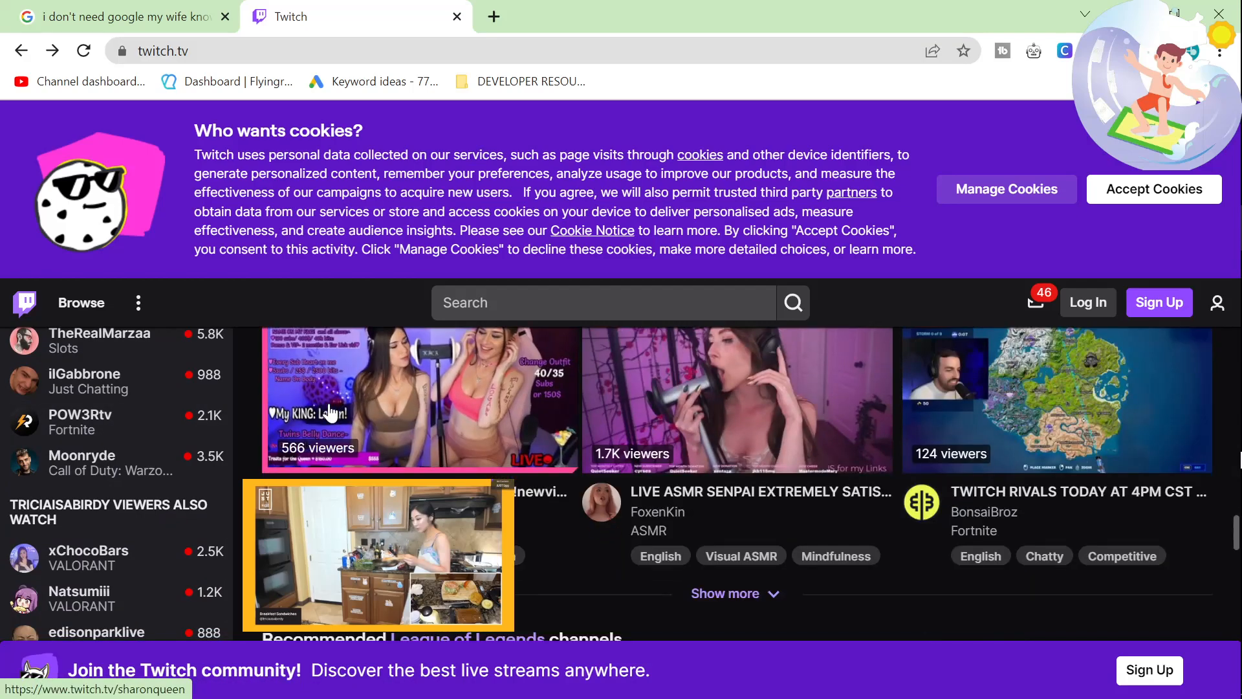
# Scroll down the Twitch home page through the recommended live channel rows.
pyautogui.scroll(-3)
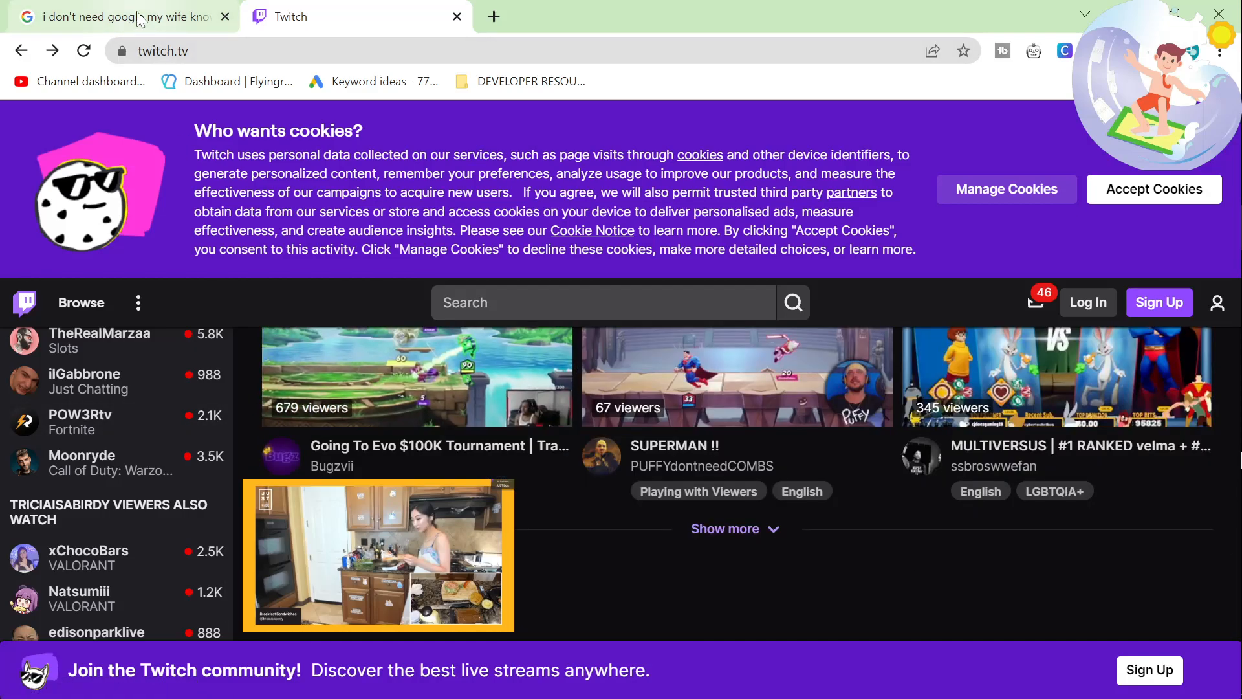
# Return to the shirt search results, close Twitch, and edit the query around the word wife.
pyautogui.click(123, 15)
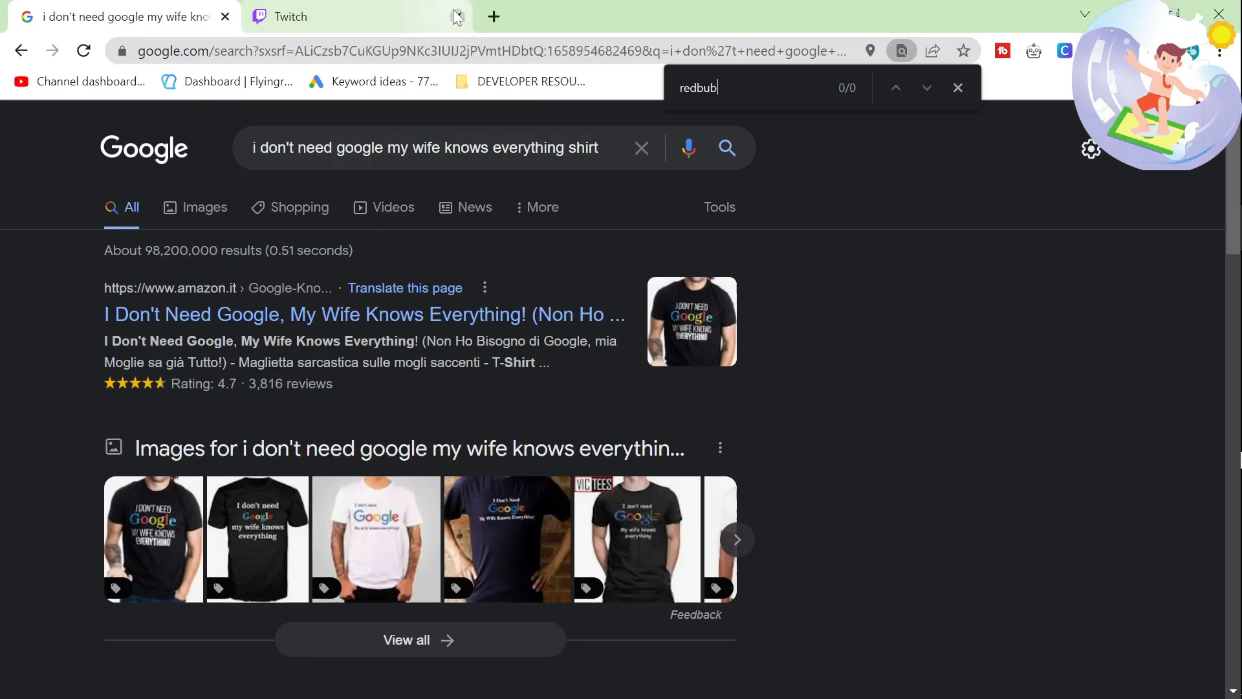
pyautogui.click(456, 15)
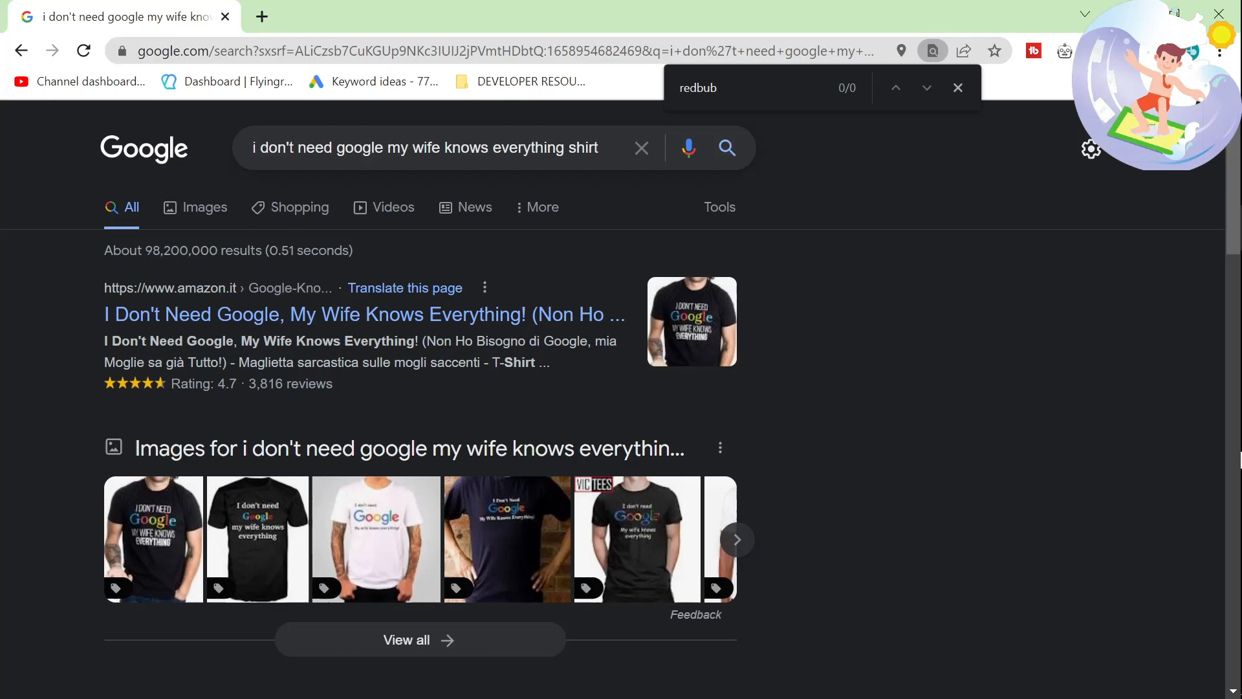
pyautogui.doubleClick(425, 147)
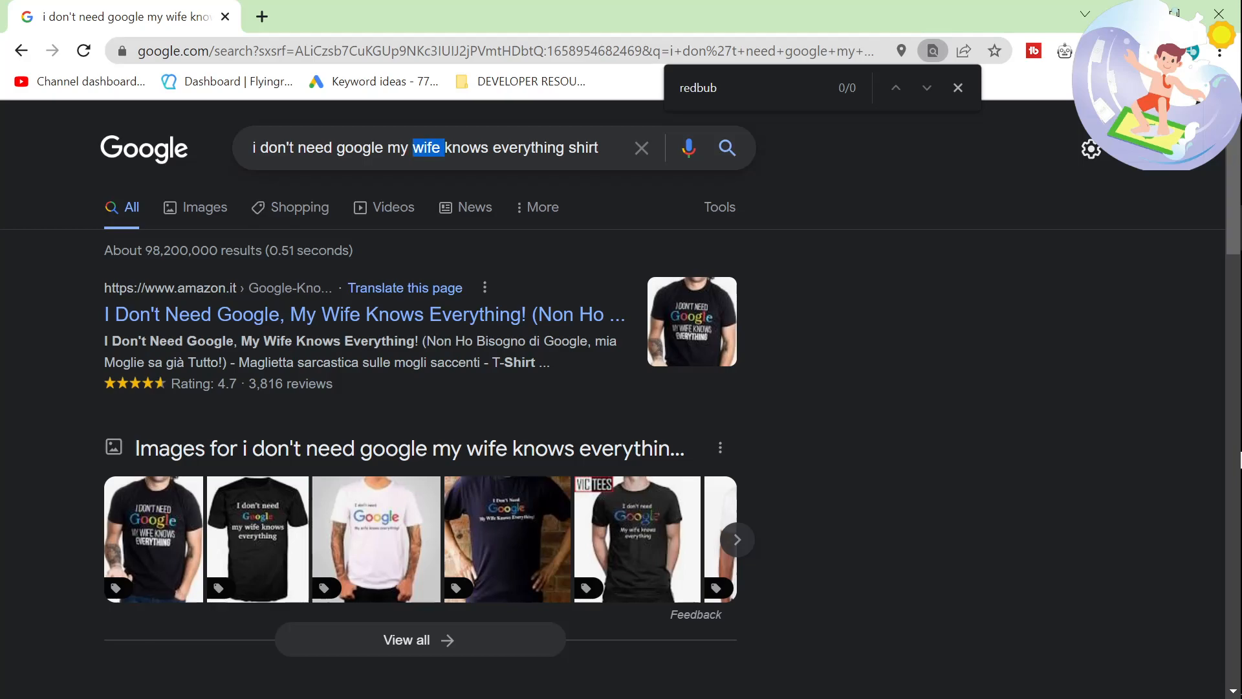
pyautogui.click(396, 147)
pyautogui.write('s boy')
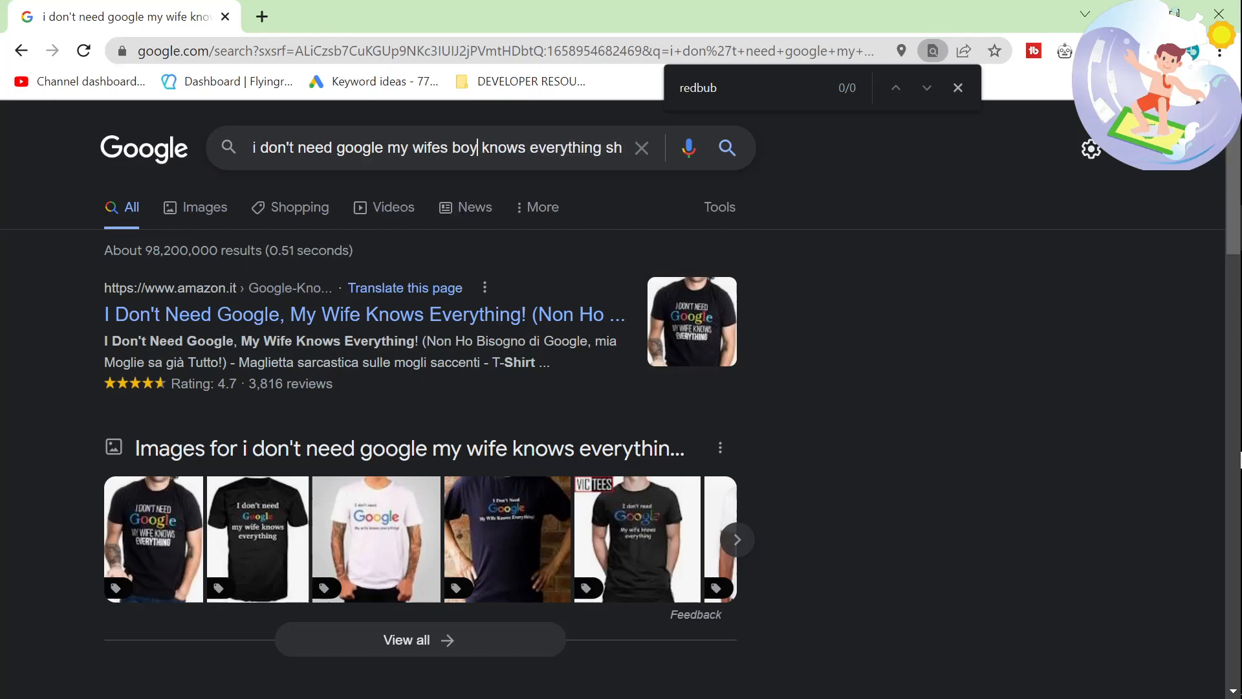
pyautogui.press('alt+tab')
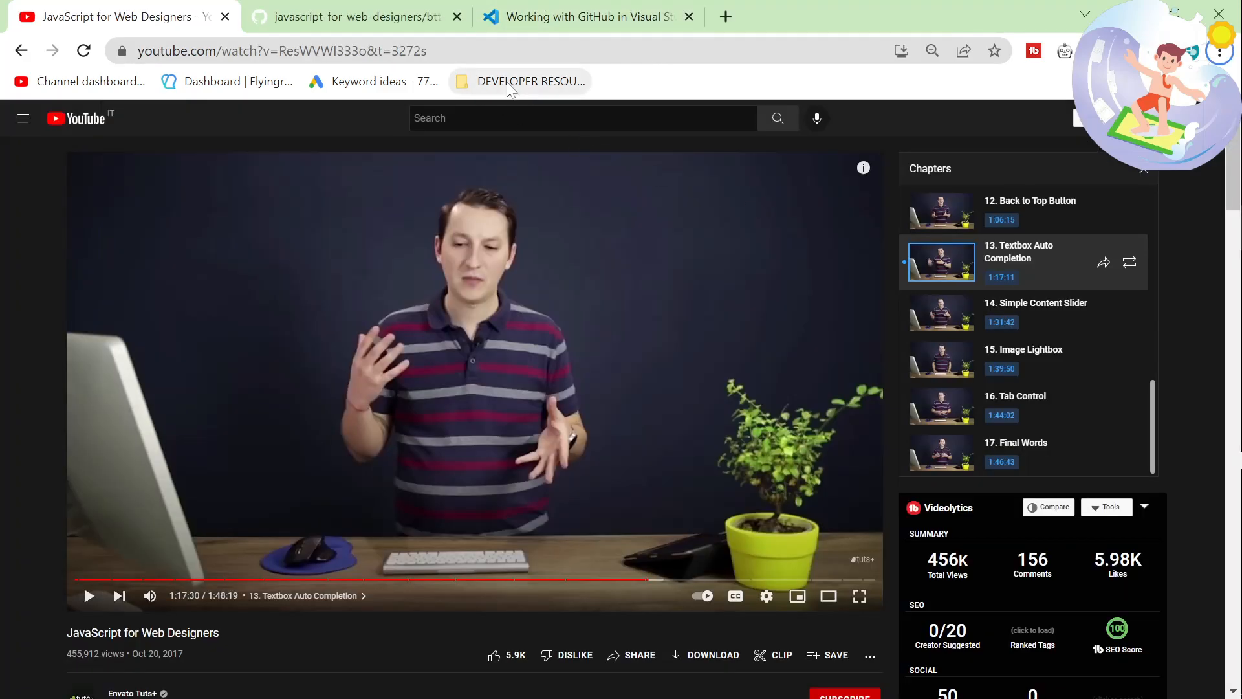
pyautogui.moveTo(250, 537)
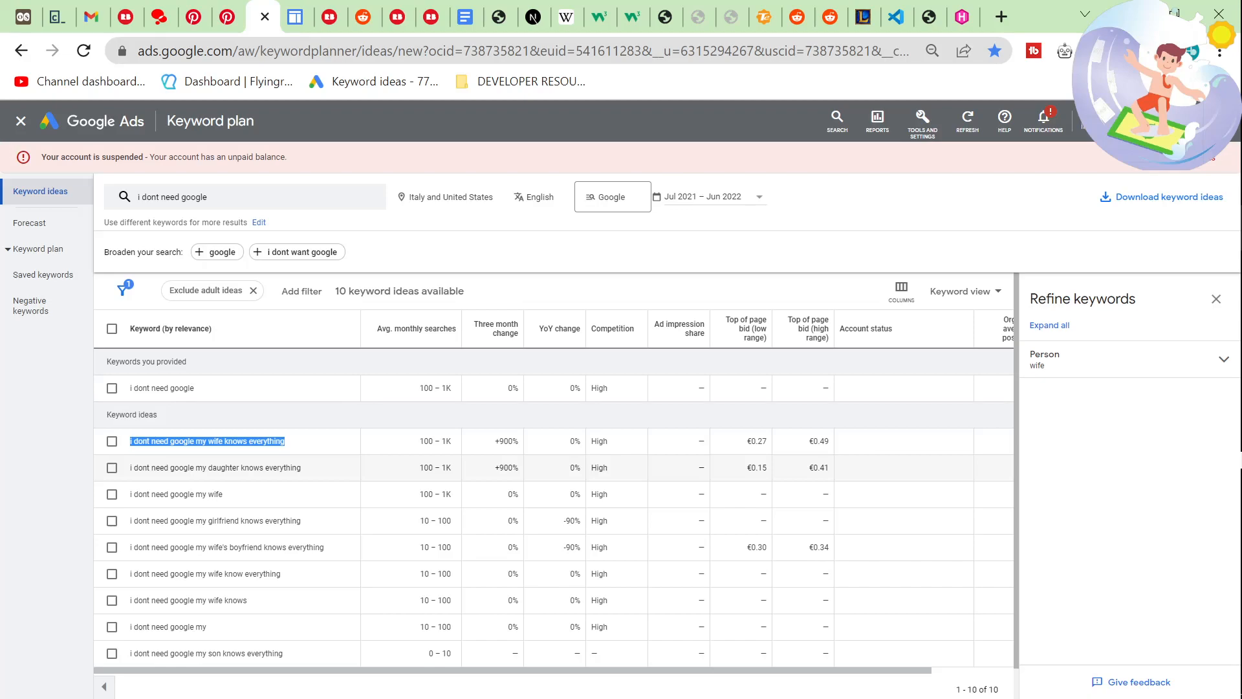
# Select the 'i dont need google my wife knows everything' keyword idea and return to the first tab.
pyautogui.doubleClick(207, 652)
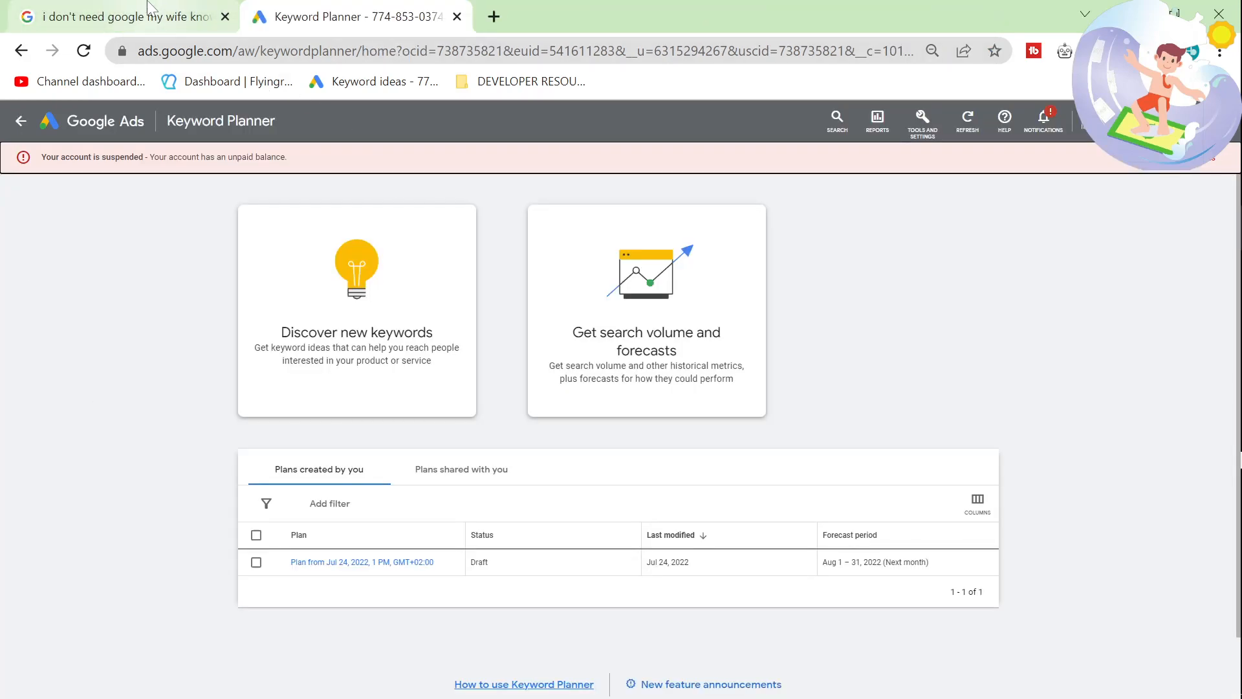
pyautogui.click(119, 15)
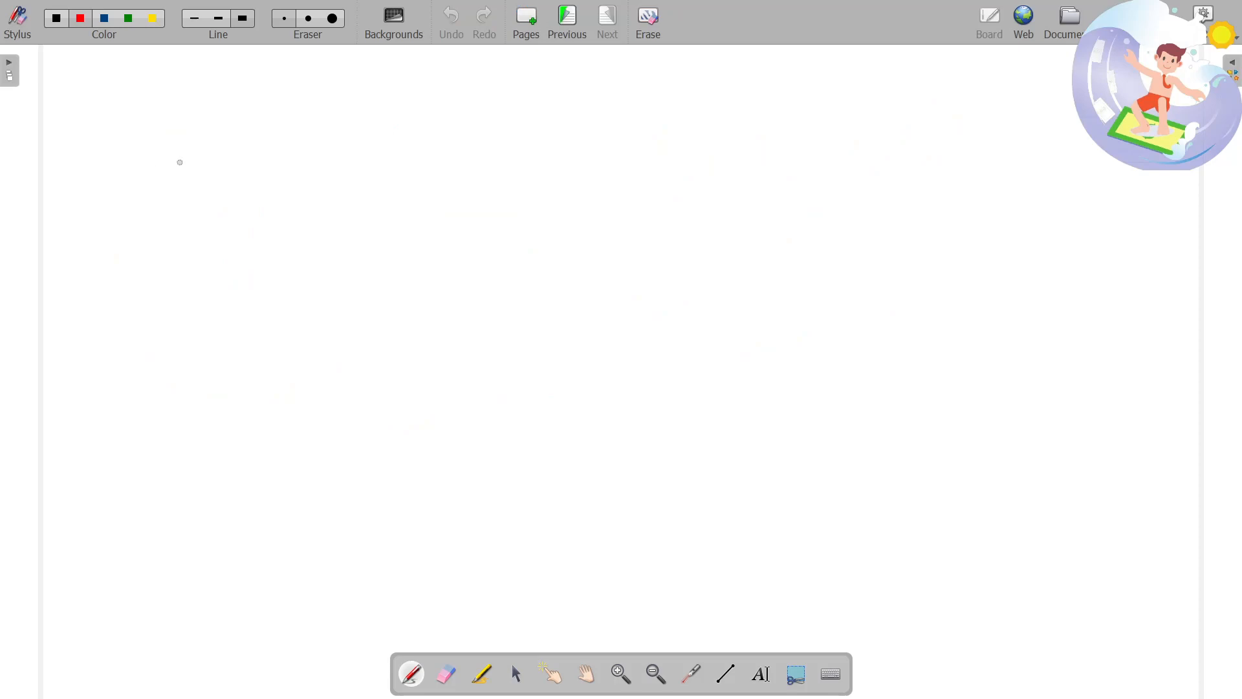
# Draw a red box labelled GMB with an arrow pointing right to a second shape.
pyautogui.moveTo(123, 91); pyautogui.dragTo(289, 265)
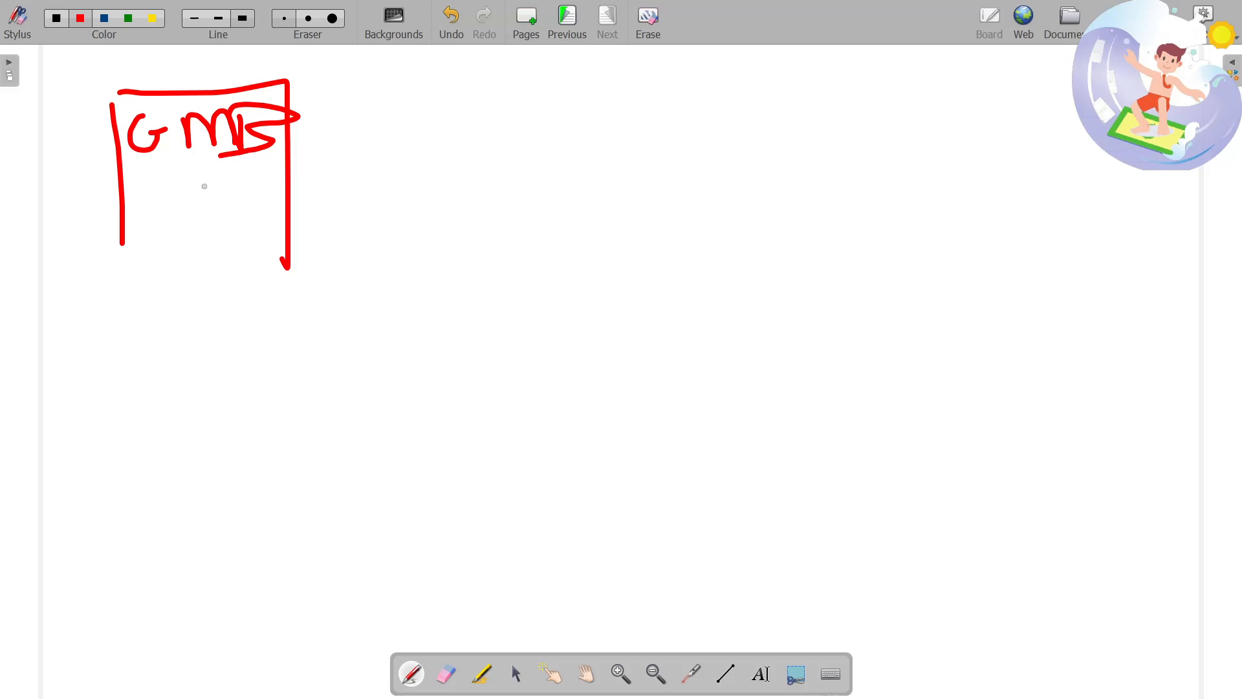
pyautogui.moveTo(202, 176); pyautogui.dragTo(400, 175)
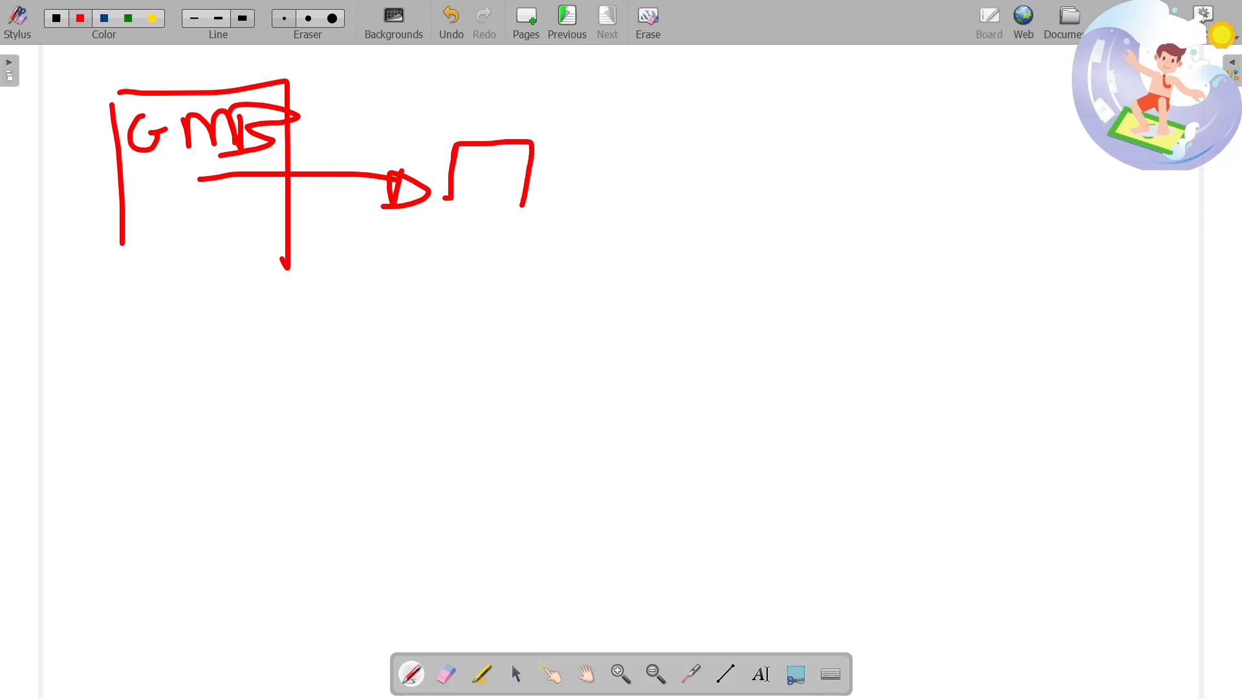
pyautogui.moveTo(529, 231); pyautogui.dragTo(587, 273)
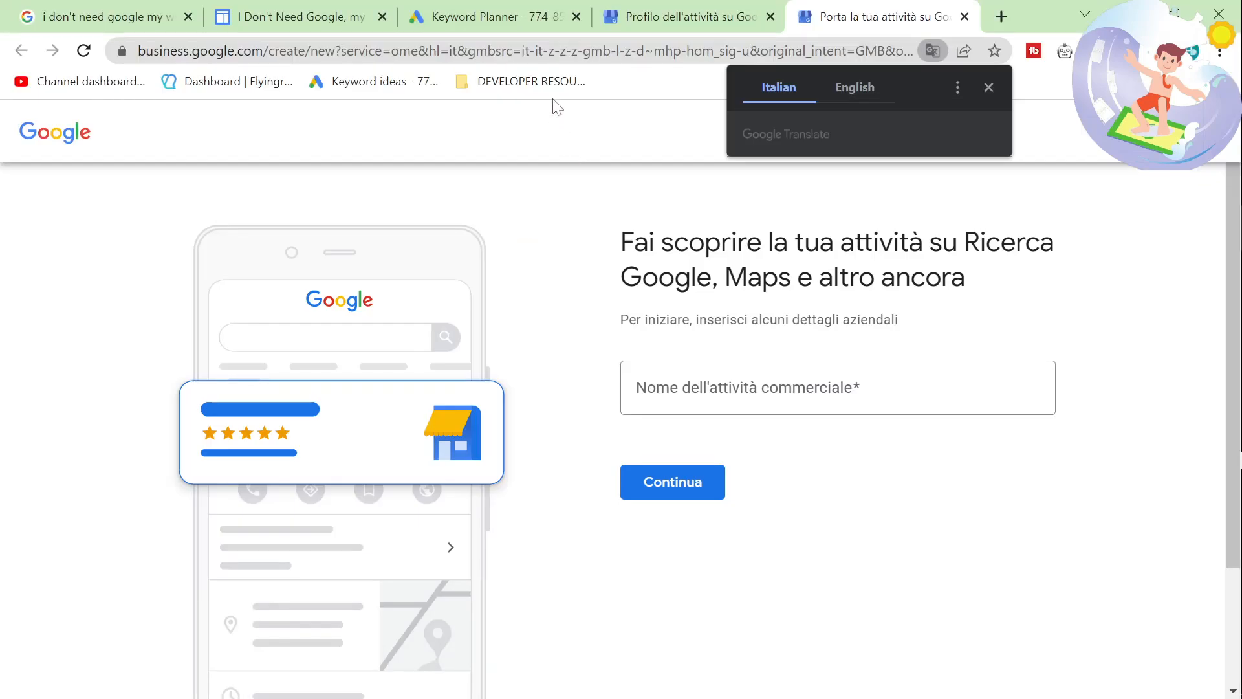
# View the Google Business Profile page, then search 'make a google' to find the Sites help article.
pyautogui.click(686, 17)
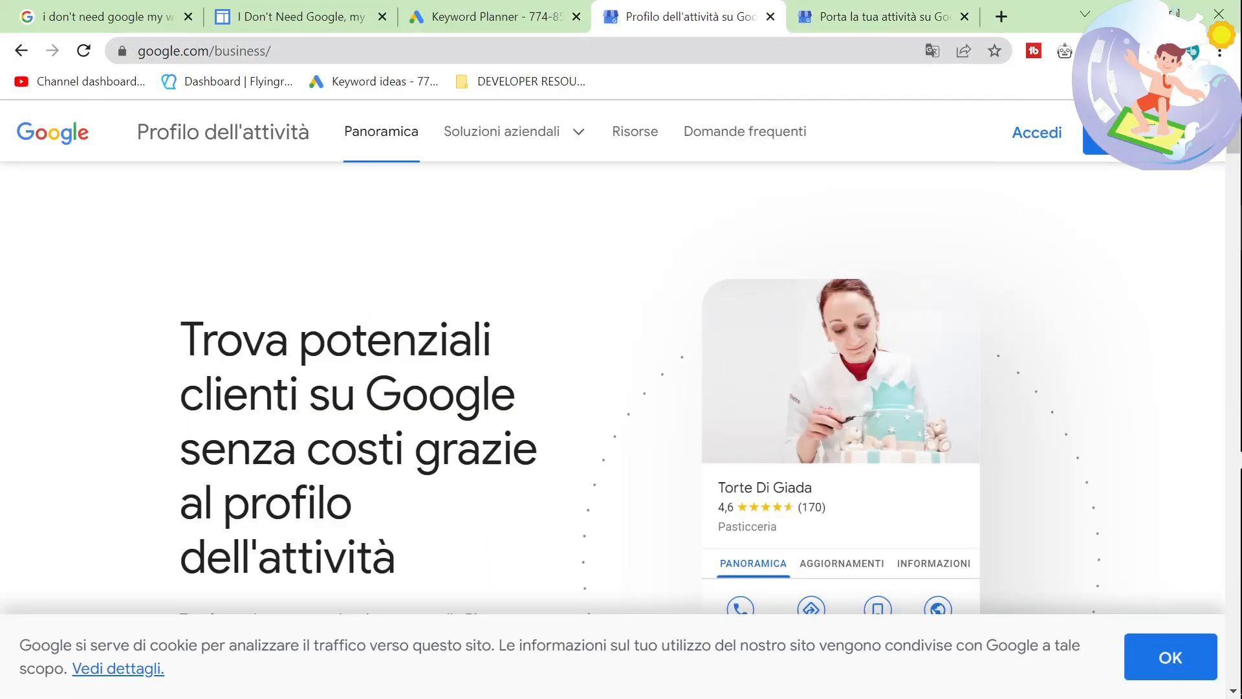
pyautogui.write('make a google')
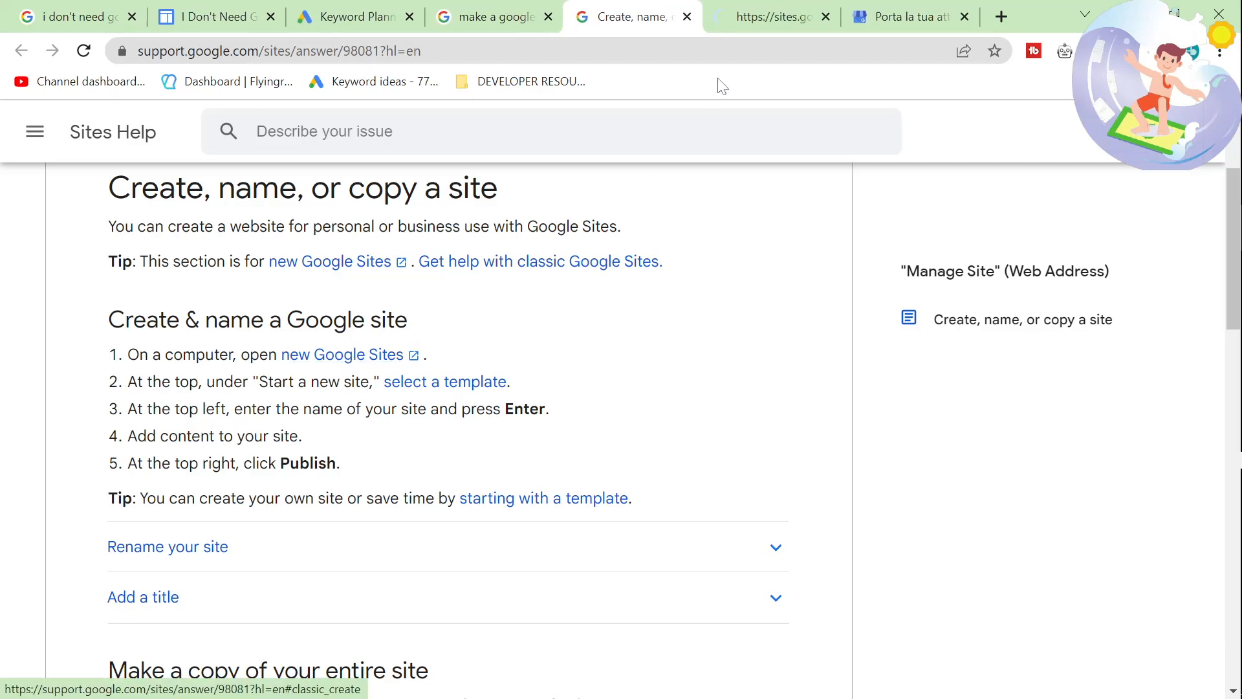
# Open new Google Sites from the help article, dismiss the welcome, and look over the blank site editor.
pyautogui.click(769, 16)
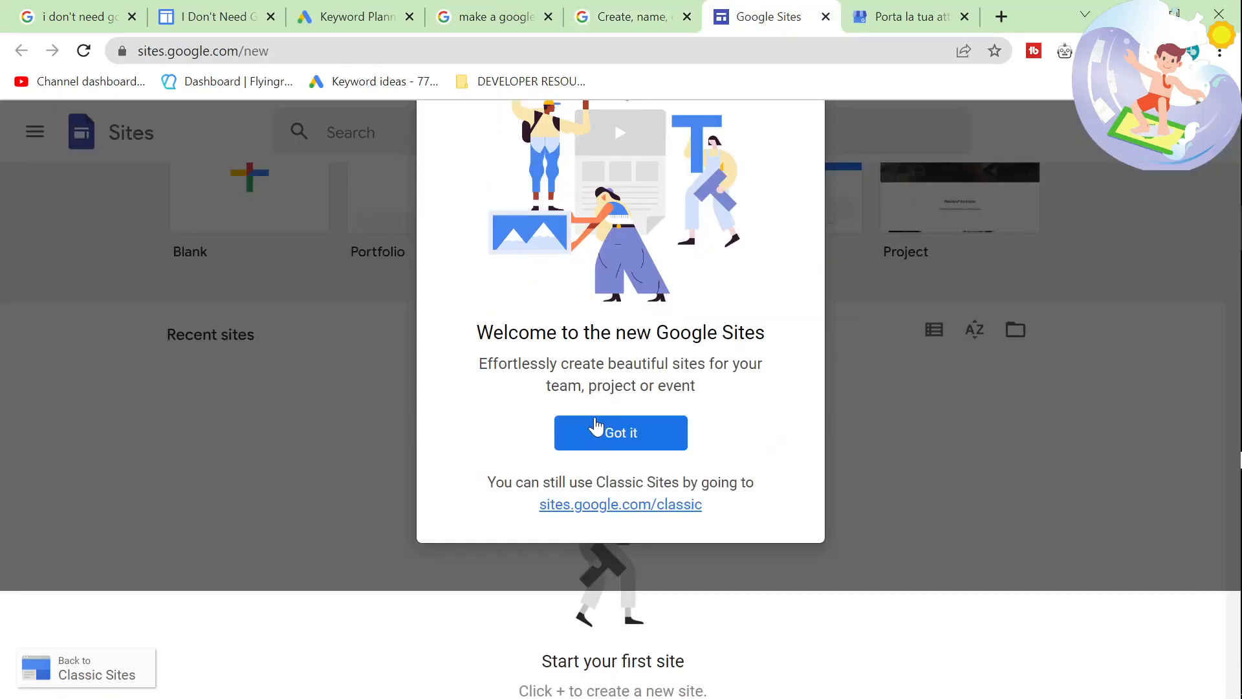
pyautogui.click(620, 432)
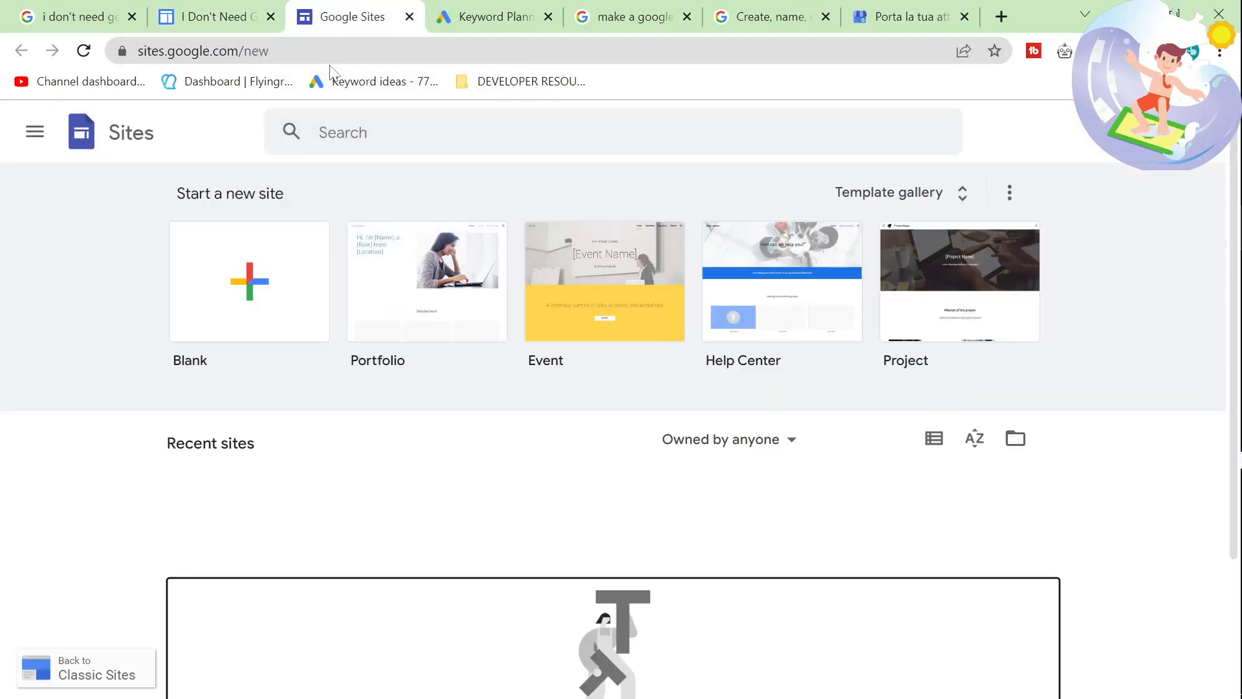
pyautogui.scroll(-3)
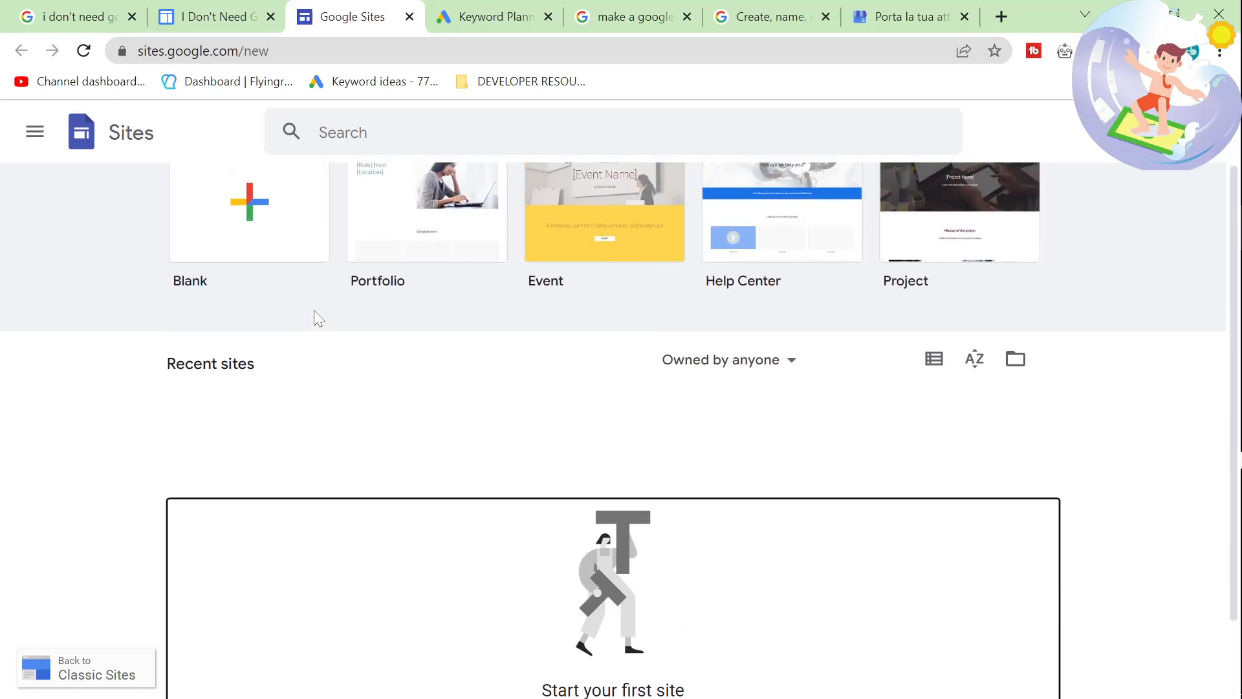
pyautogui.scroll(3)
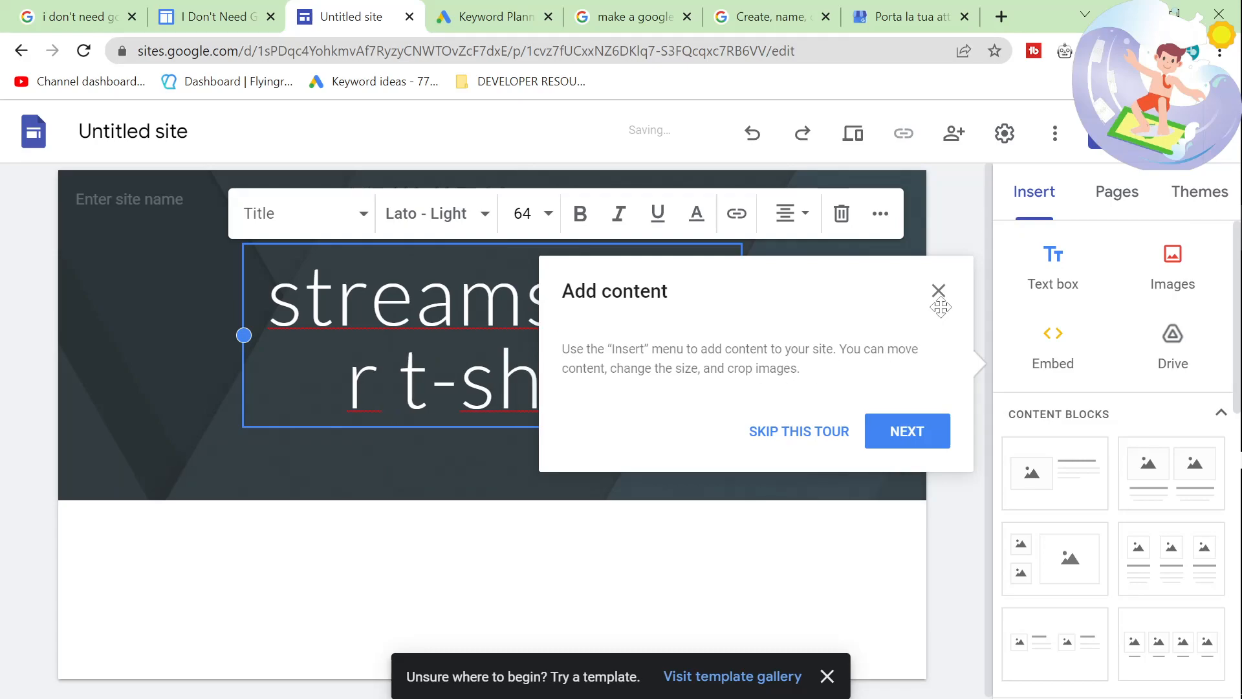
# Dismiss the Add content tour, finish the 'streamsurfer t-shirts' title, start an Embed, and switch to Redbubble.
pyautogui.click(940, 291)
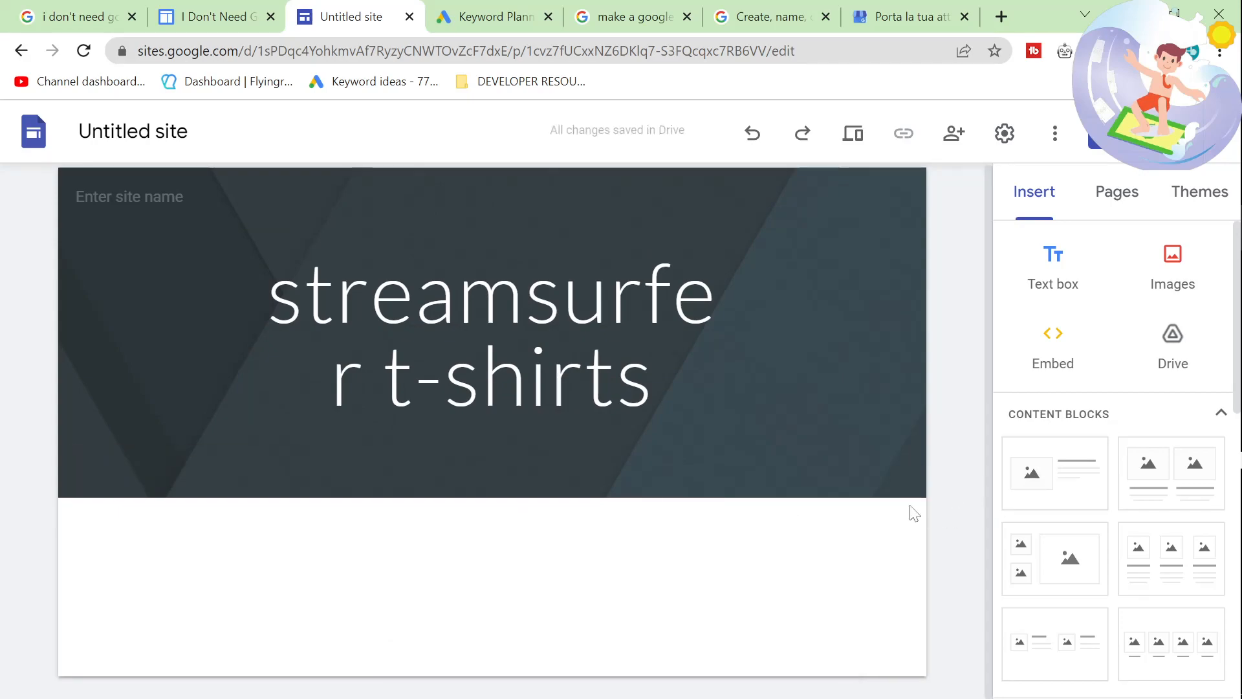
pyautogui.click(492, 332)
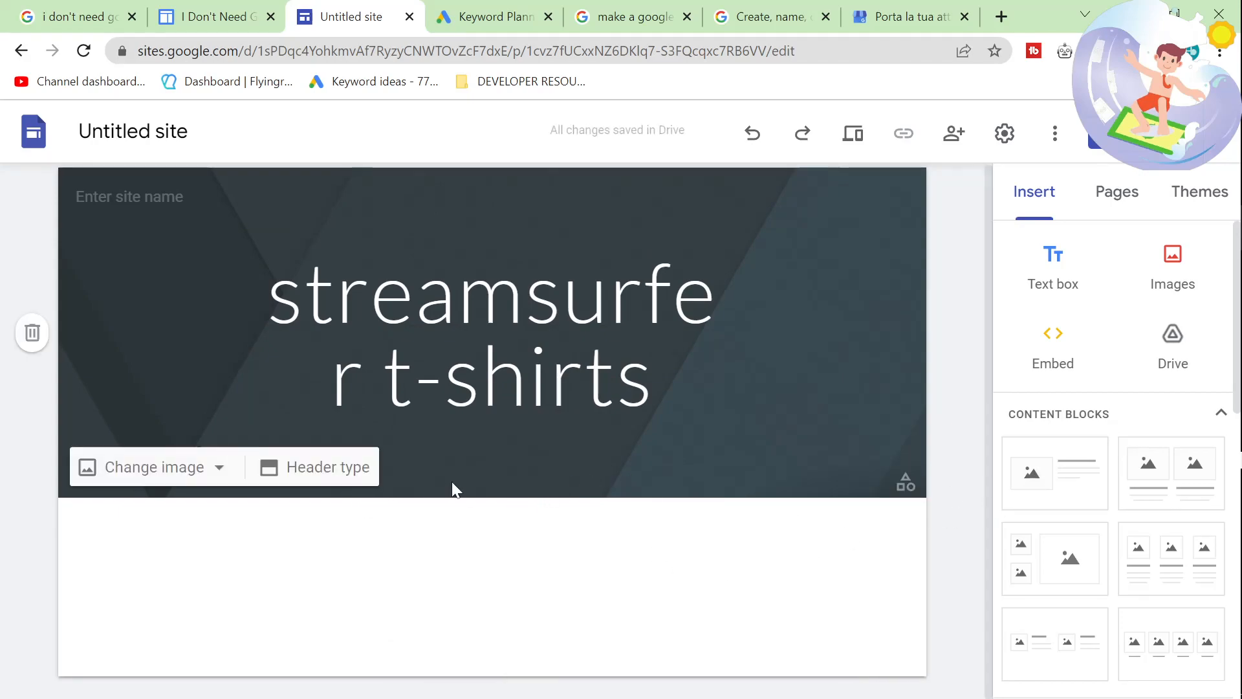
pyautogui.click(1053, 344)
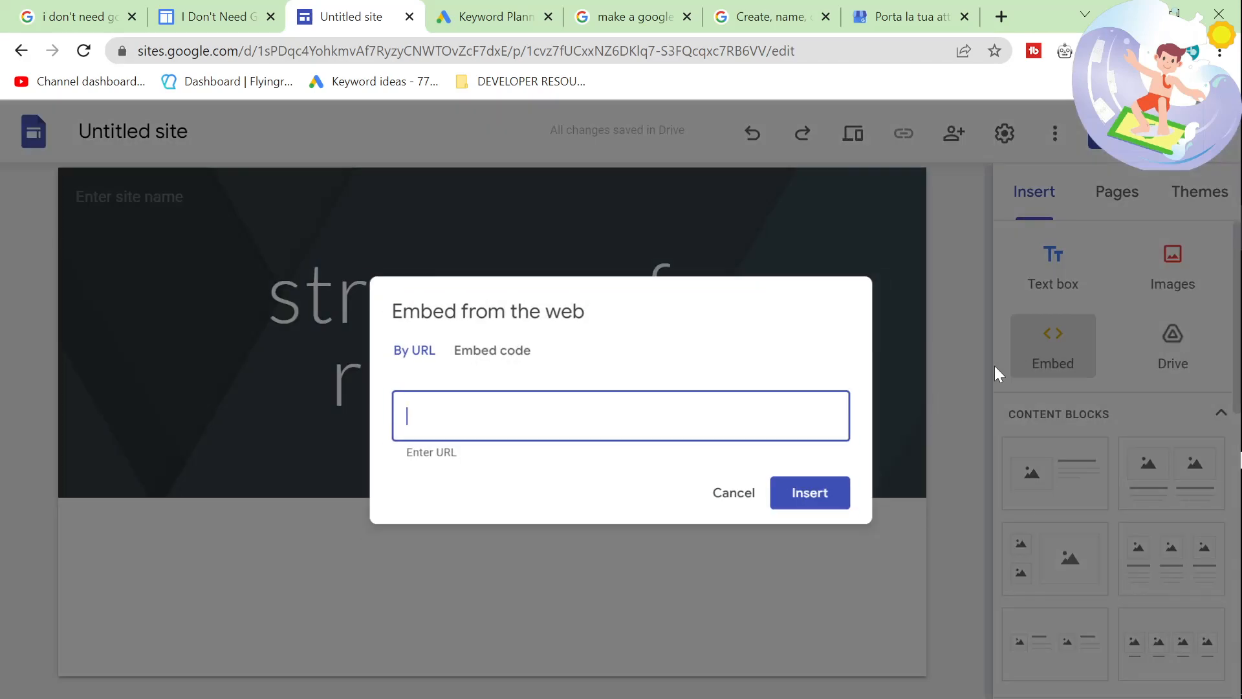
pyautogui.press('alt+tab')
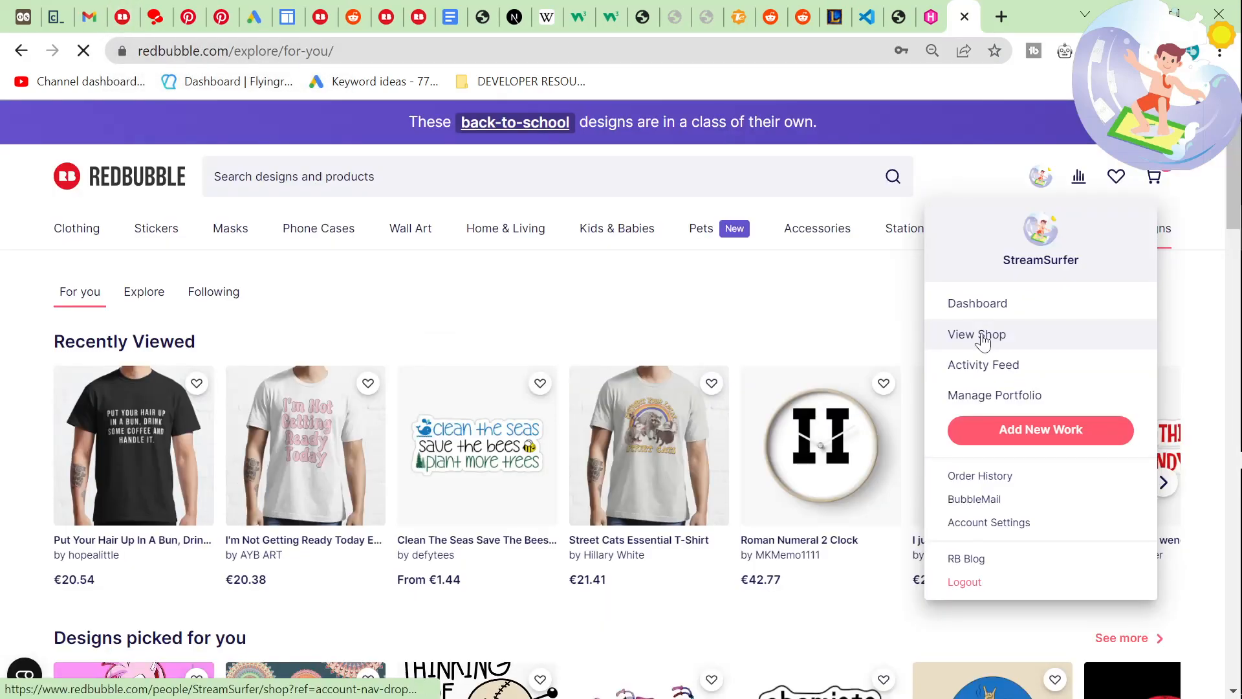
# Open your own Redbubble shop and the 'You Ever Drink Baileys From A Shoe?' sticker product page.
pyautogui.click(976, 334)
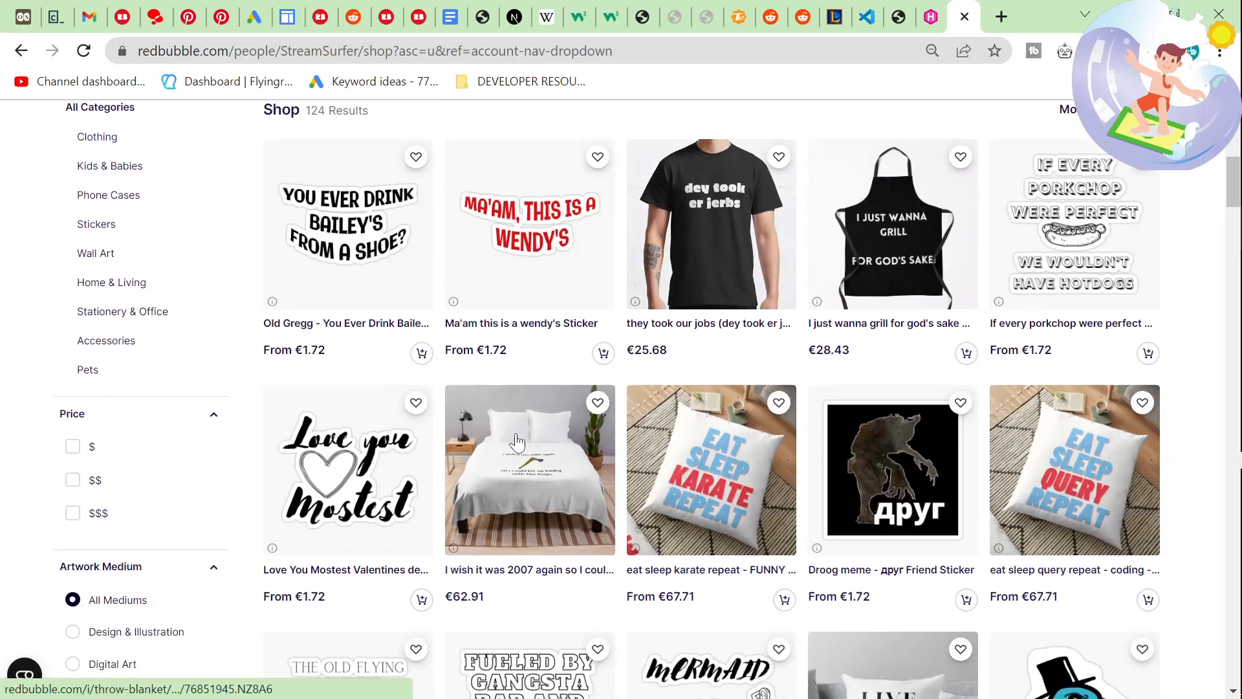
pyautogui.click(346, 224)
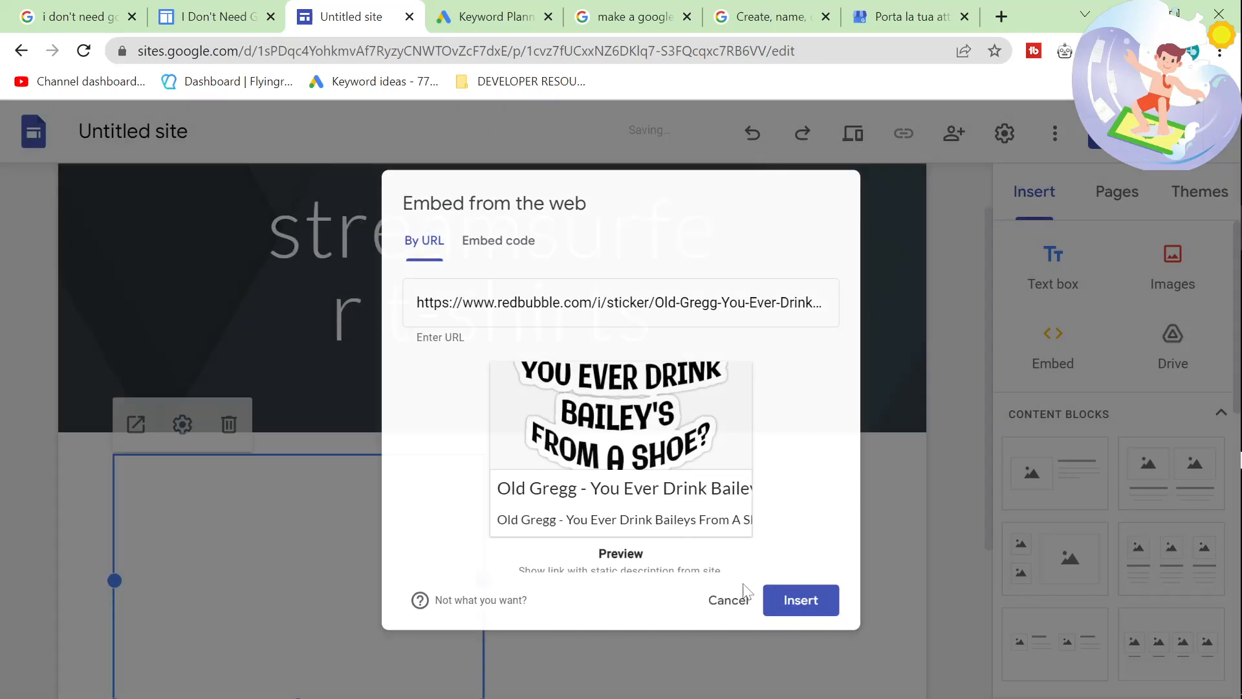
# Insert the Redbubble 'You Ever Drink Bailey's From a Shoe?' sticker embed and scroll to check the card.
pyautogui.click(800, 599)
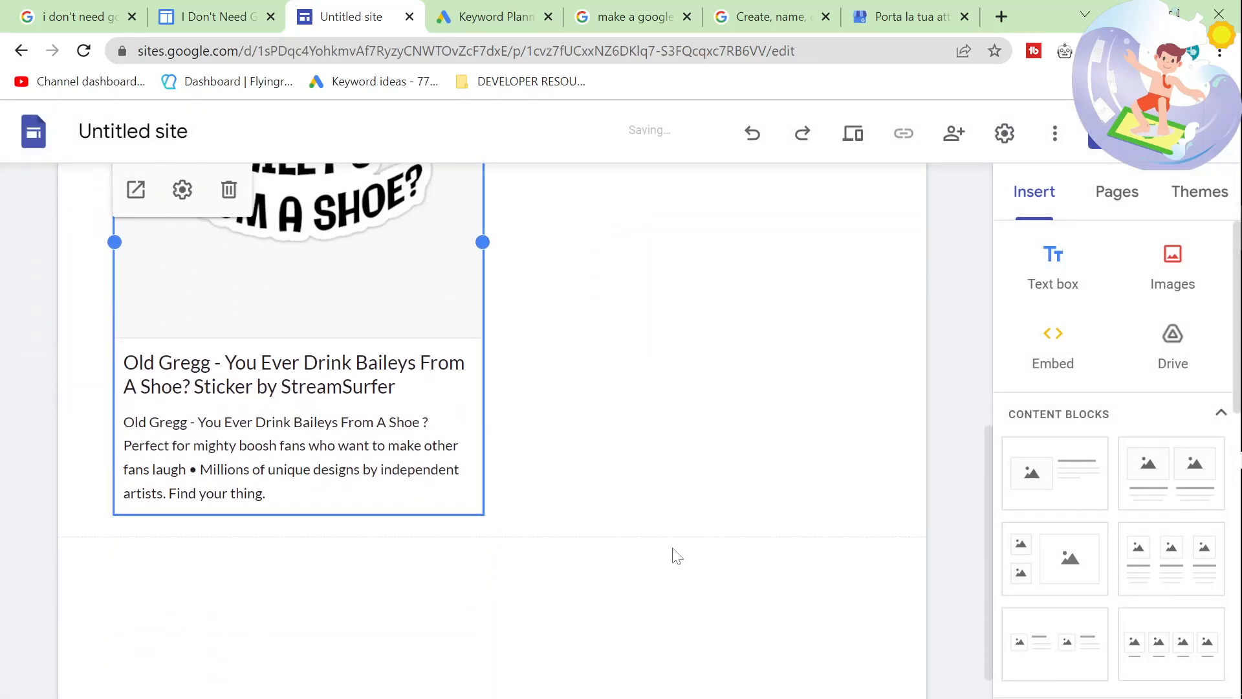
pyautogui.scroll(-3)
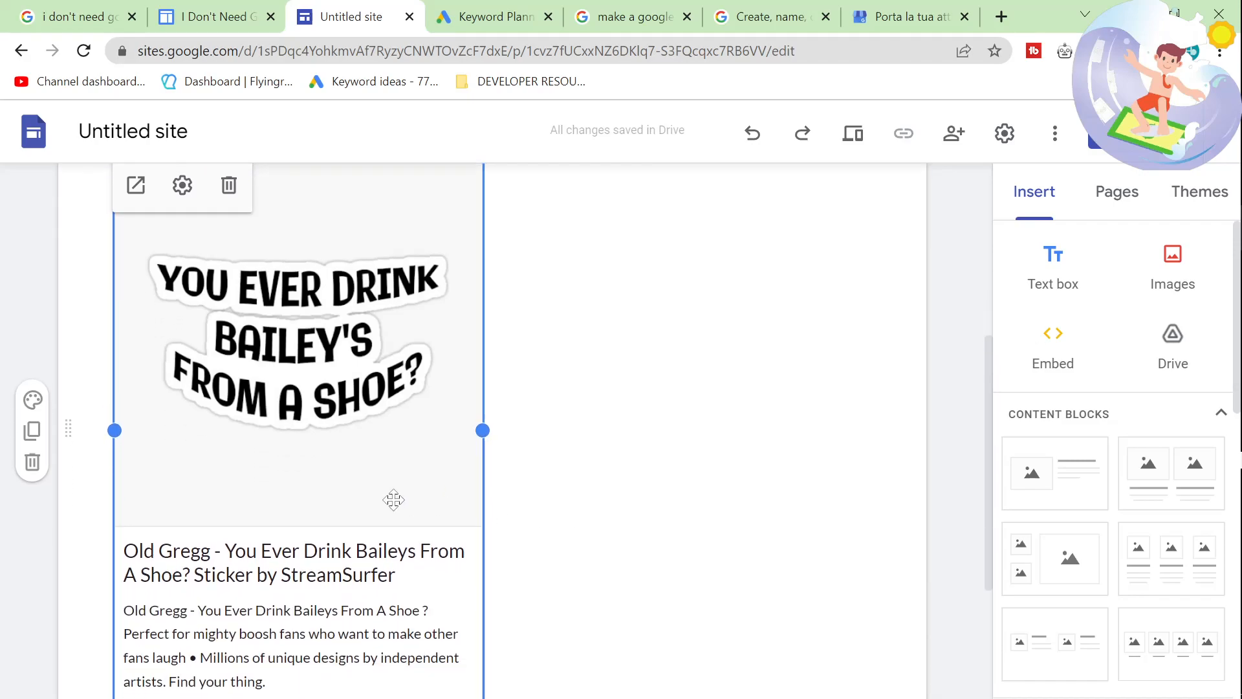
pyautogui.scroll(-3)
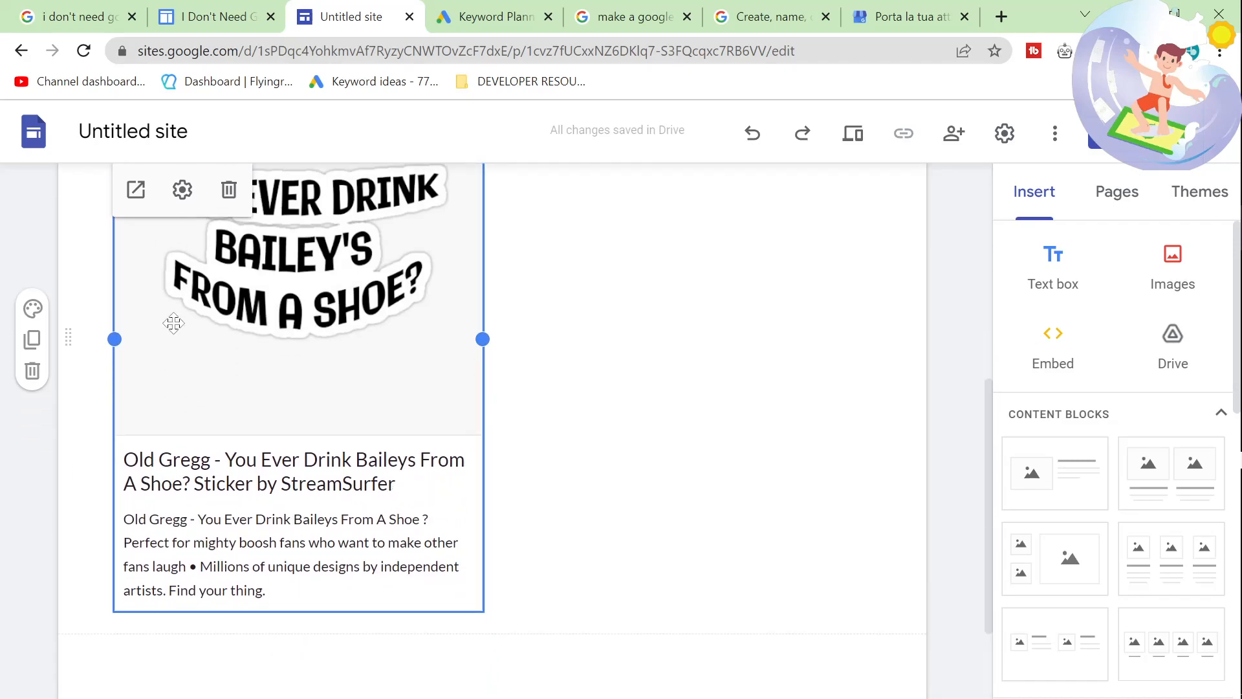
pyautogui.moveTo(229, 189)
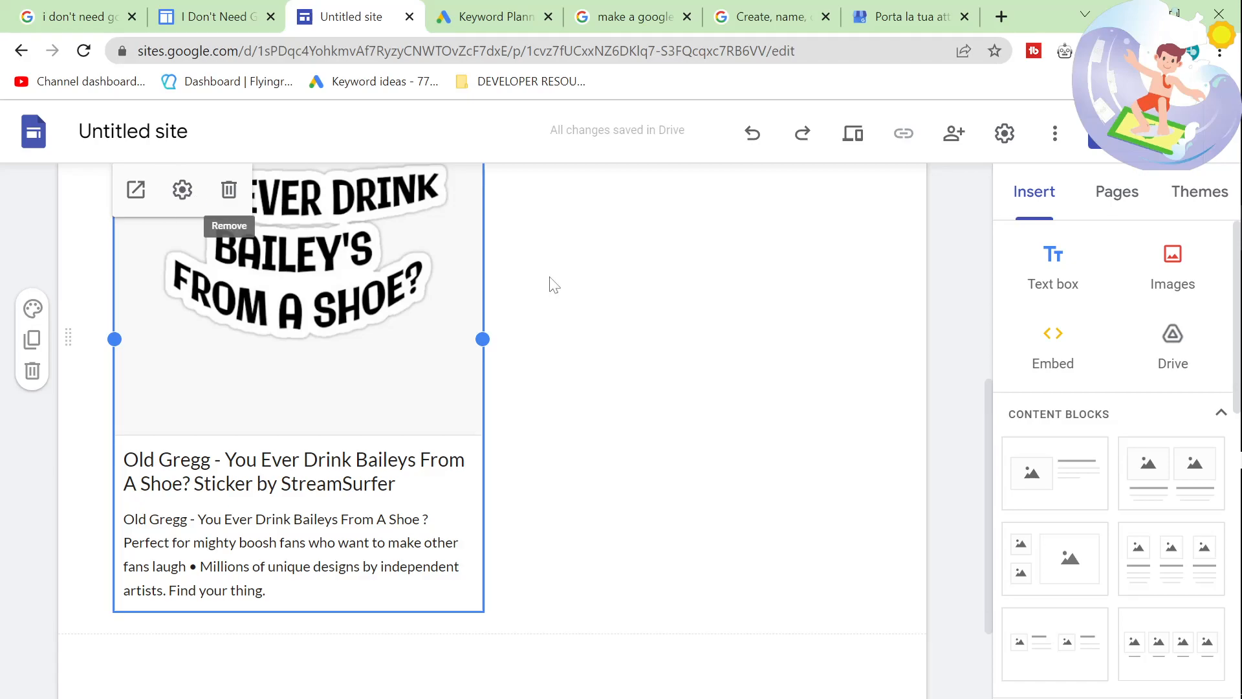
pyautogui.scroll(-3)
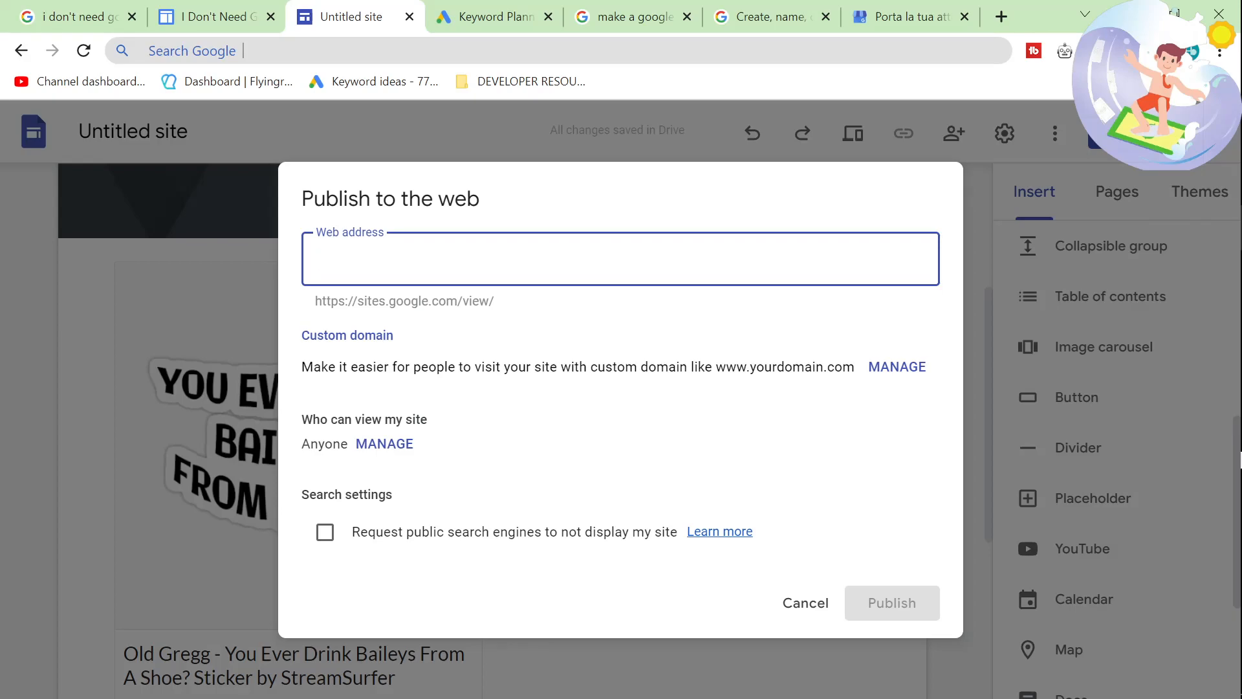
# Publish the site at the web address 'streamsurfertshirts' and view the live site.
pyautogui.write('streamsurfer')
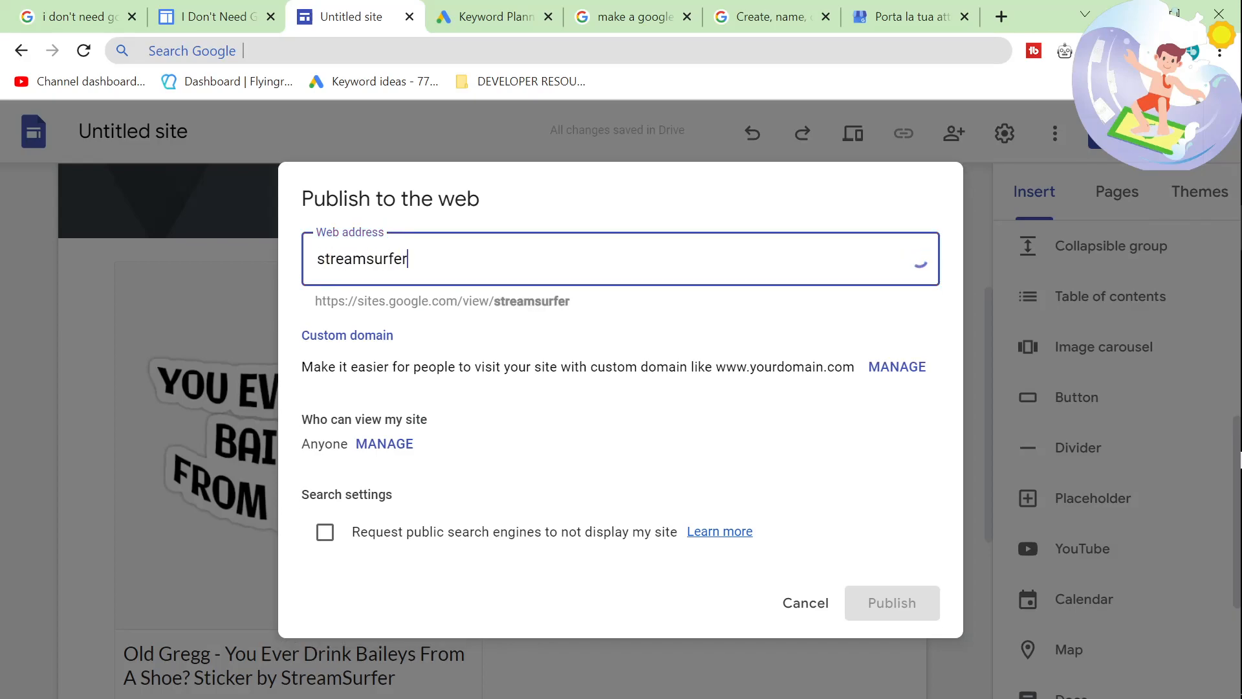
pyautogui.write('tshirts')
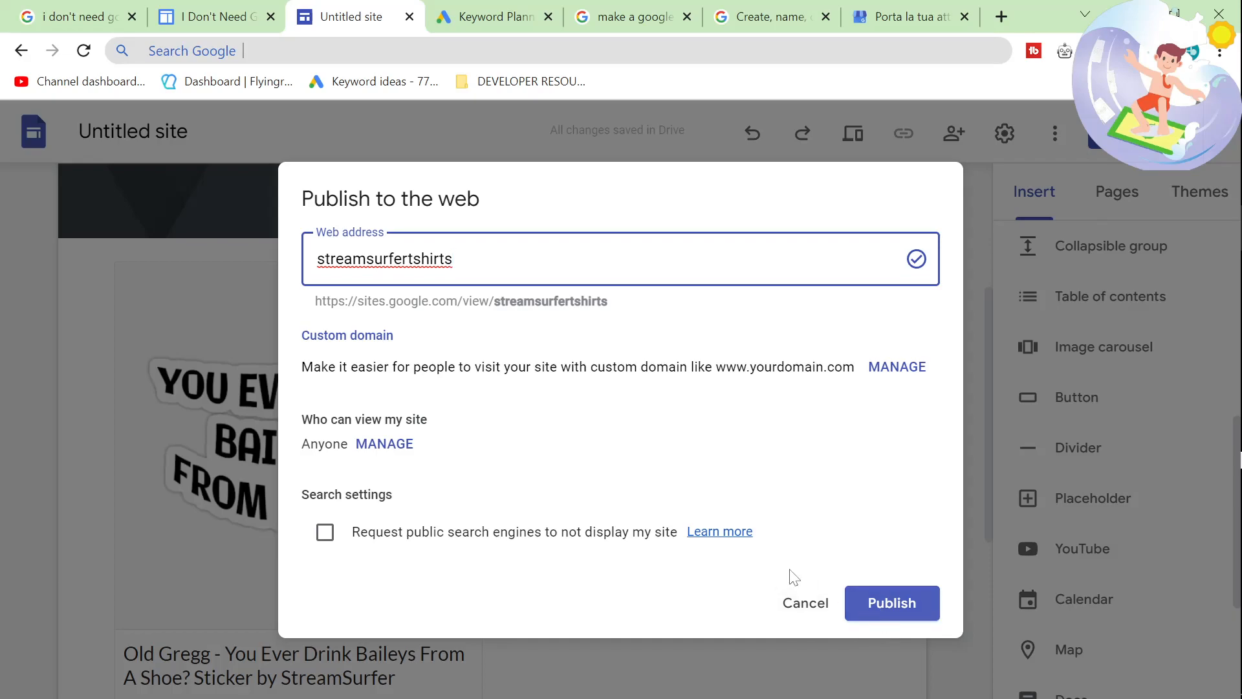
pyautogui.click(891, 603)
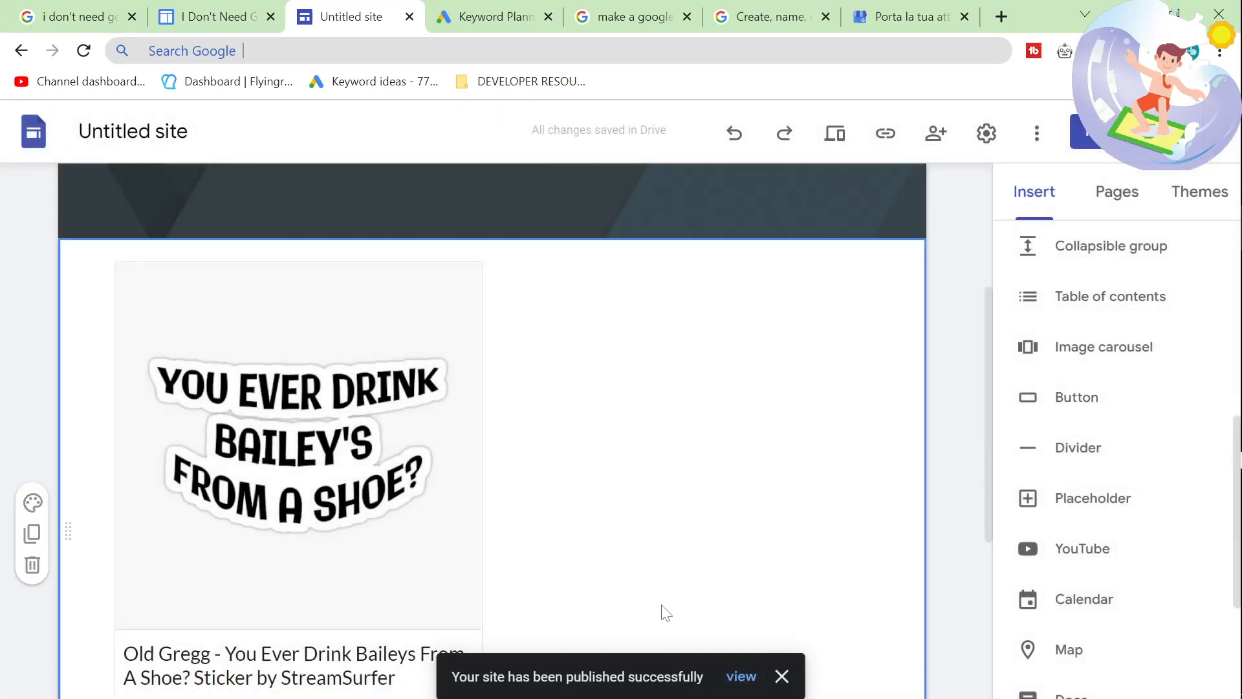
pyautogui.click(740, 675)
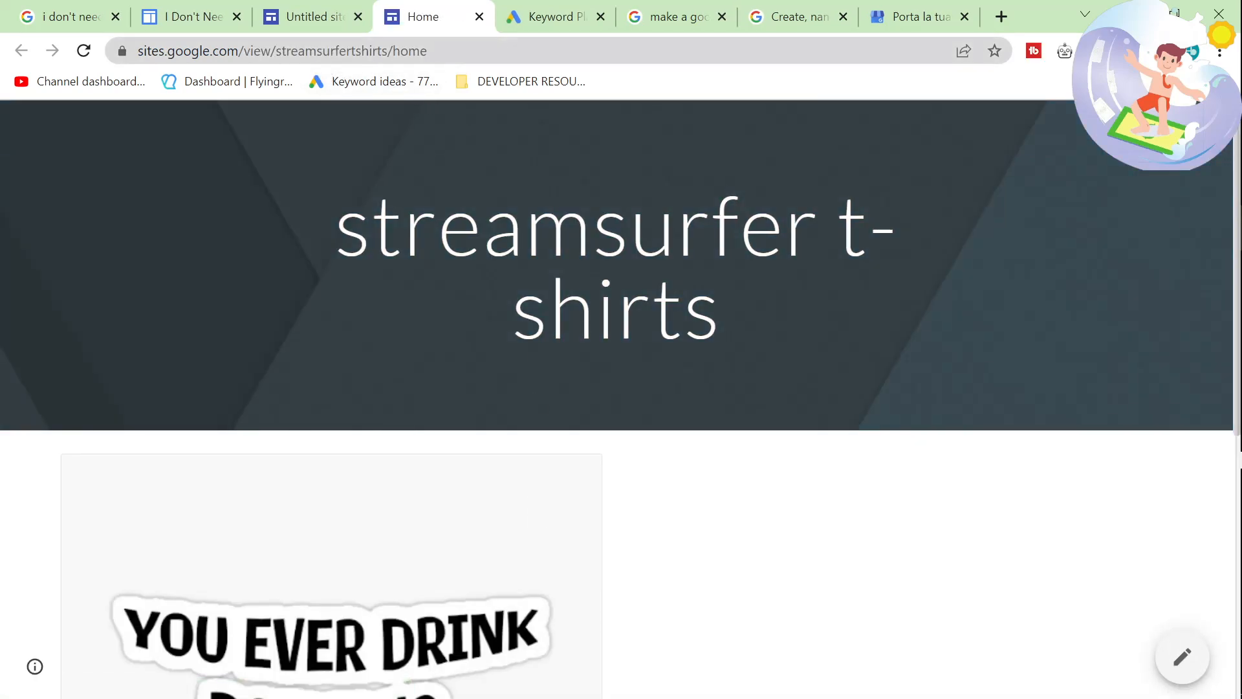
# Compare the live home page with the example forum shirt page, then return to the site editor.
pyautogui.scroll(-3)
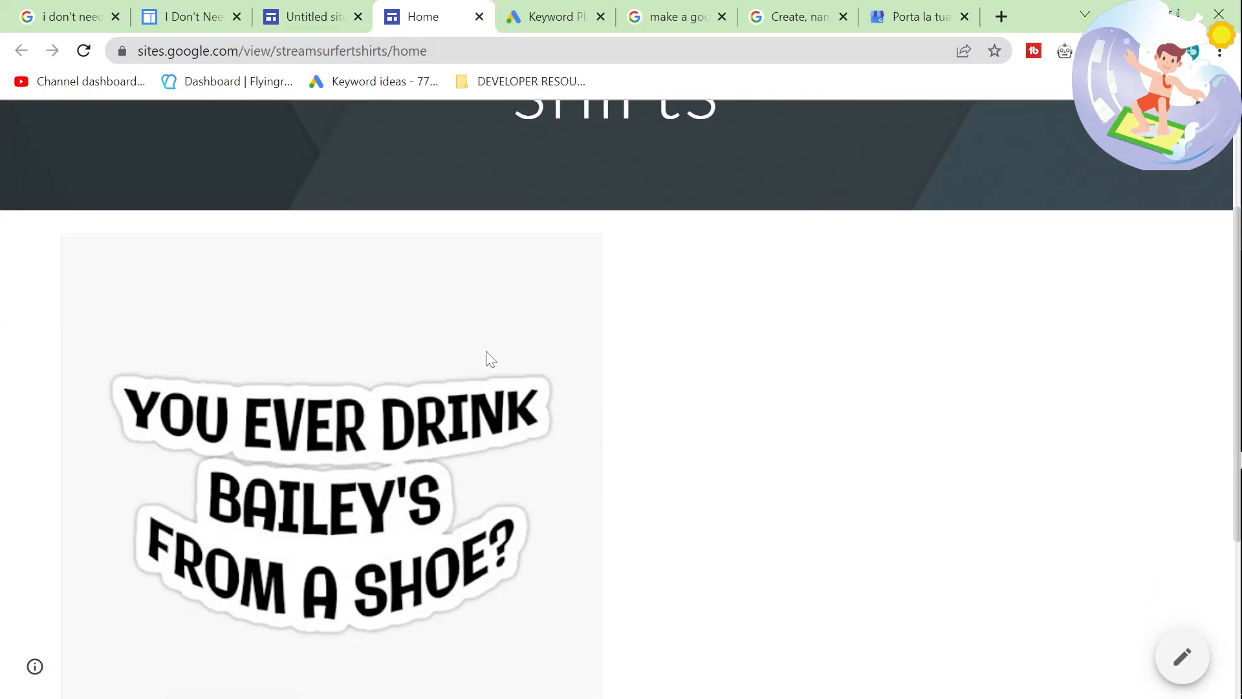
pyautogui.click(186, 15)
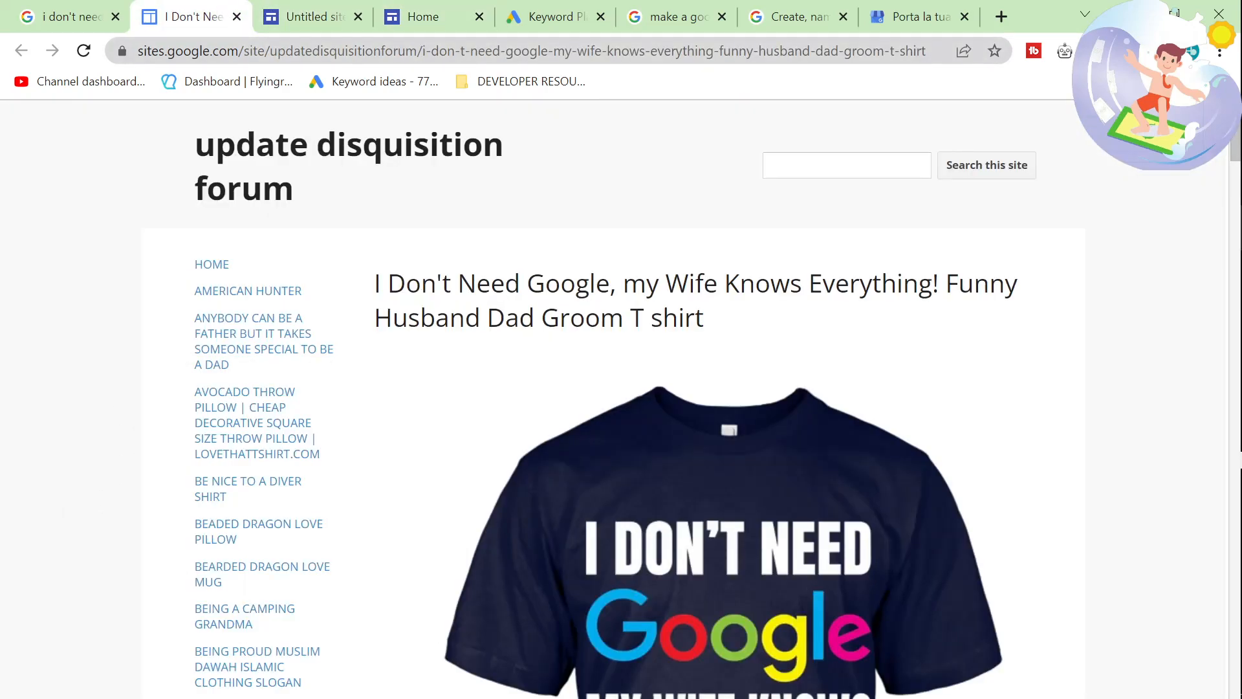
pyautogui.click(309, 16)
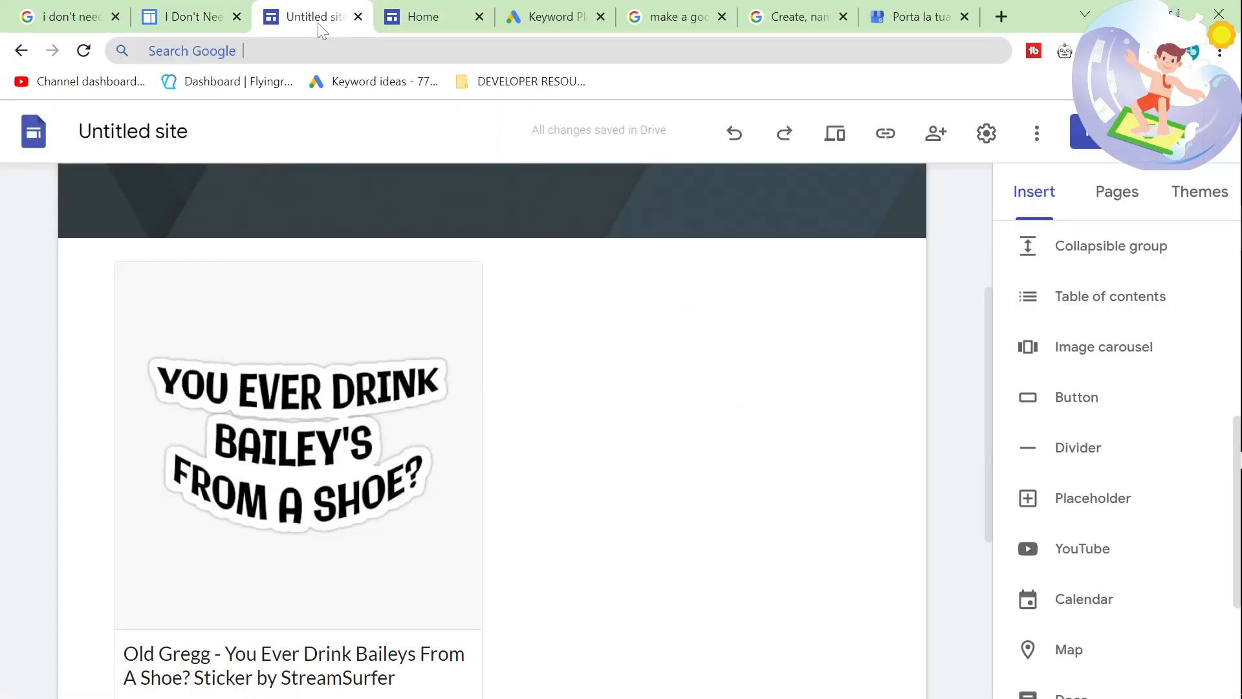
pyautogui.click(186, 16)
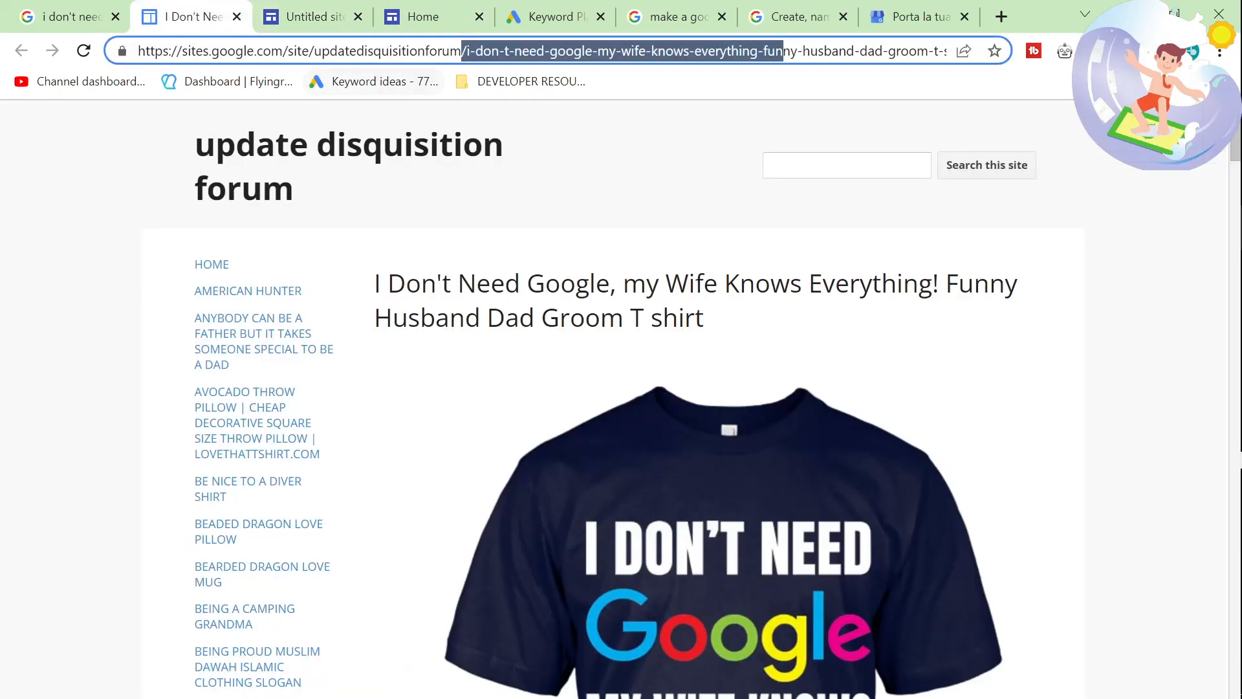
pyautogui.click(308, 16)
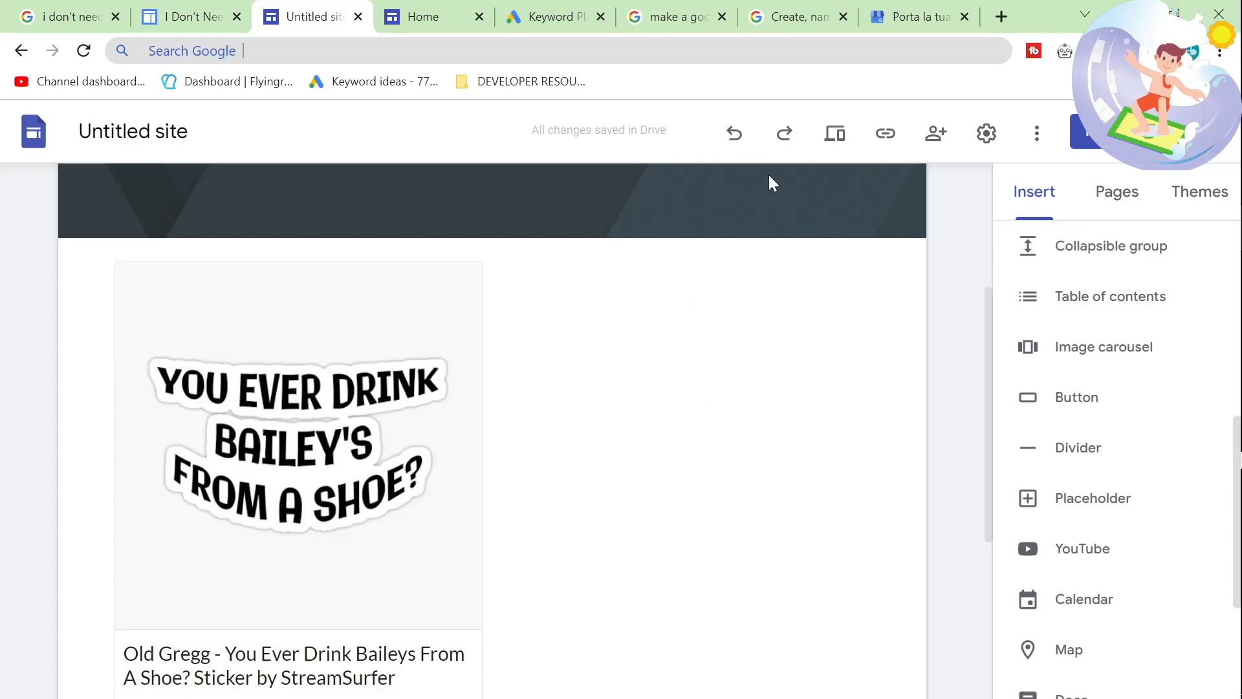
# Create a new page named 'i don't need google my wifes knows everything shirt' from the search query.
pyautogui.click(1117, 192)
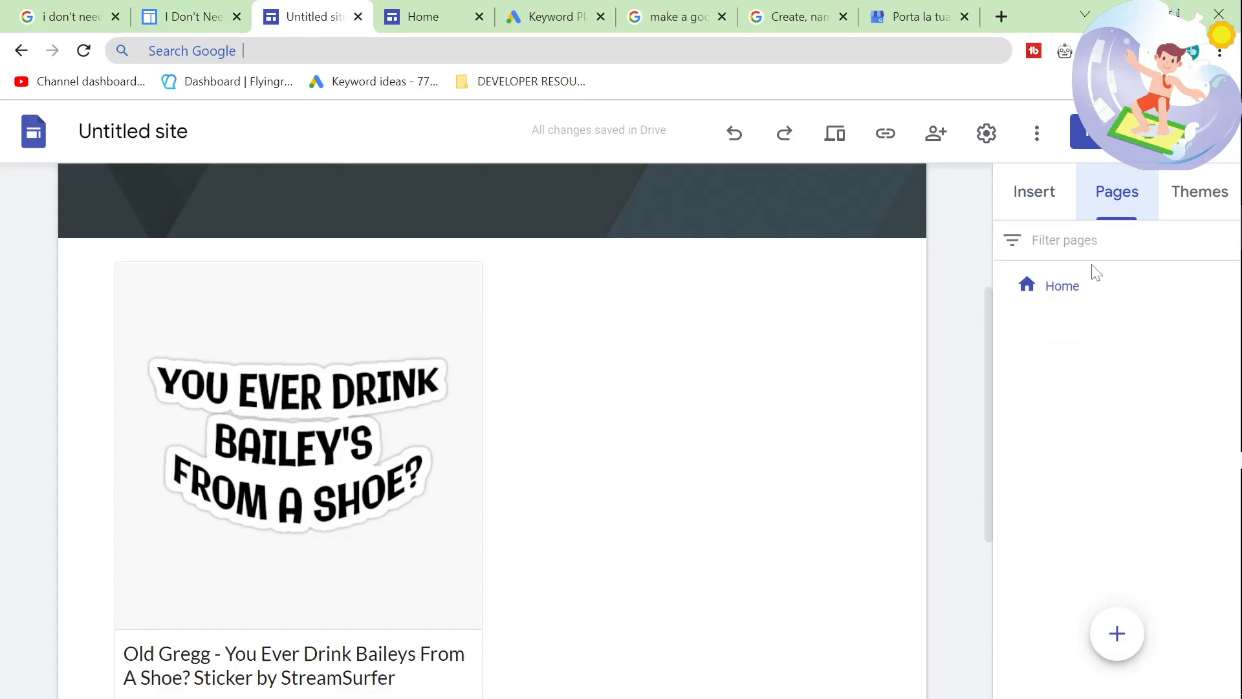
pyautogui.click(1116, 633)
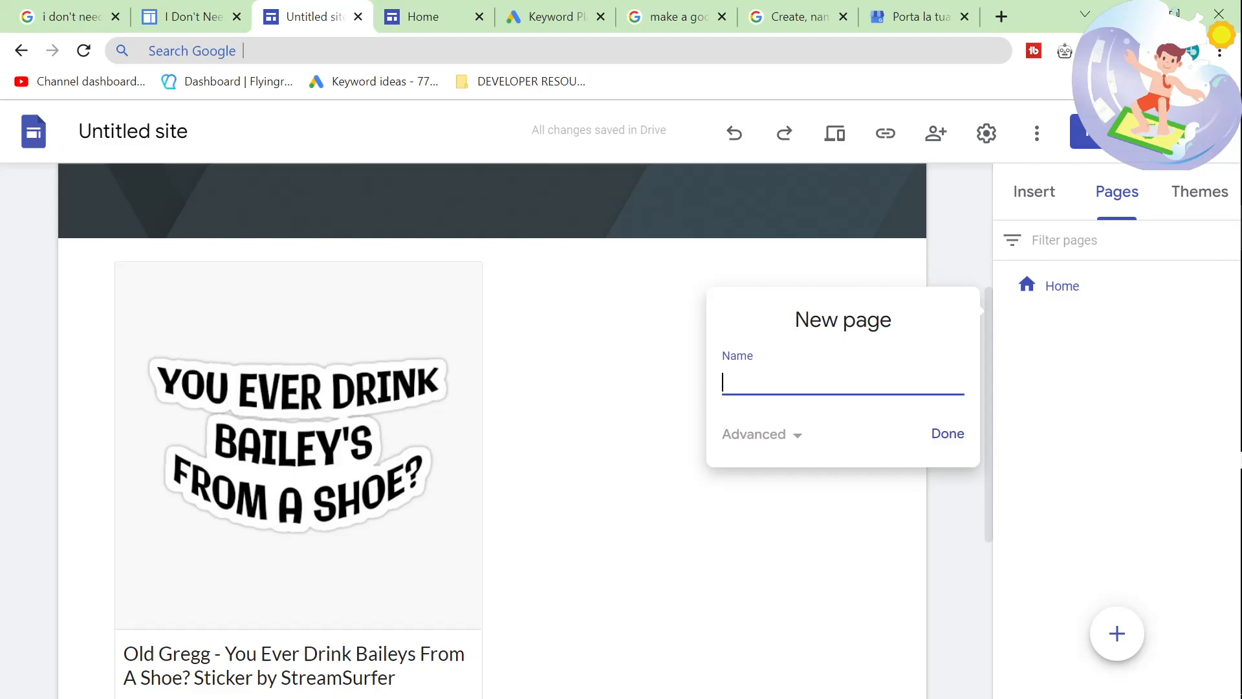
pyautogui.click(63, 16)
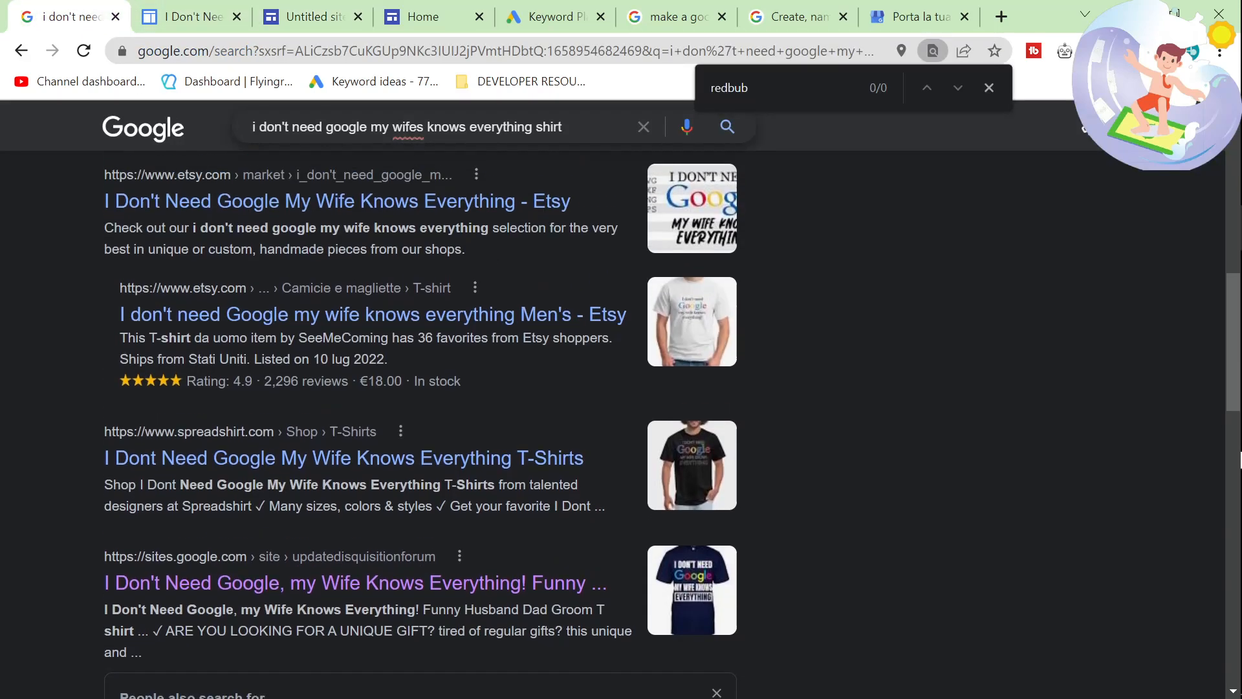
pyautogui.click(309, 16)
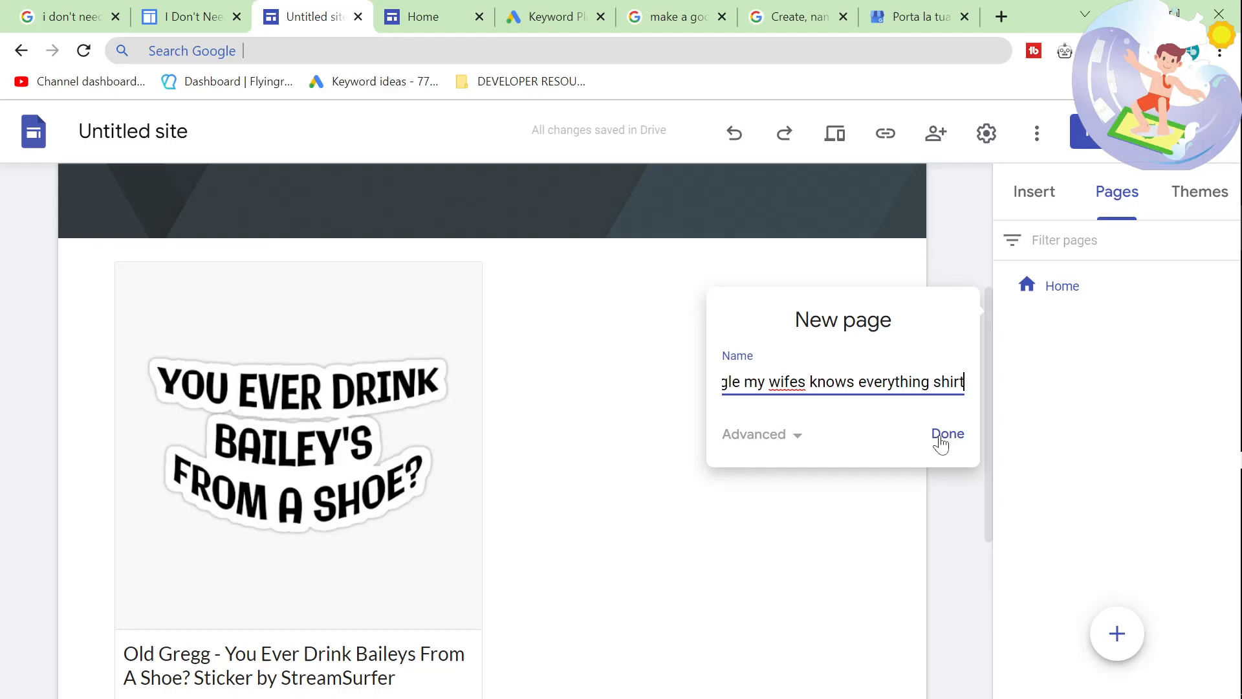
pyautogui.click(947, 434)
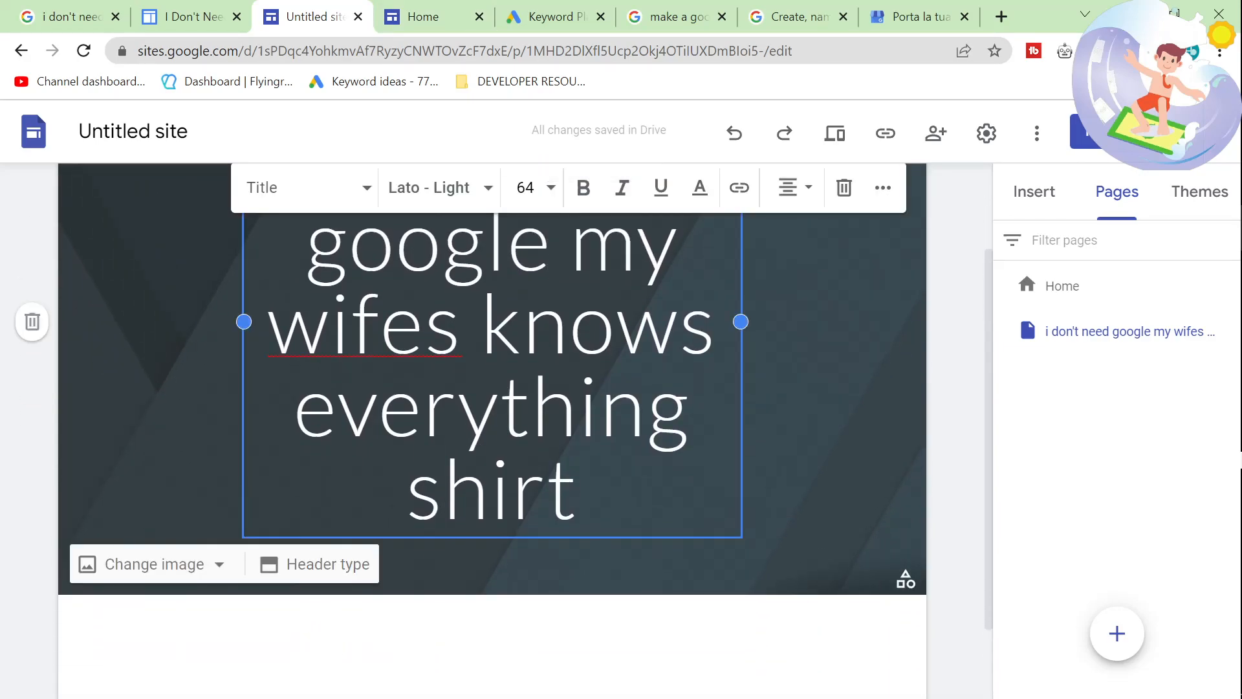
pyautogui.scroll(-3)
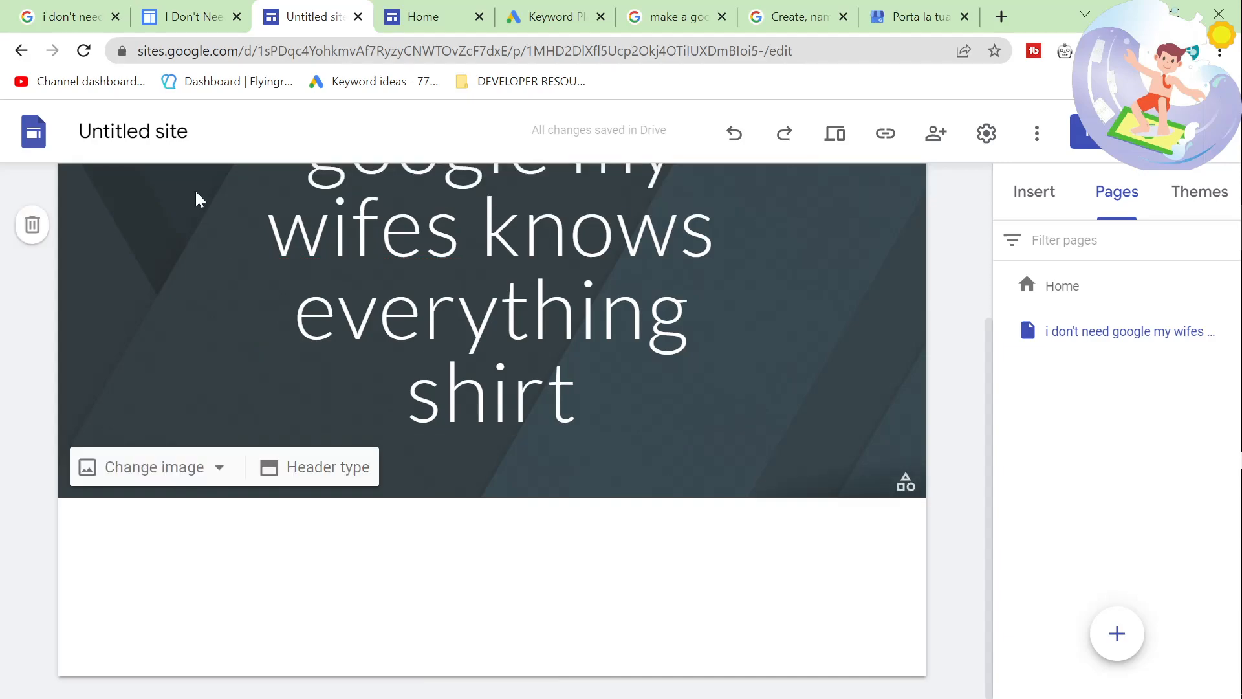
pyautogui.click(189, 15)
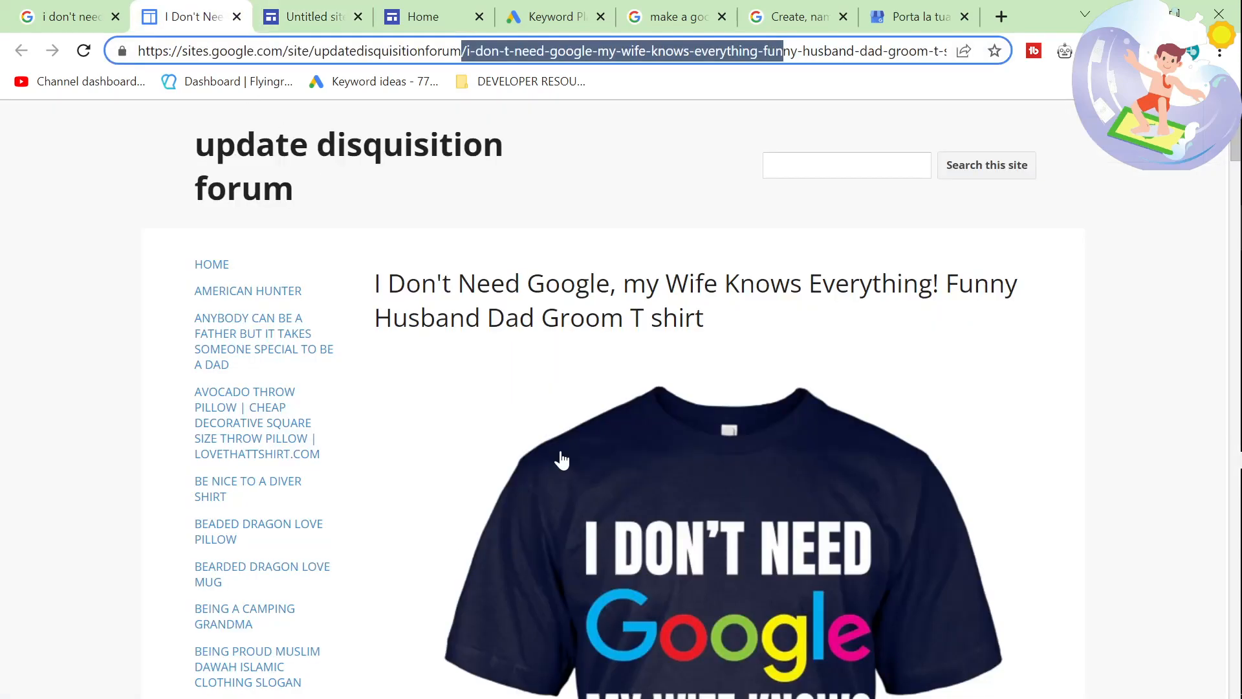
# Scroll the forum shirt page to its Comments section, then return to the Google shirt search results.
pyautogui.scroll(-3)
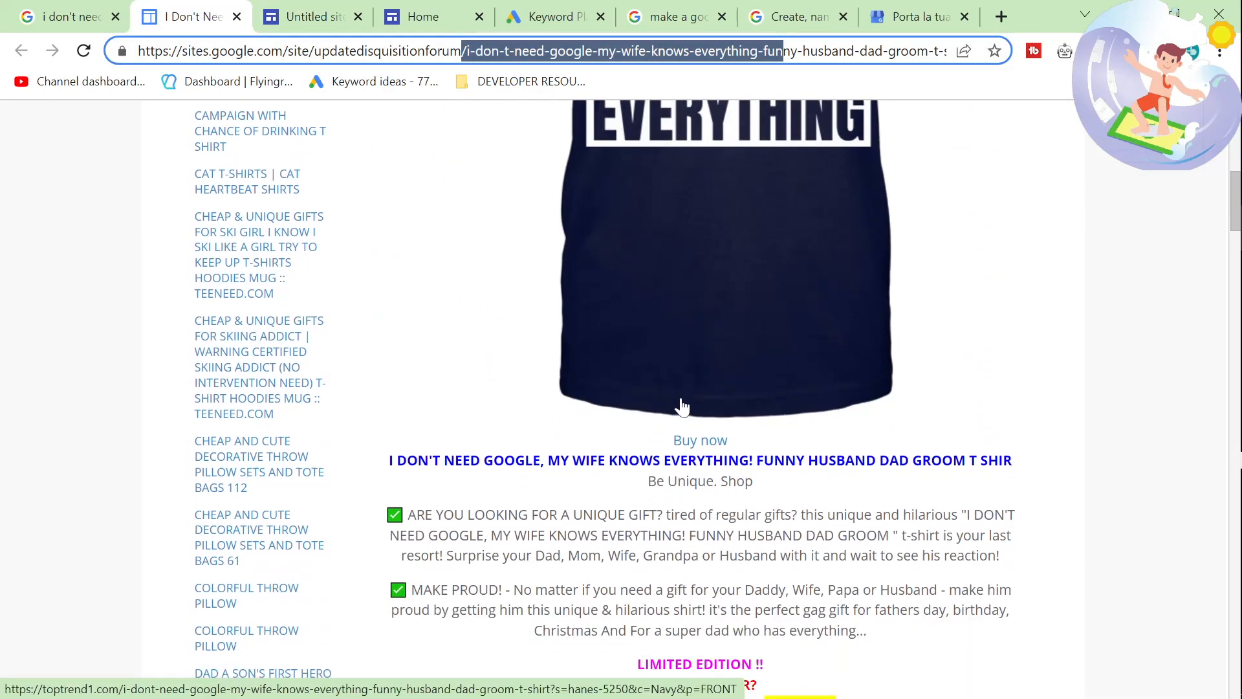
pyautogui.scroll(-3)
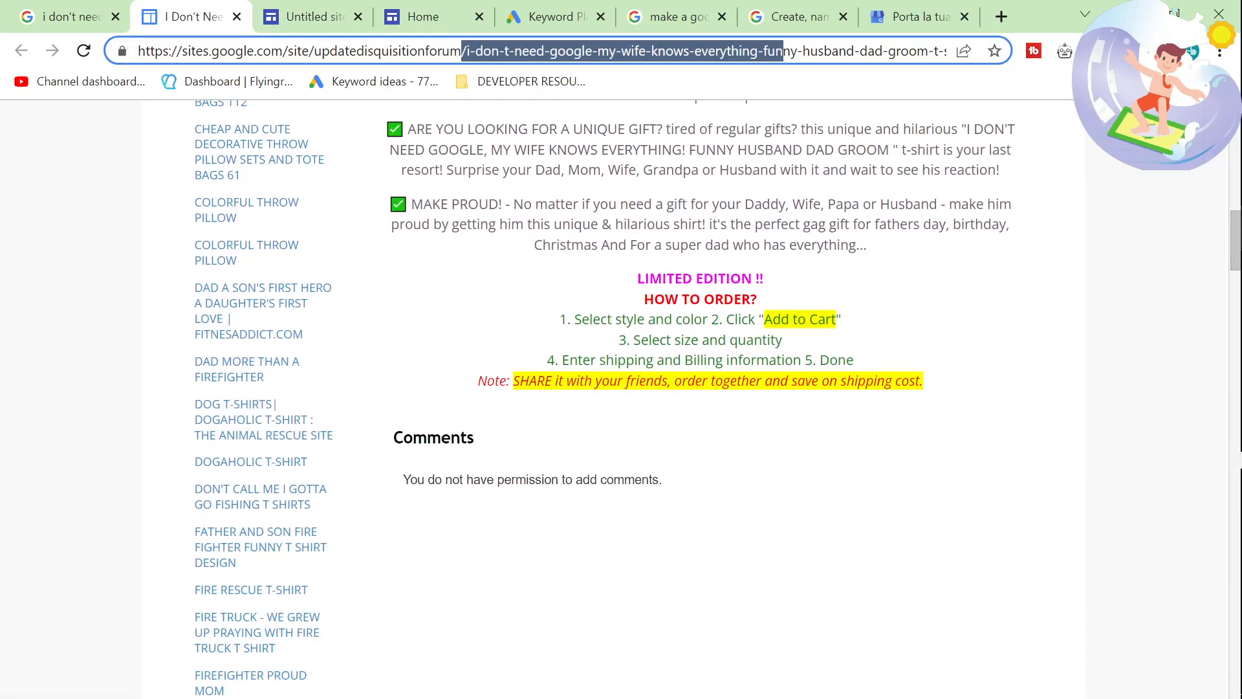
pyautogui.click(64, 15)
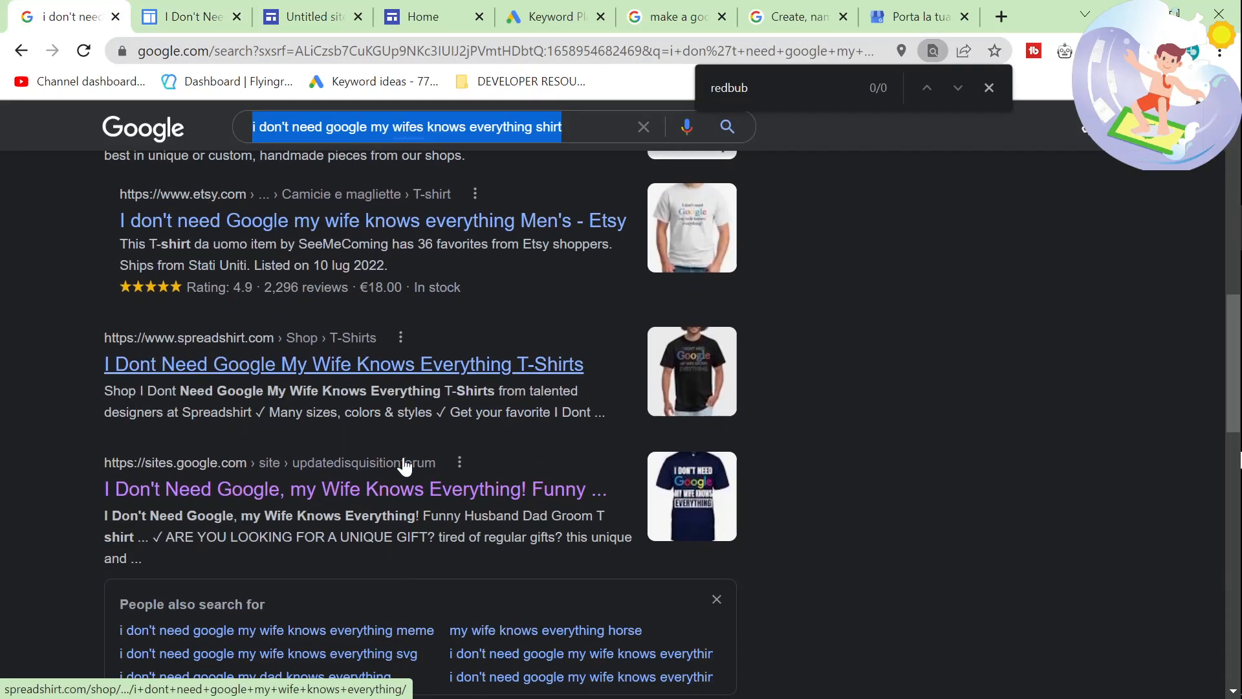
pyautogui.scroll(-3)
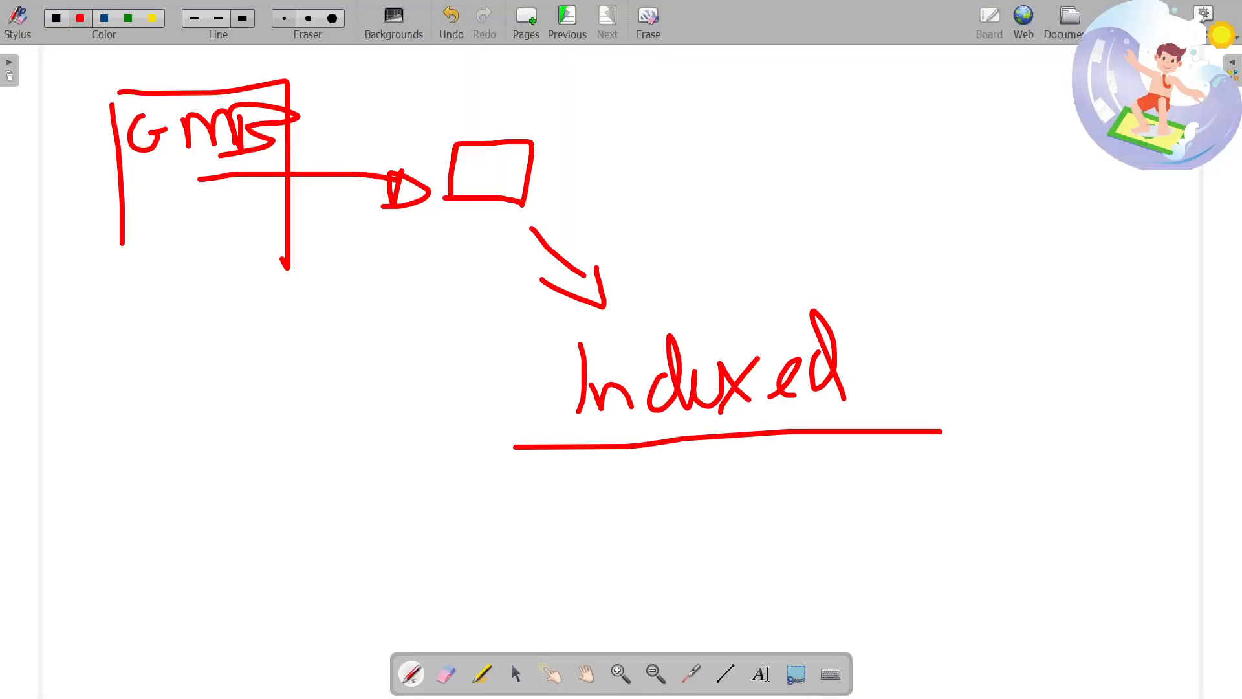
# Branch 'Social media', 'google sites' and 'GMB' from Indexed, circled and linked to Authority.
pyautogui.moveTo(519, 445); pyautogui.dragTo(492, 645)
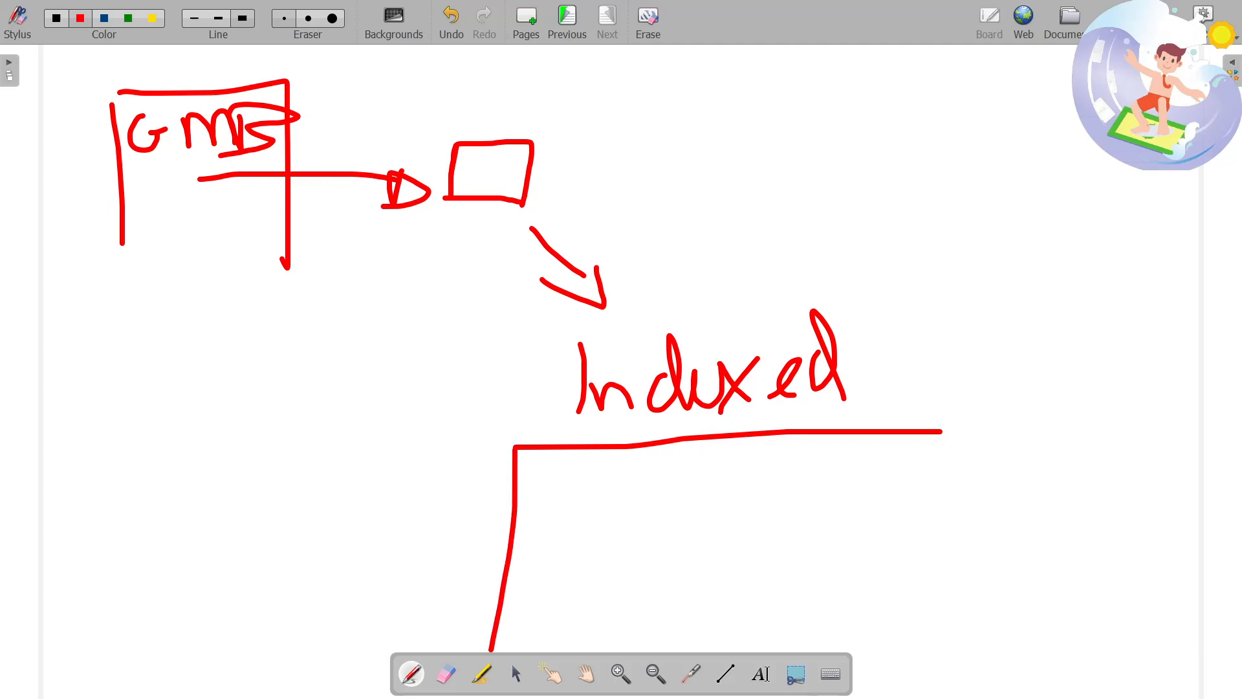
pyautogui.moveTo(225, 459); pyautogui.dragTo(313, 519)
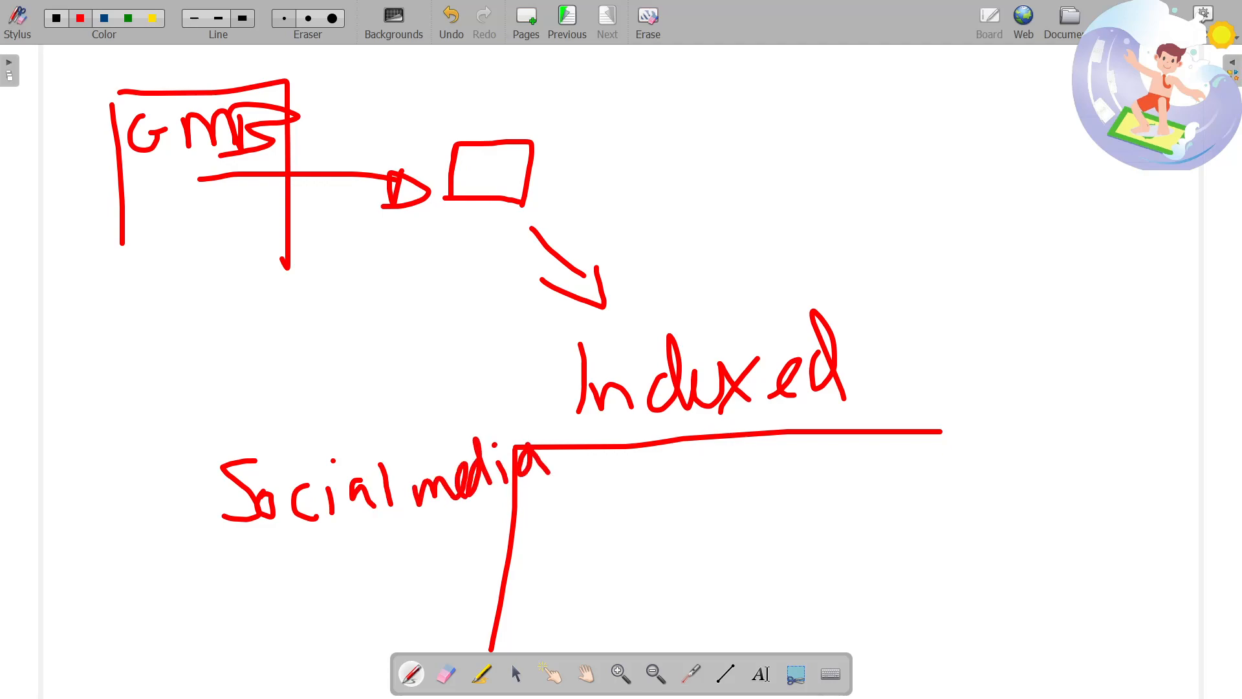
pyautogui.moveTo(213, 571); pyautogui.dragTo(301, 618)
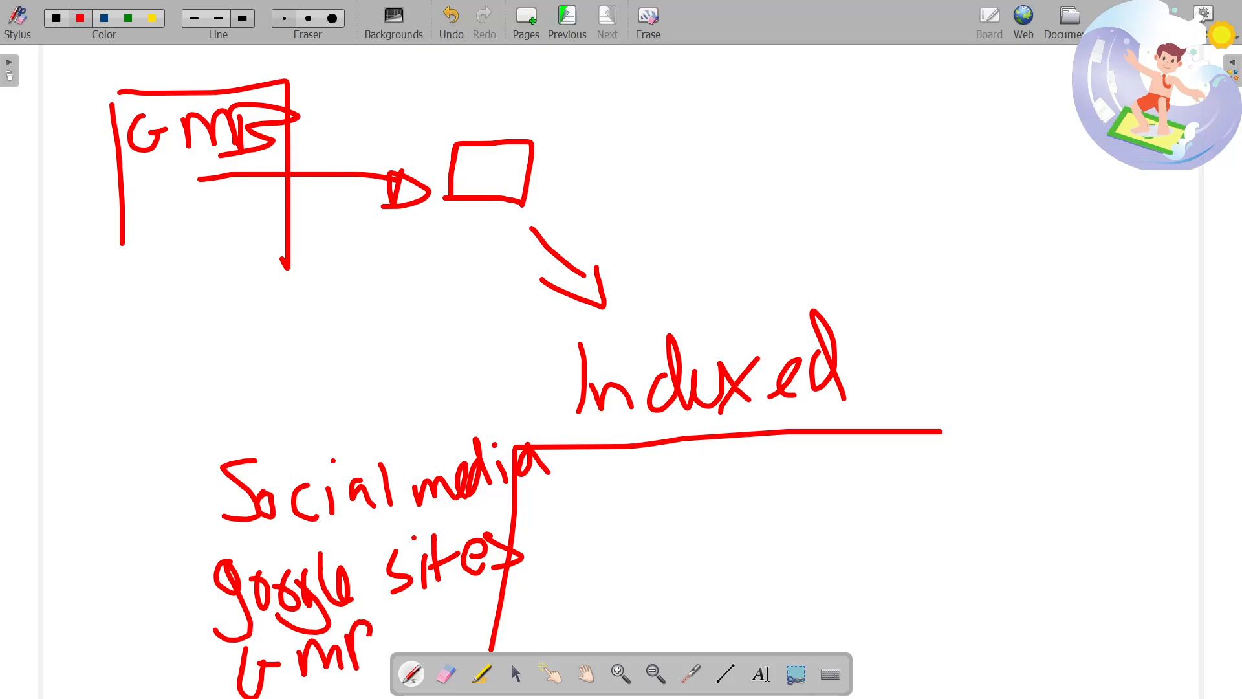
pyautogui.moveTo(495, 381); pyautogui.dragTo(492, 689)
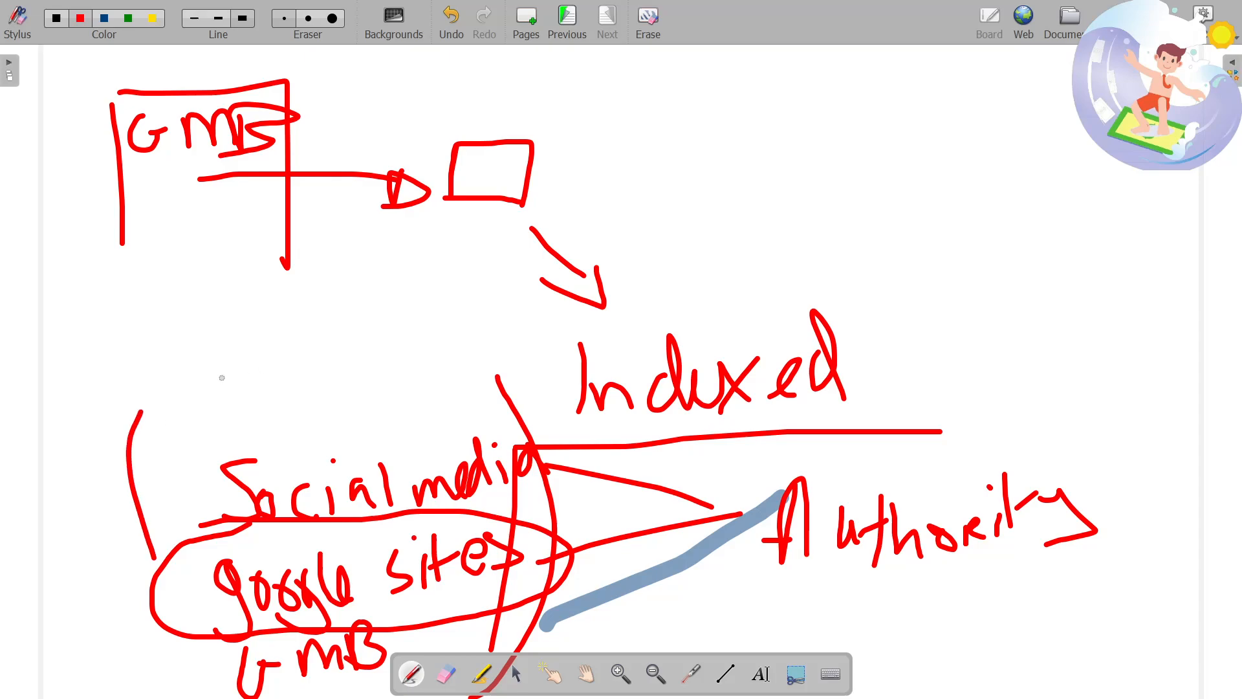
# Add the 'RB' and 'Independent' notes to the diagram.
pyautogui.write('RB')
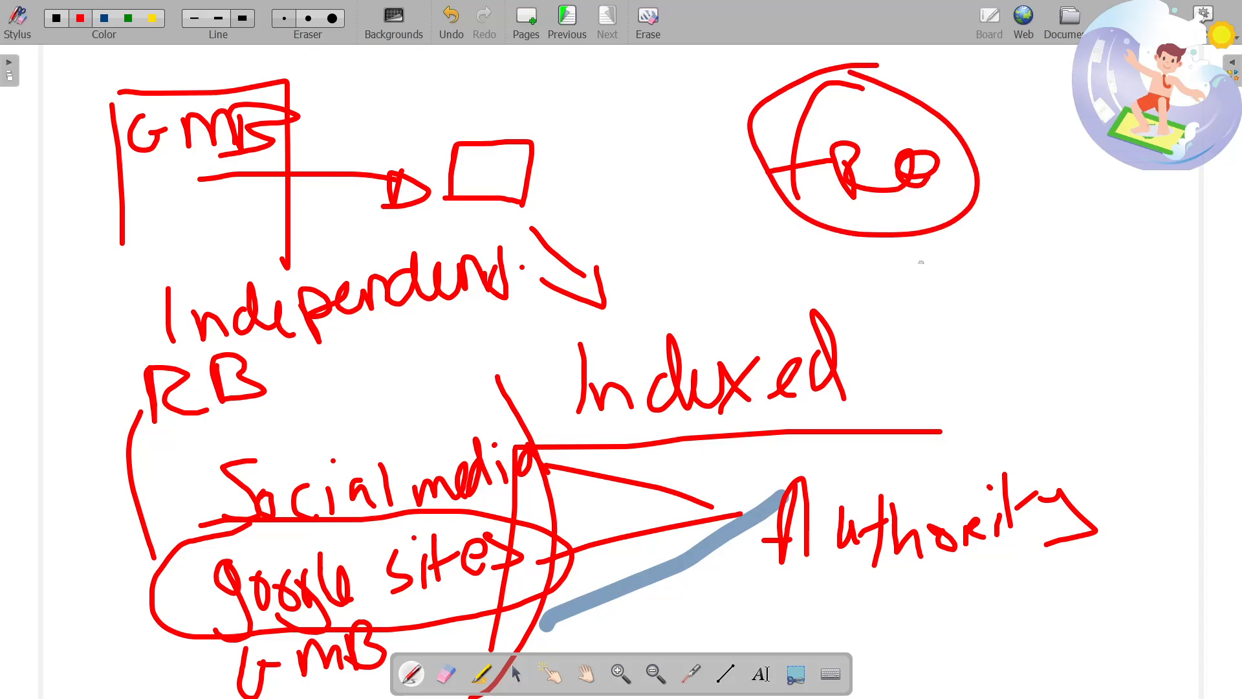
pyautogui.moveTo(903, 277); pyautogui.dragTo(1141, 190)
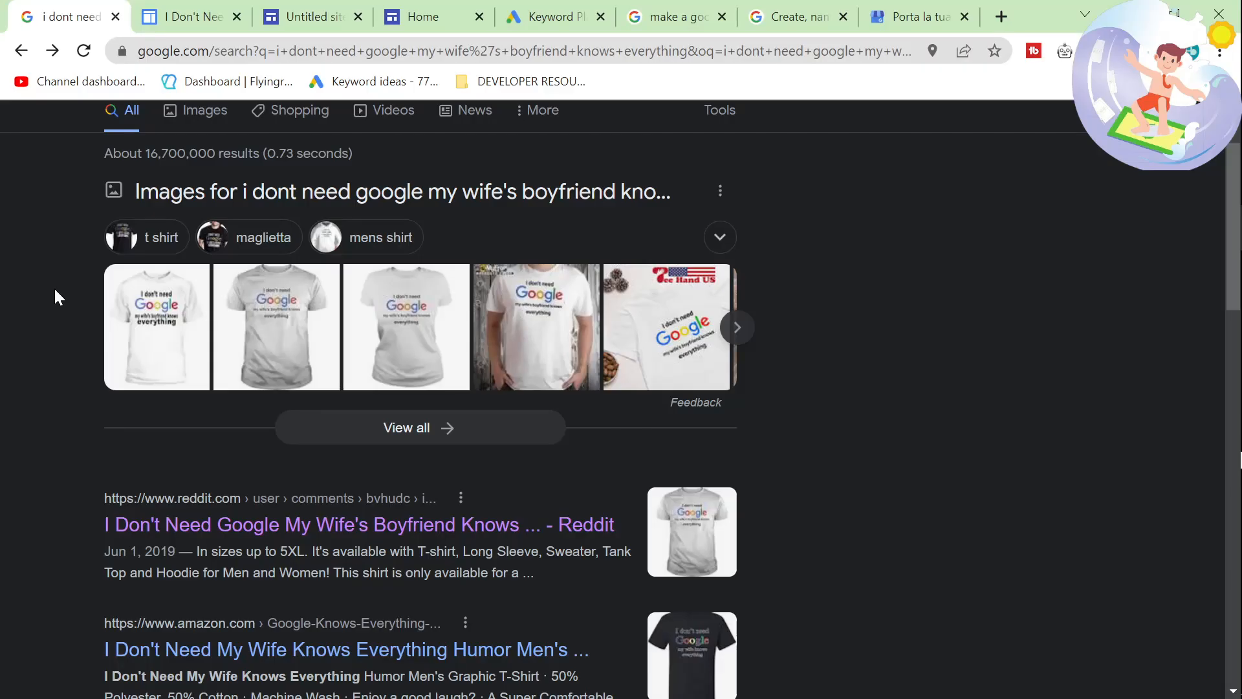
pyautogui.moveTo(984, 604)
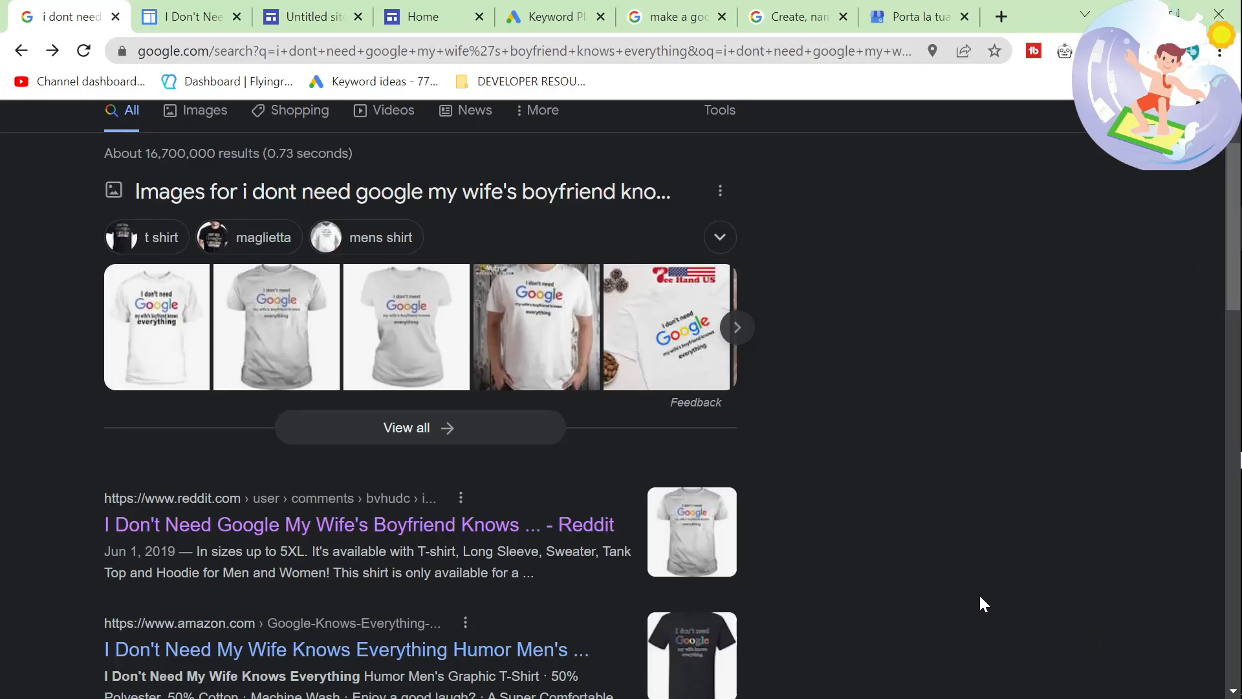
pyautogui.moveTo(819, 577)
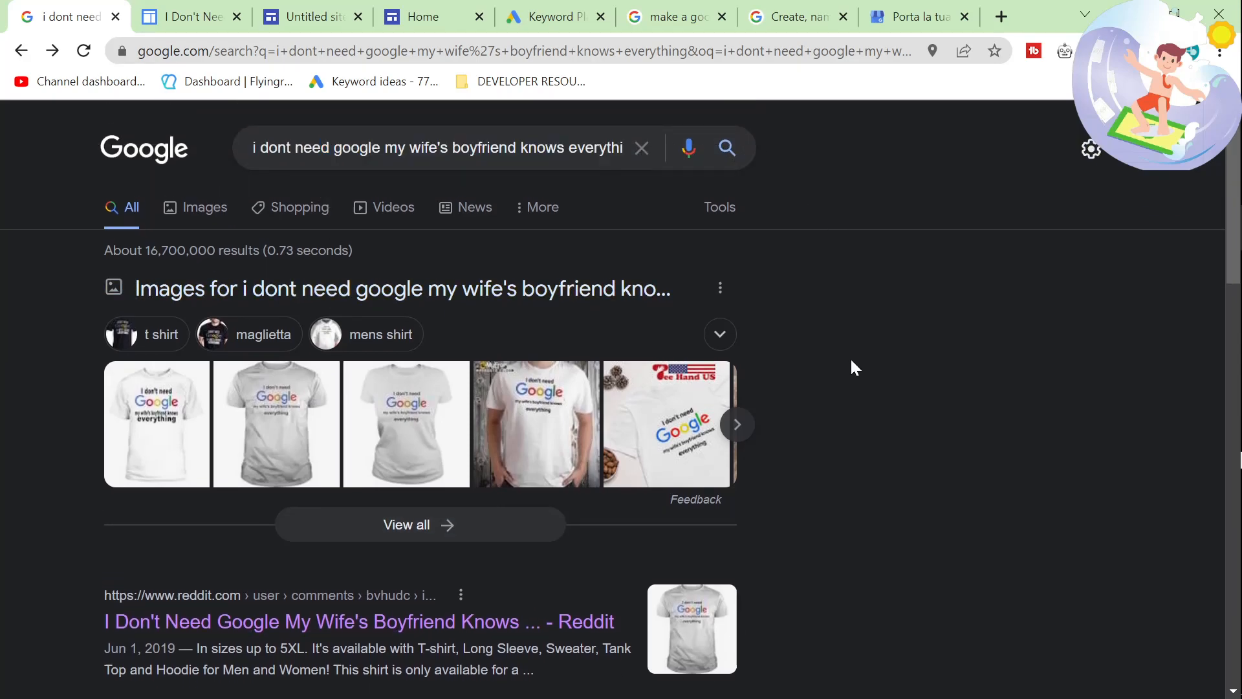
# Open the Reddit result 'I Don't Need Google My Wife's Boyfriend Knows ...'.
pyautogui.scroll(-3)
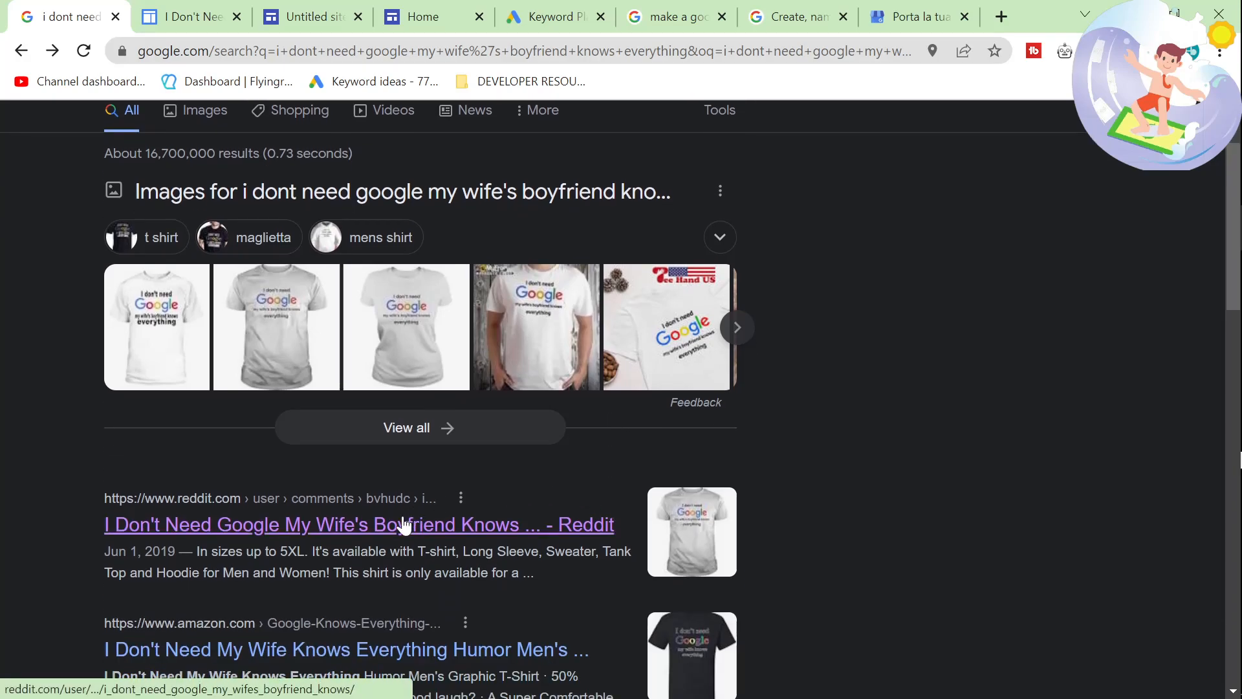
pyautogui.click(358, 524)
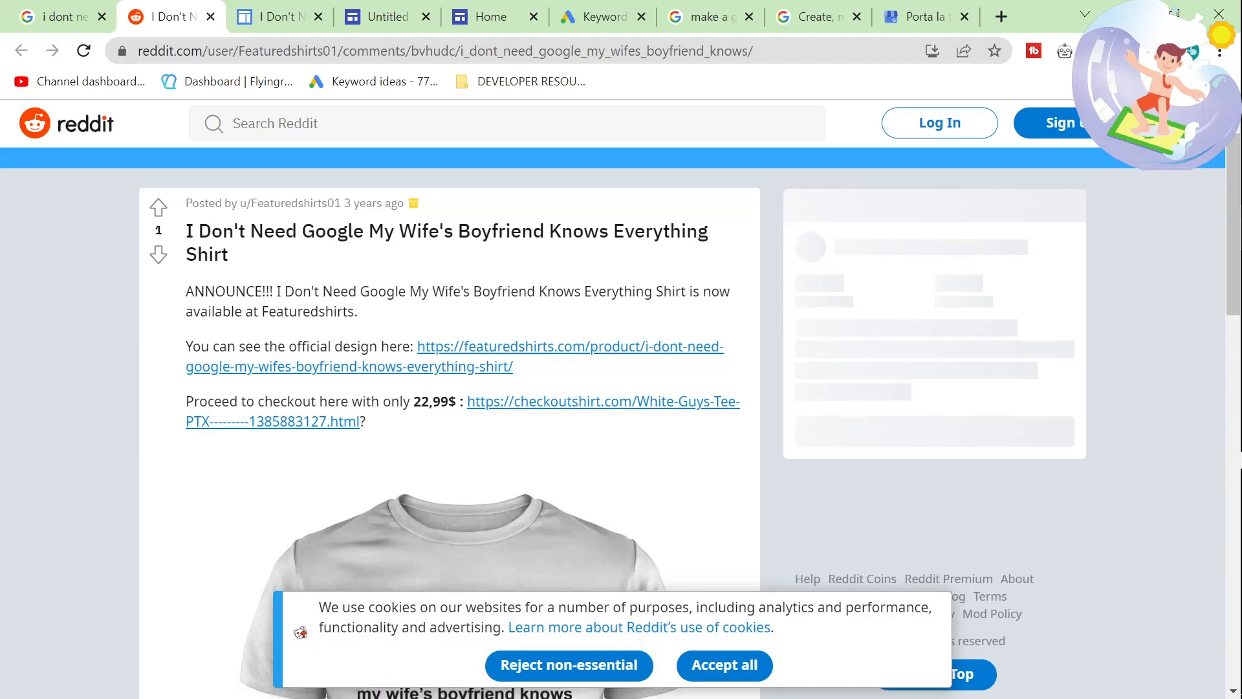
# Scroll through the u/Featuredshirts01 shirt post, then switch back to OpenBoard.
pyautogui.scroll(-3)
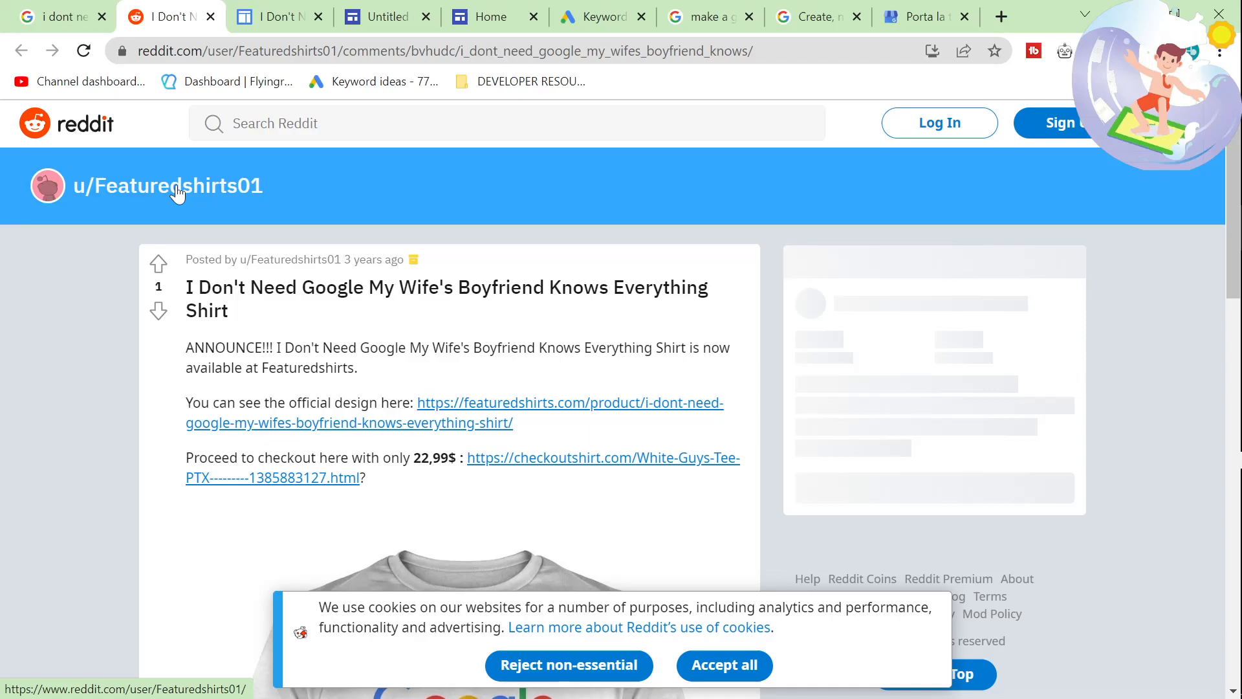
pyautogui.press('Alt+Tab')
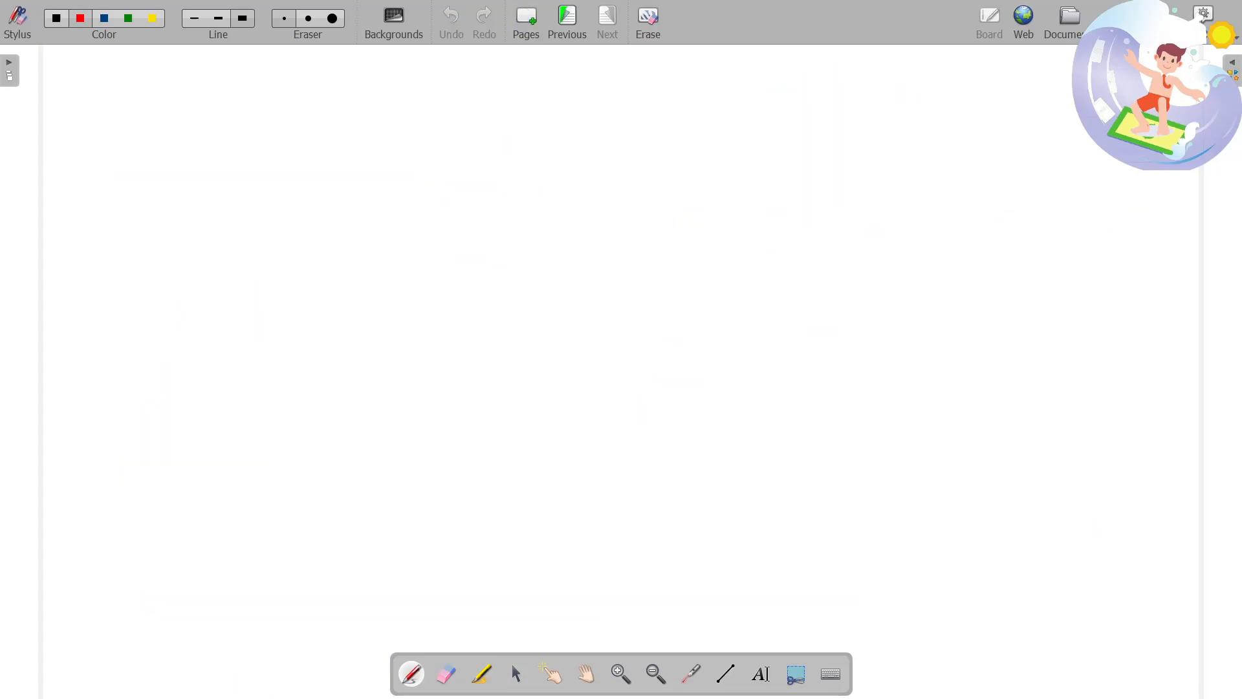
# Write 'Comment → profile' in red with 'Pissing' beneath it.
pyautogui.moveTo(261, 127); pyautogui.dragTo(385, 167)
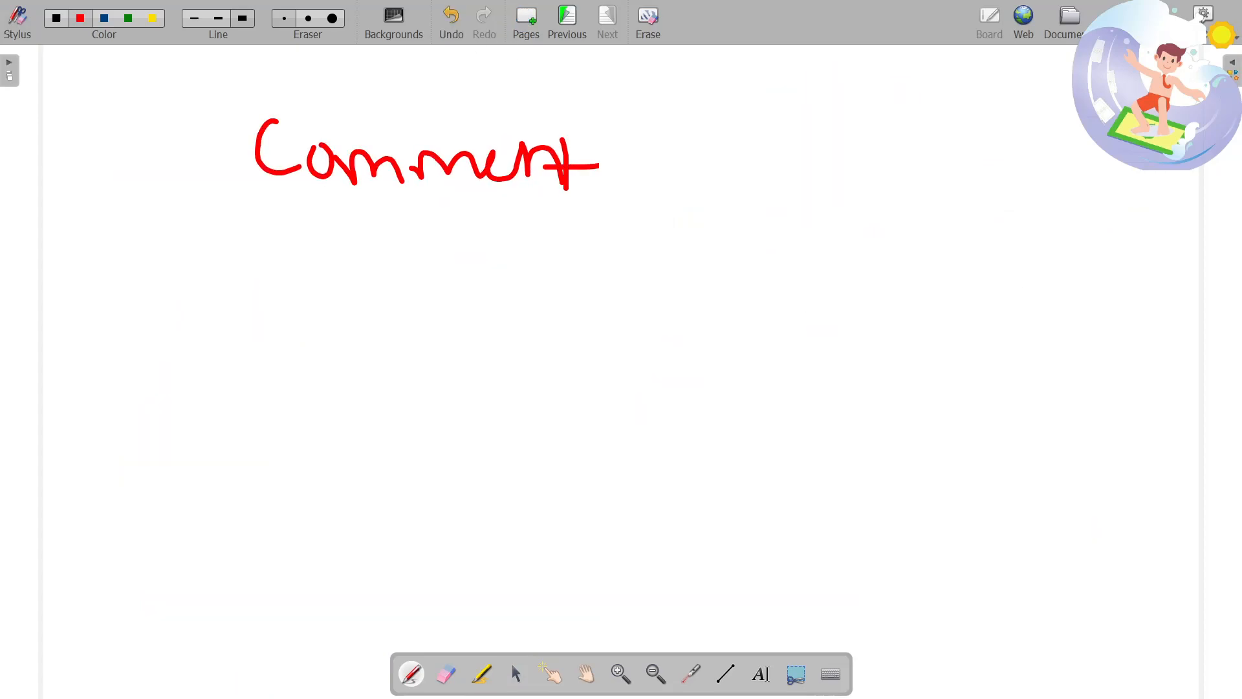
pyautogui.moveTo(650, 154); pyautogui.dragTo(855, 154)
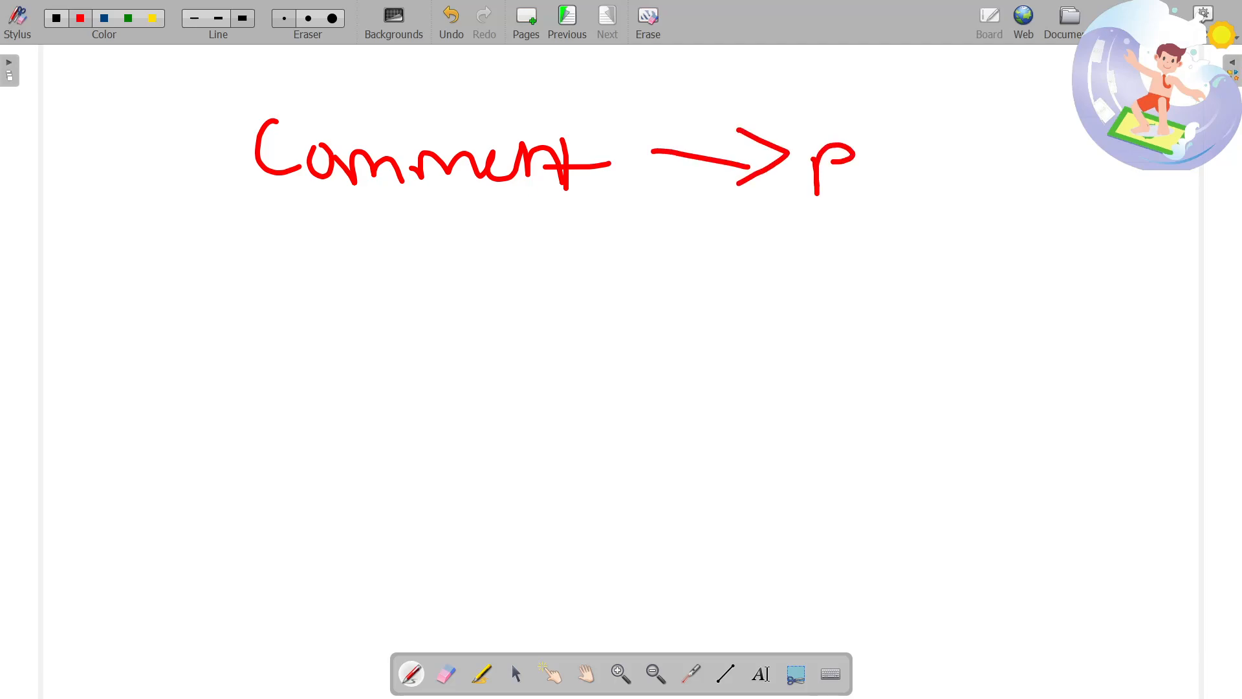
pyautogui.moveTo(856, 158); pyautogui.dragTo(998, 158)
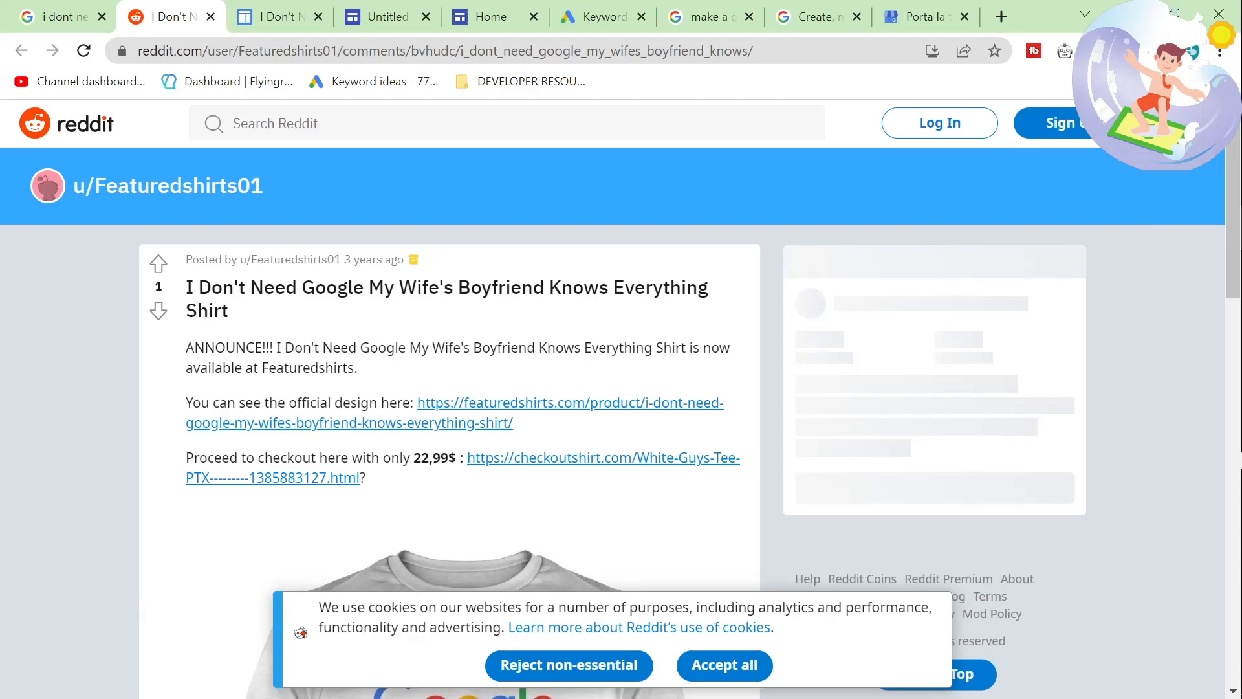
pyautogui.moveTo(326, 315)
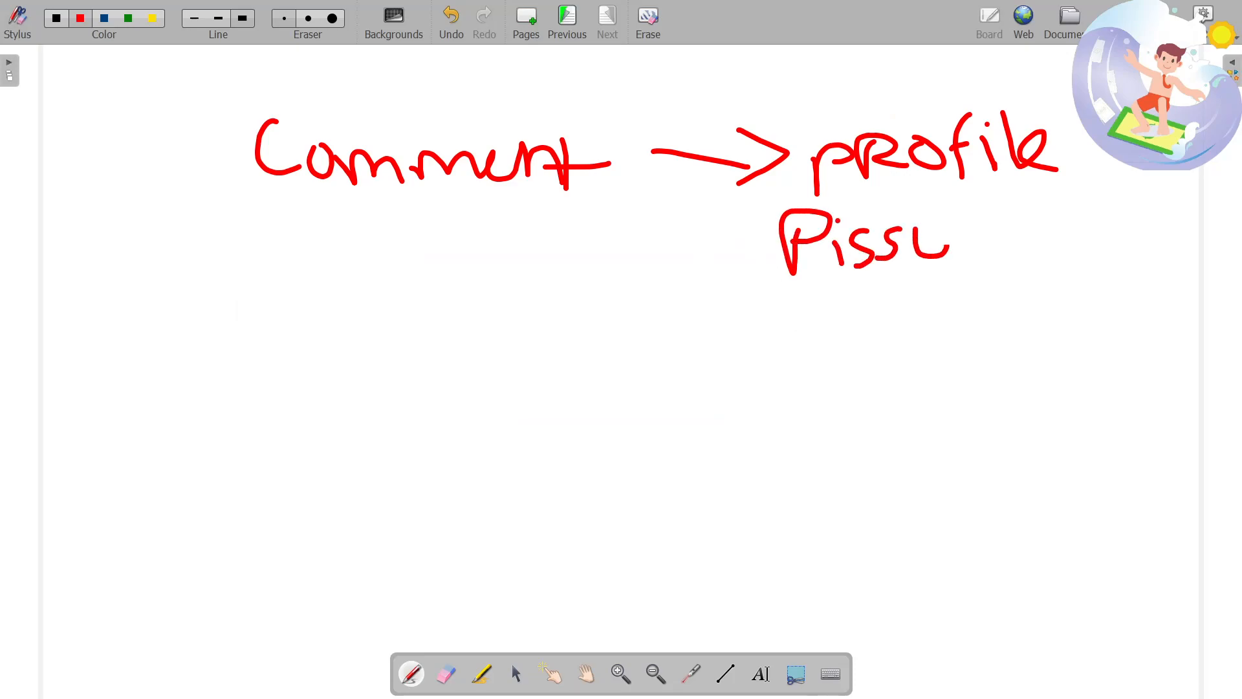
pyautogui.moveTo(951, 246); pyautogui.dragTo(982, 277)
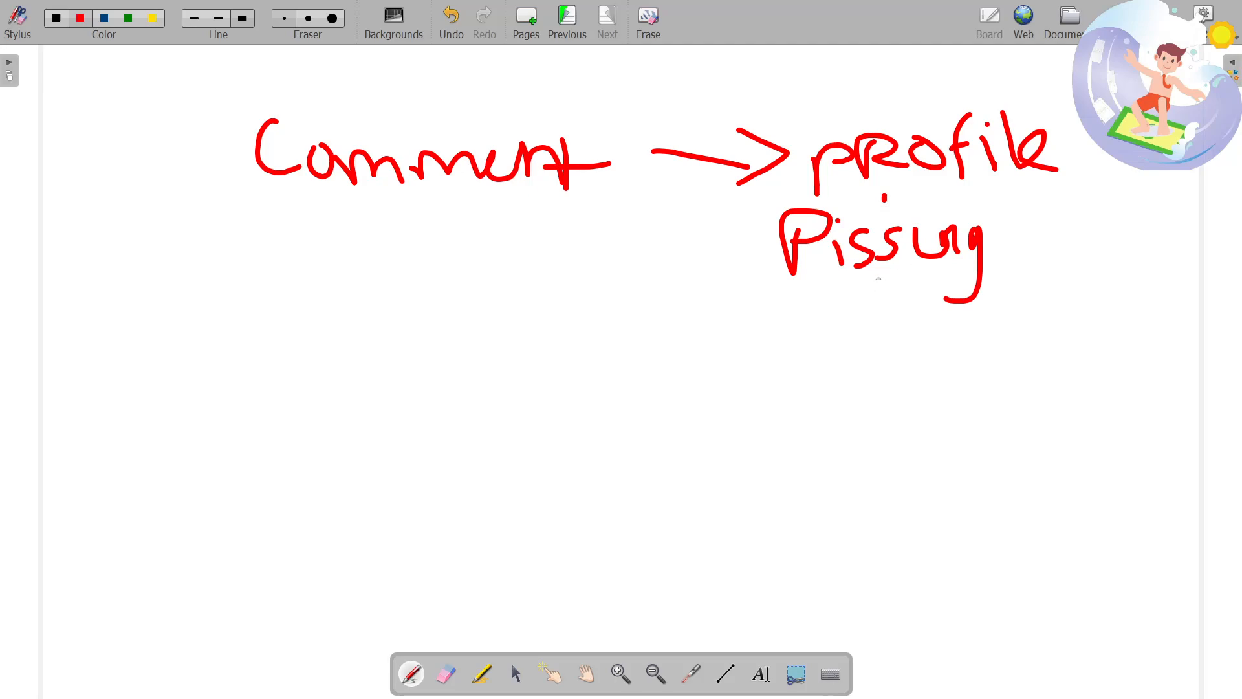
pyautogui.moveTo(832, 285); pyautogui.dragTo(880, 317)
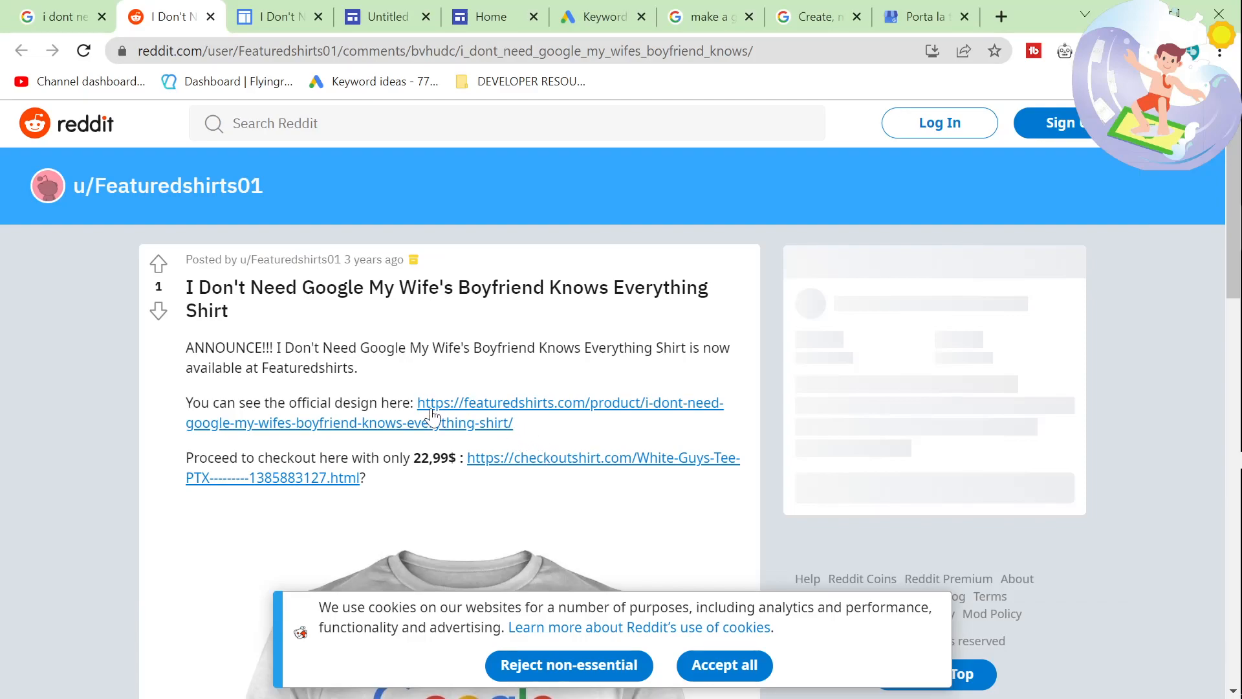
pyautogui.moveTo(376, 384)
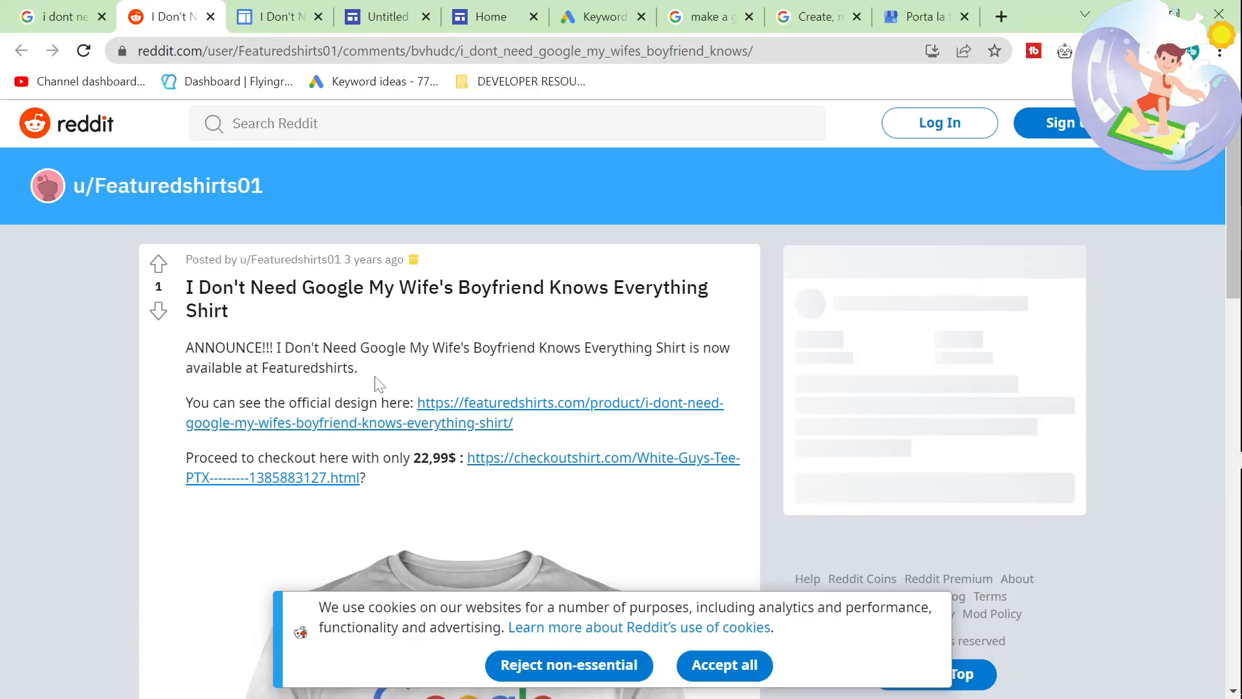
# Scroll the Reddit post to its featuredshirts.com design link, go back to Google results, then the whiteboard.
pyautogui.scroll(-3)
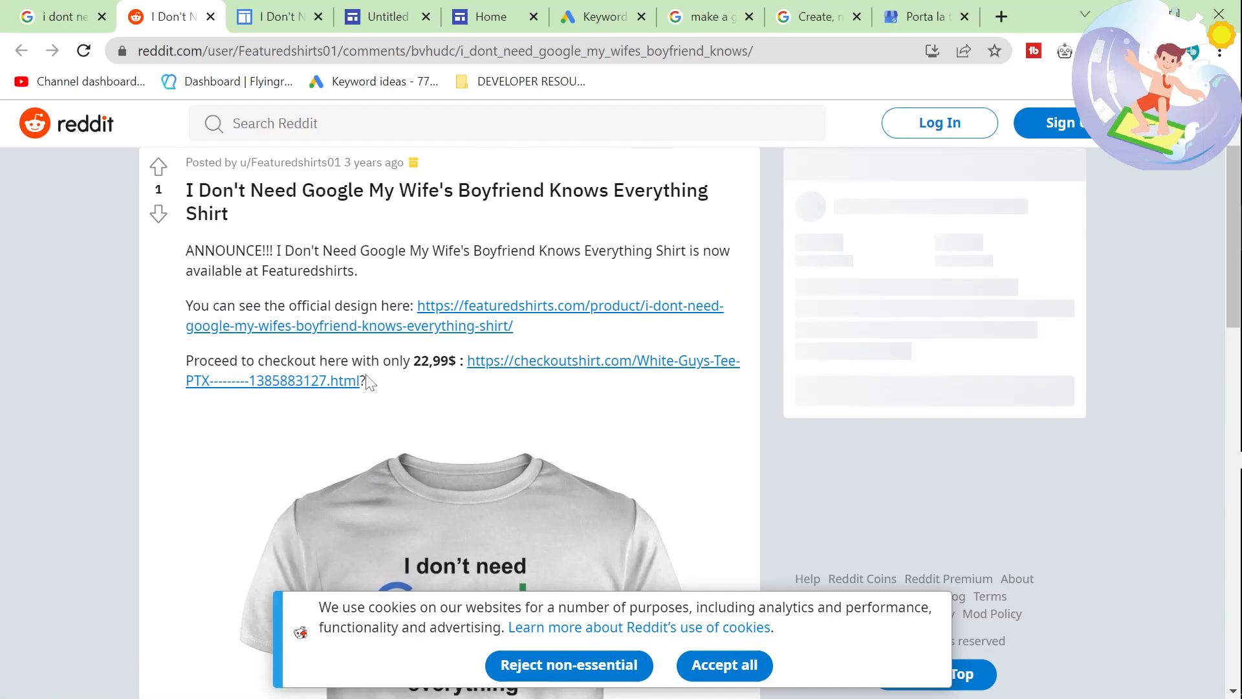
pyautogui.scroll(-3)
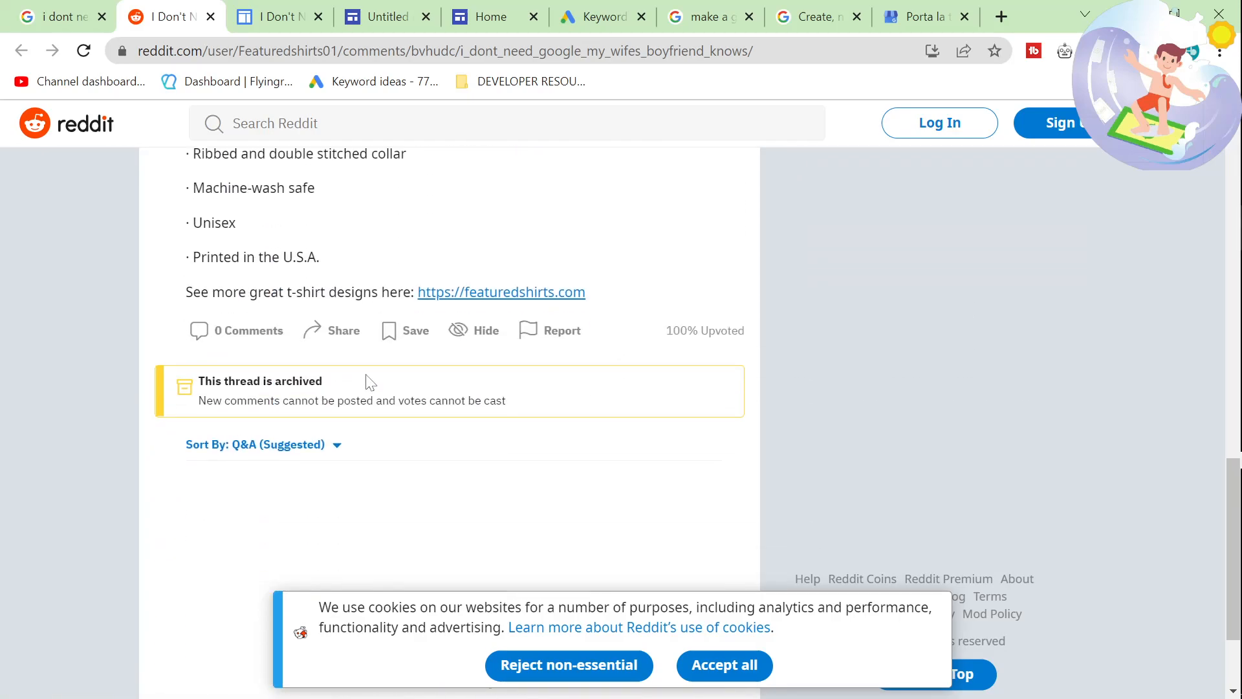
pyautogui.scroll(3)
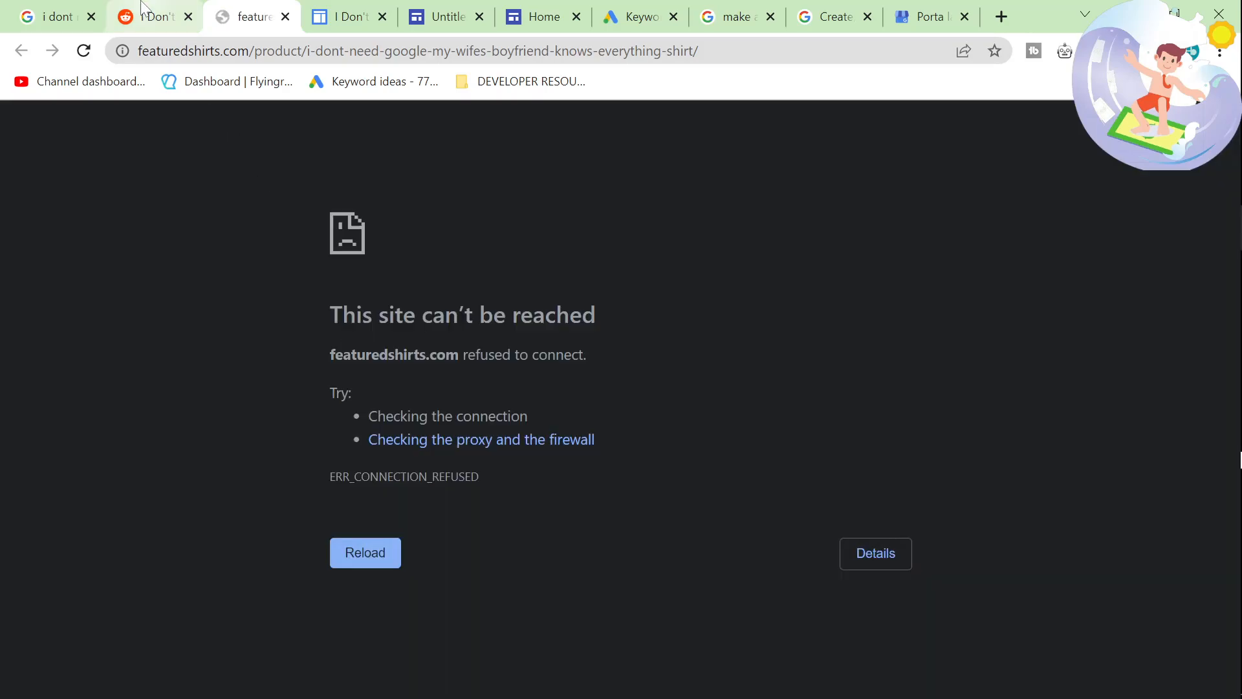
pyautogui.click(56, 16)
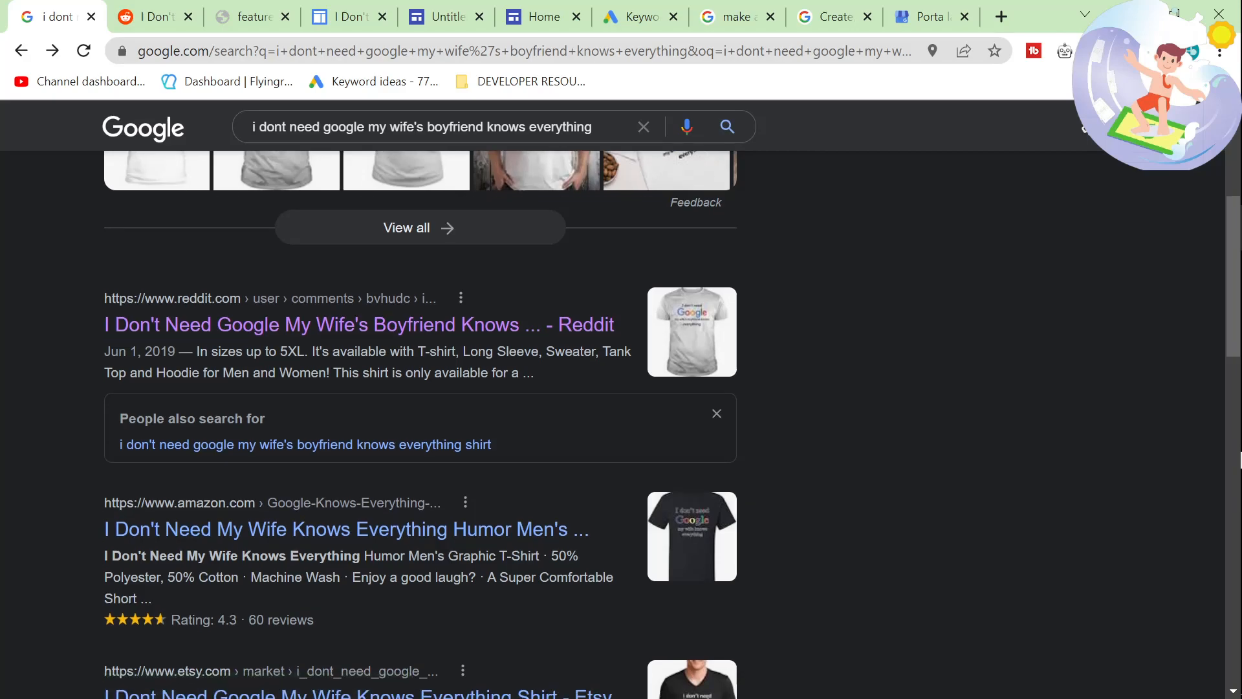
pyautogui.click(358, 324)
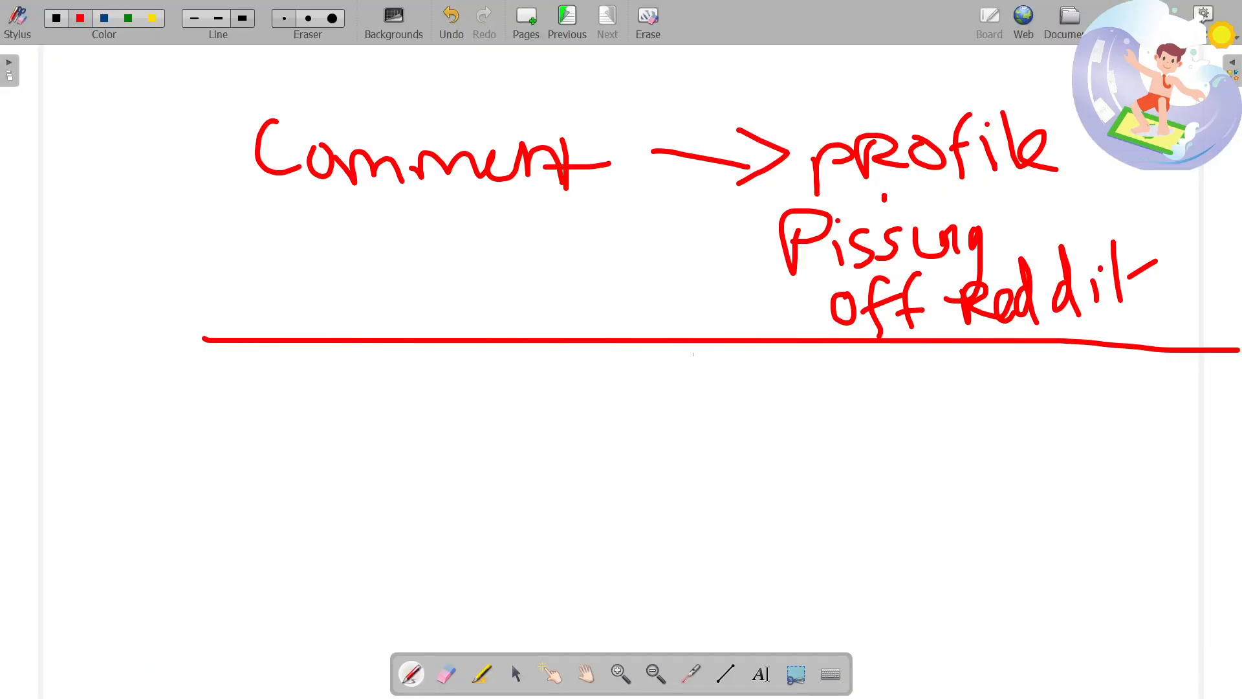
# Handwrite the start of a new word ('Soc') in red pen below the underline.
pyautogui.moveTo(333, 389); pyautogui.dragTo(463, 451)
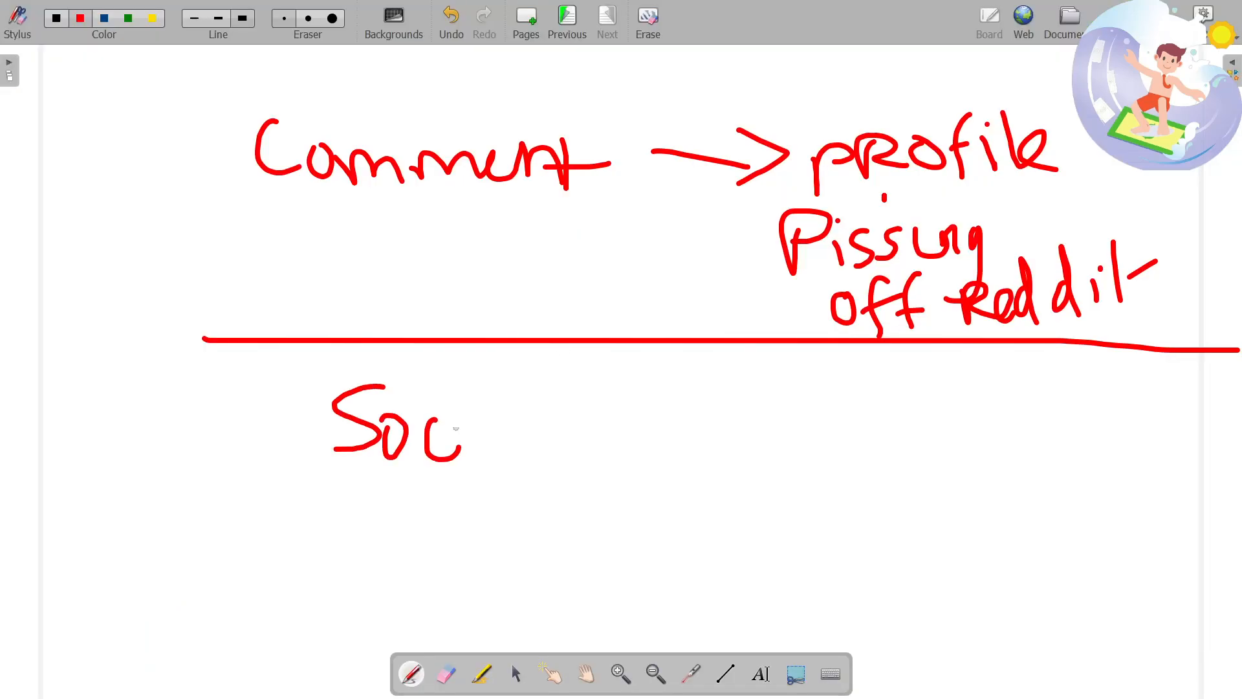
pyautogui.moveTo(460, 428); pyautogui.dragTo(673, 444)
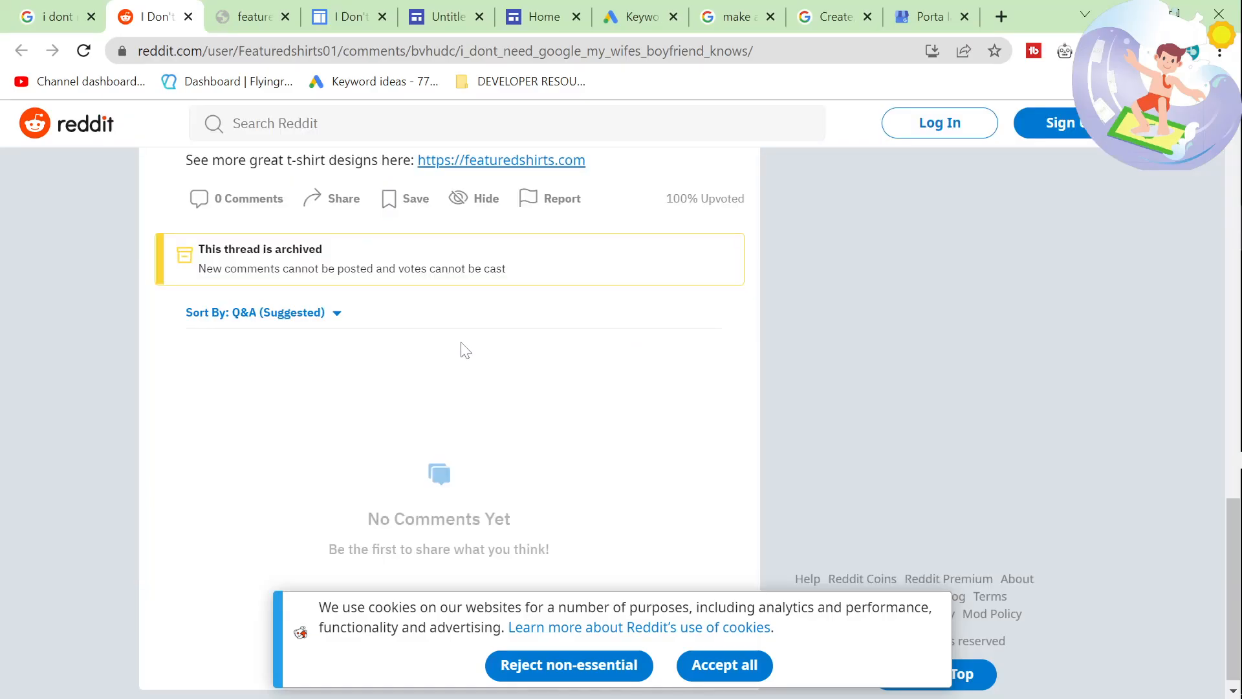
pyautogui.scroll(3)
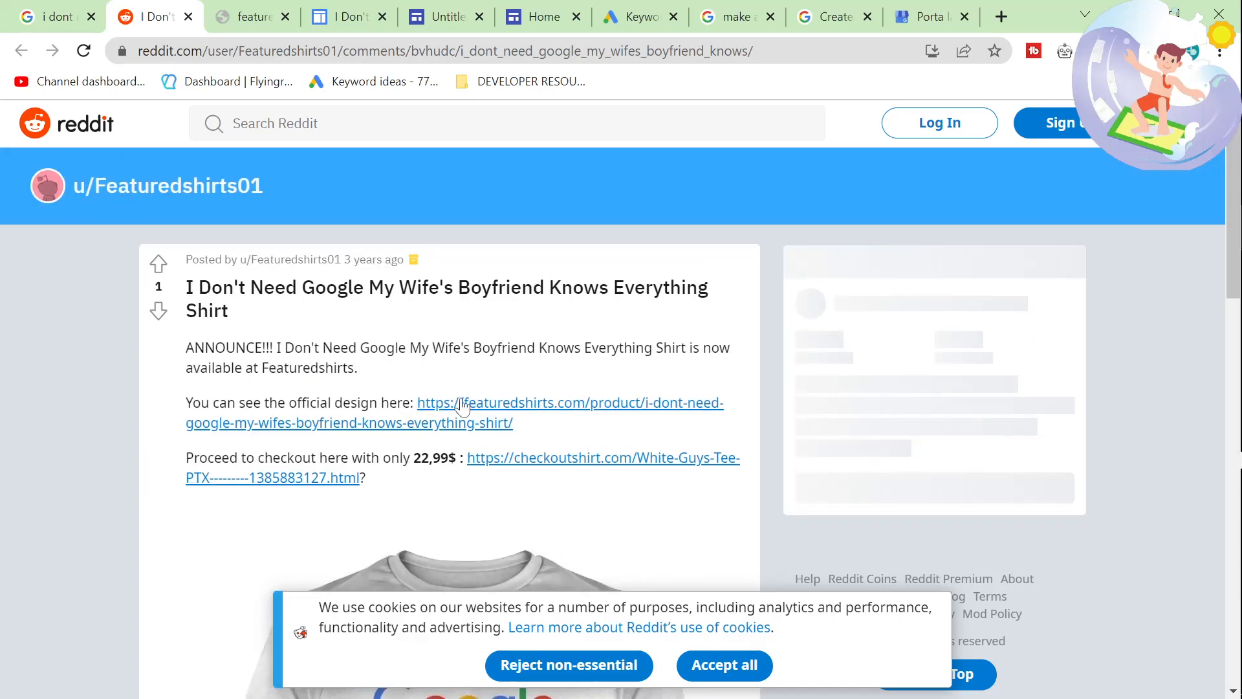
pyautogui.moveTo(605, 384)
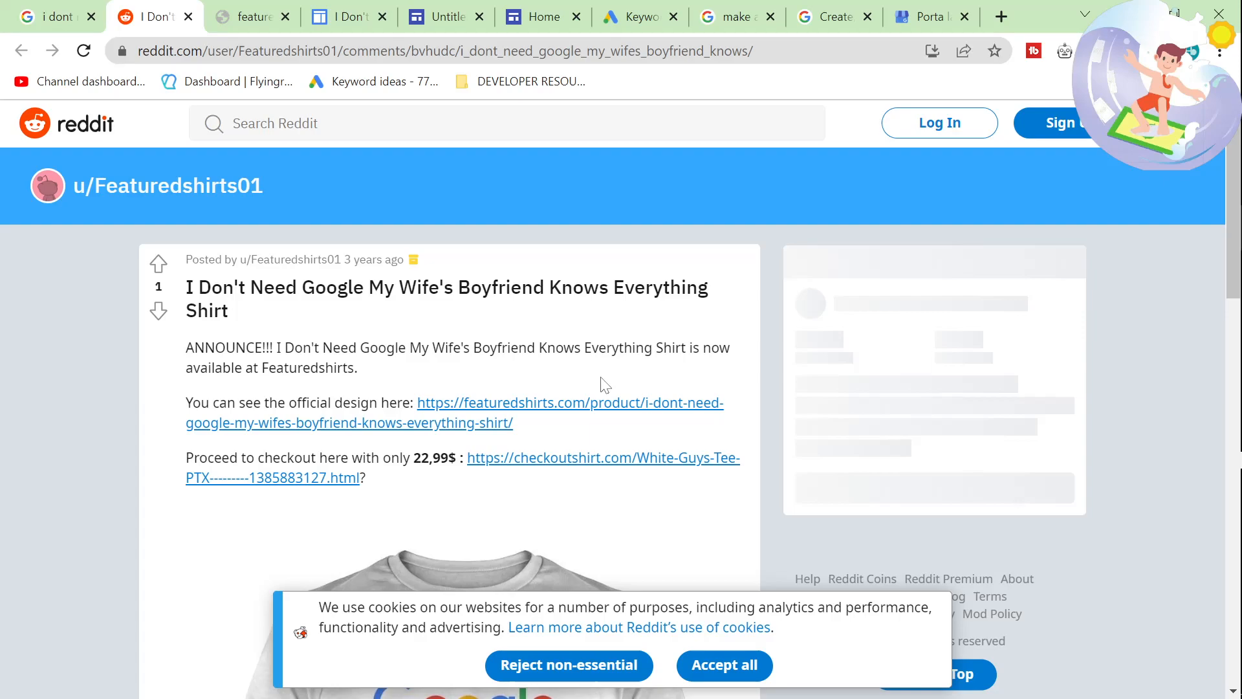
pyautogui.moveTo(548, 416)
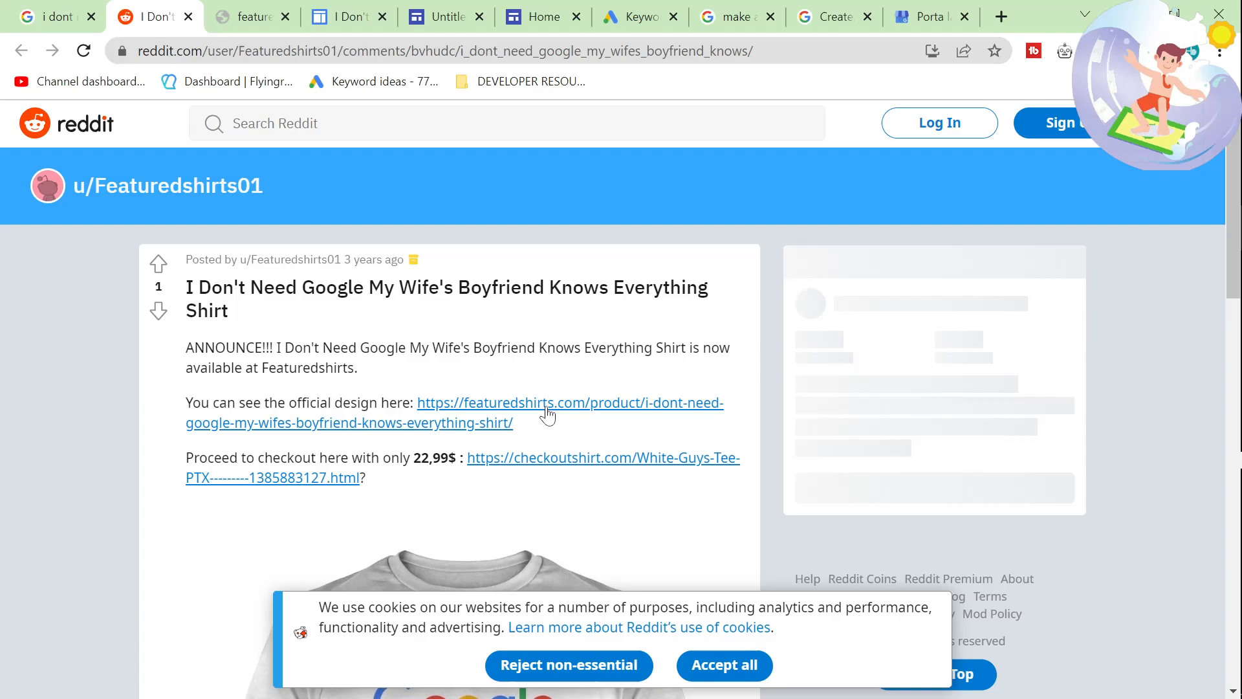